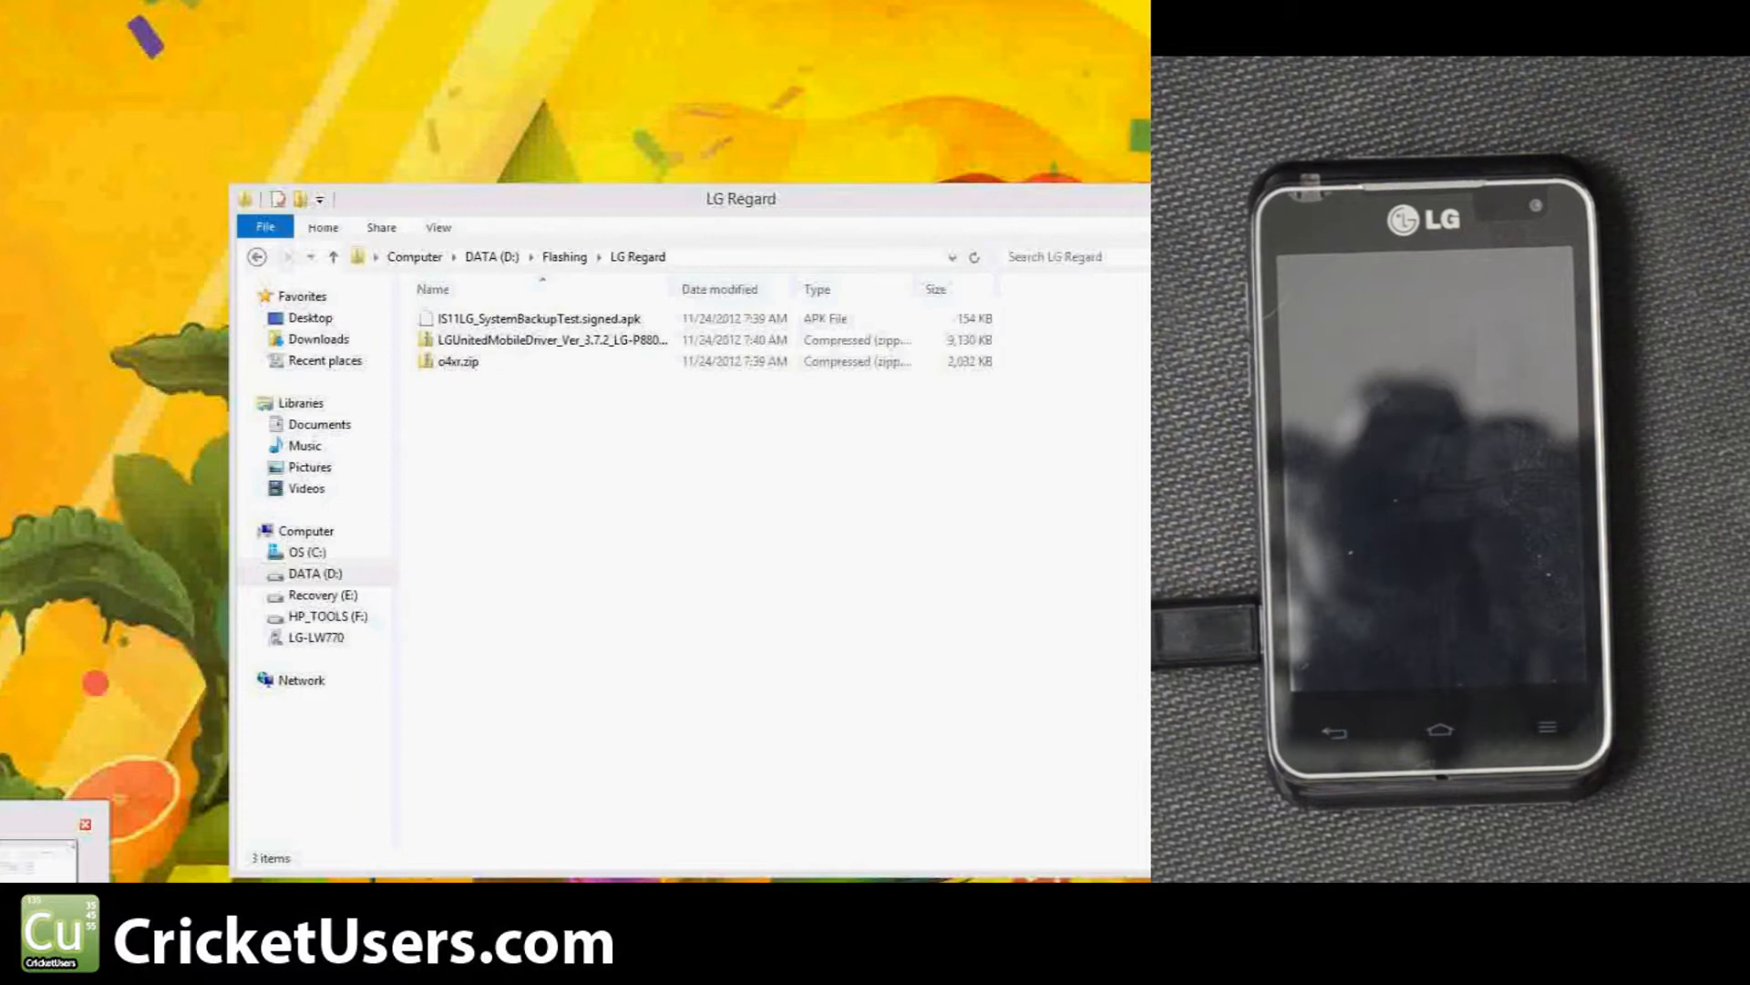
- Switch from the LG Regard download folder to the browser showing the forum rooting guide
{"action": "left_click", "coordinate": [316, 637]}
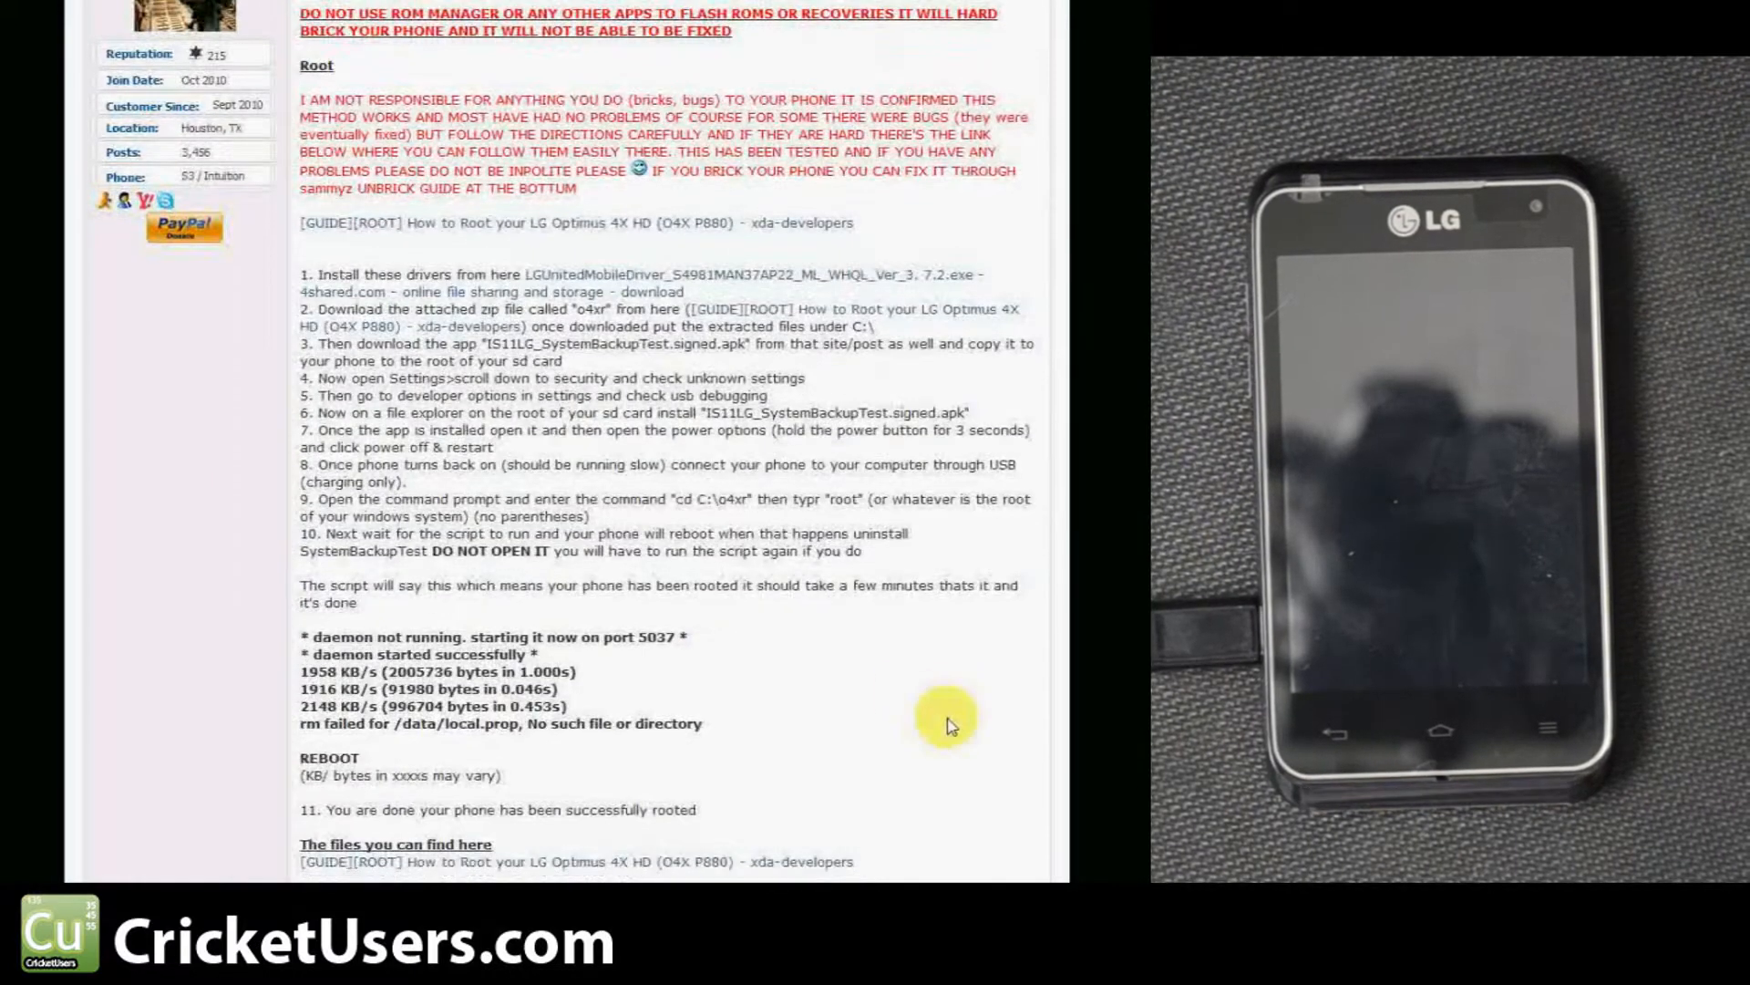
- Scroll through the forum post's ten numbered rooting steps
{"action": "scroll", "scroll_direction": "down", "scroll_amount": 3}
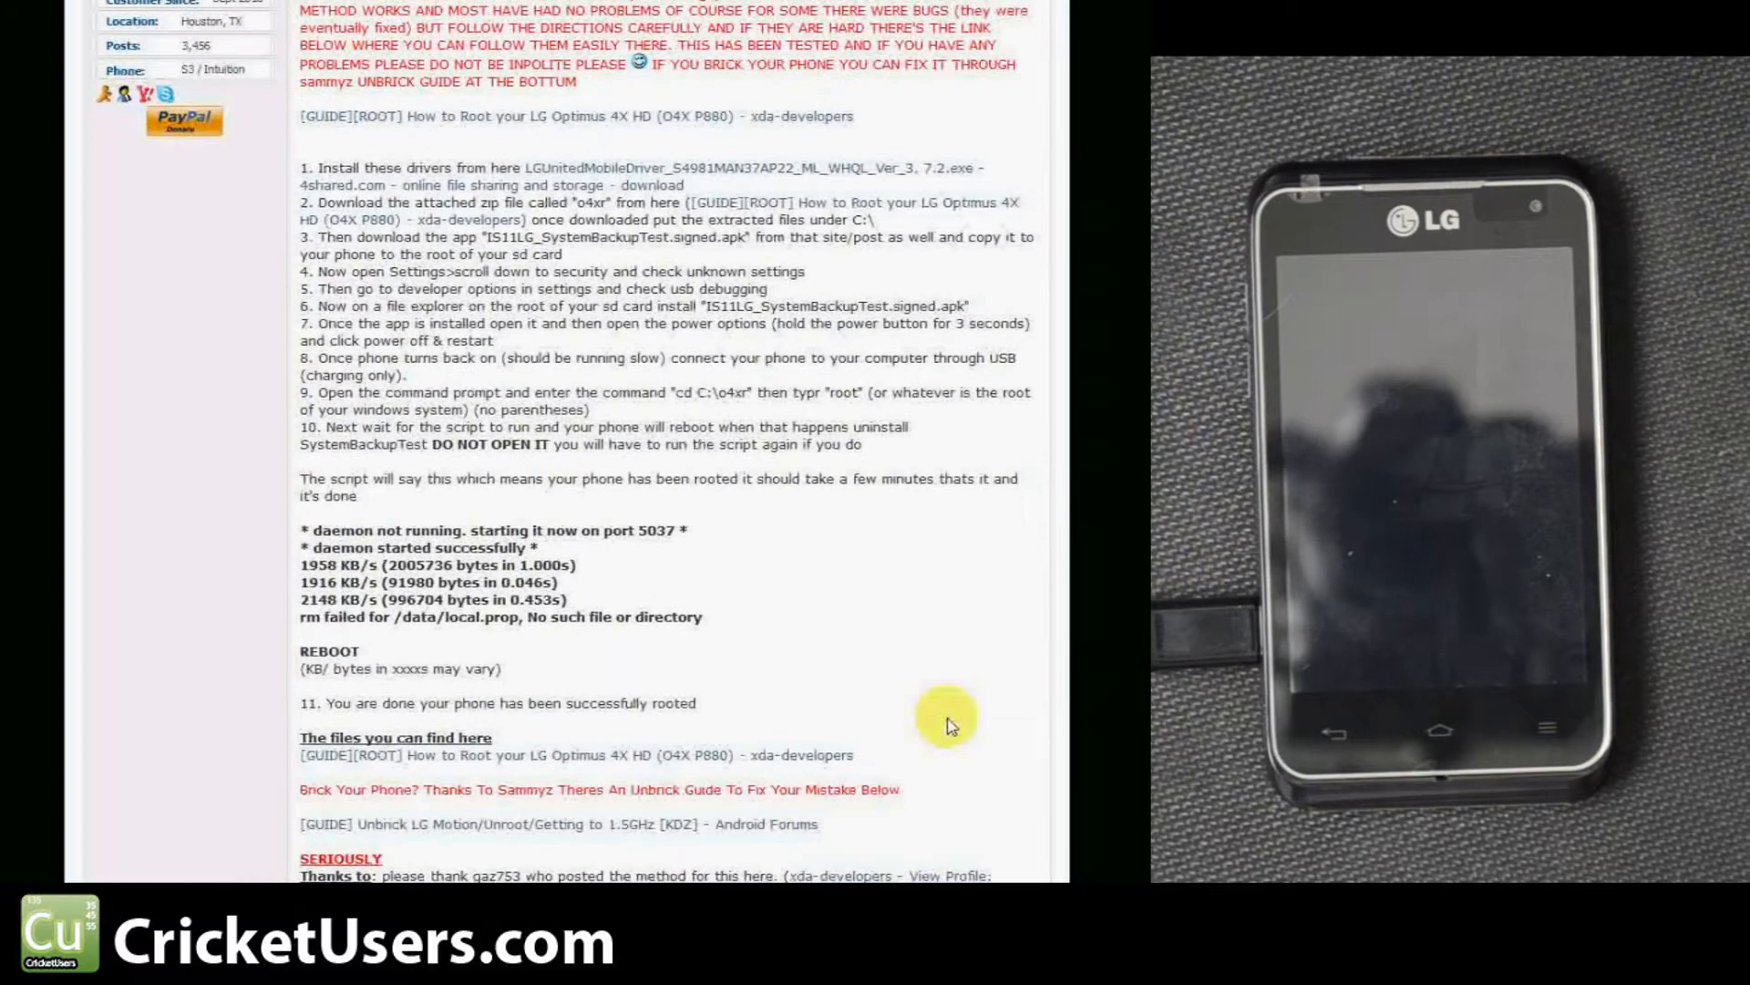
{"action": "scroll", "scroll_direction": "down", "scroll_amount": 3}
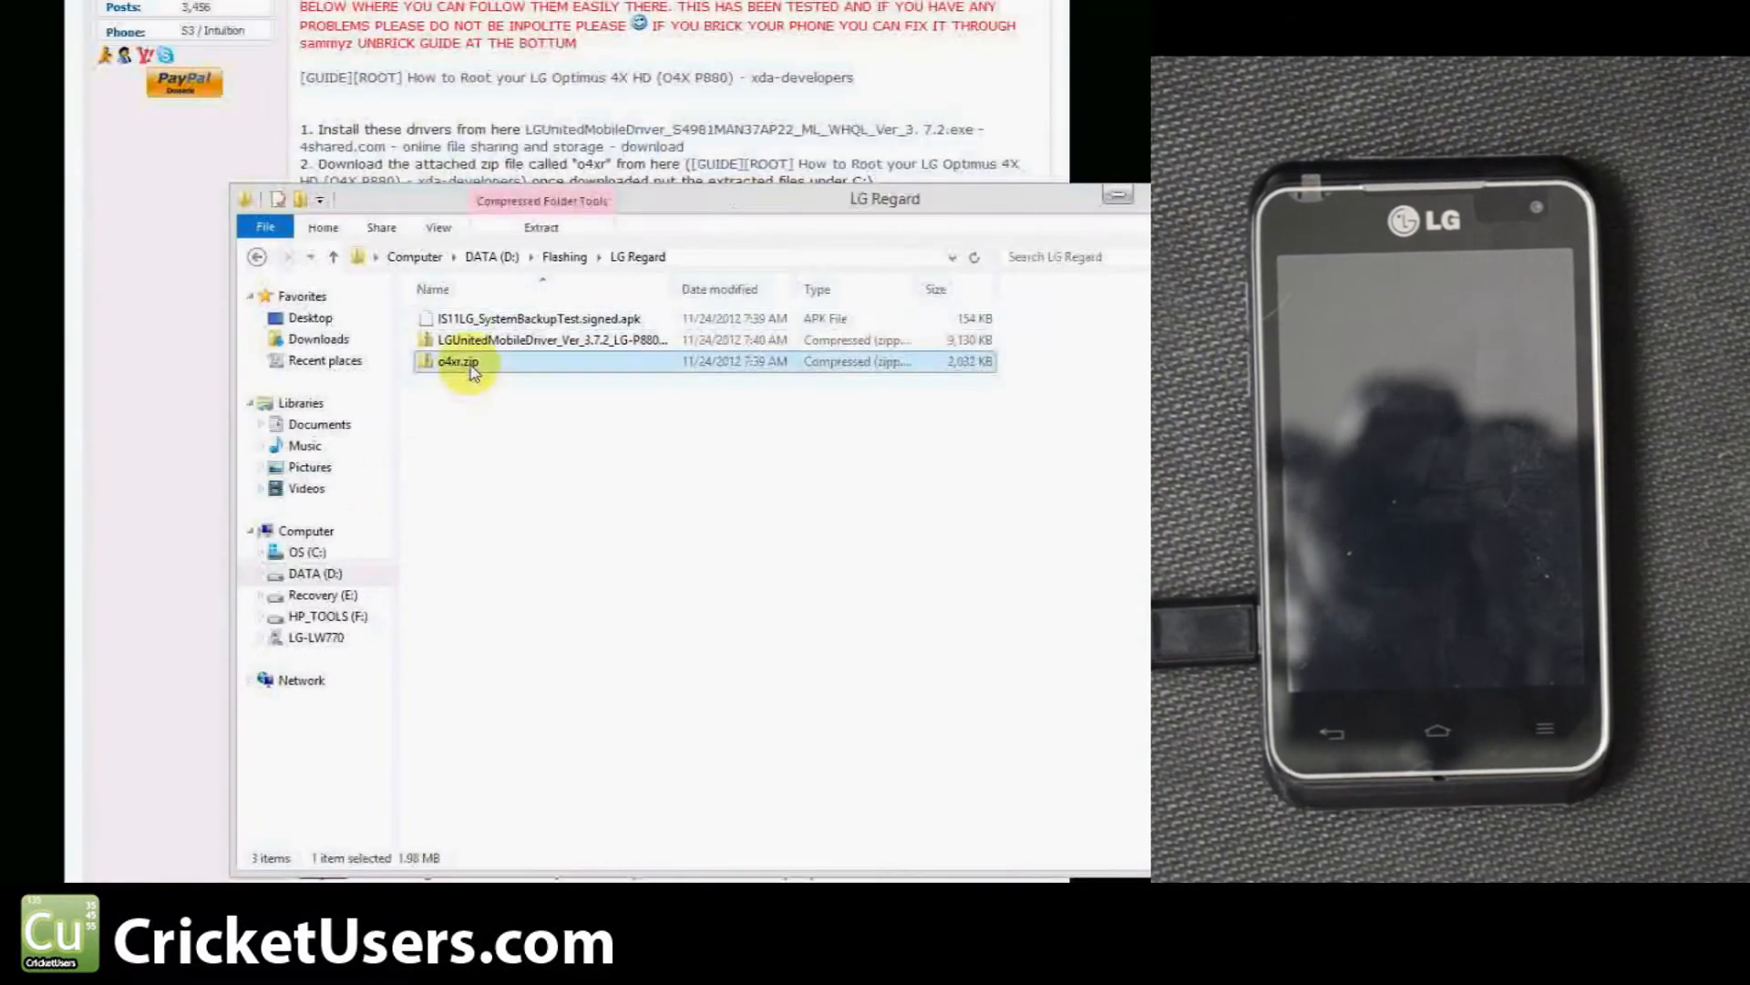
- Extract all of o4xr.zip to C:\o4xr, then open the extracted o4xr folder
{"action": "double_click", "coordinate": [454, 362]}
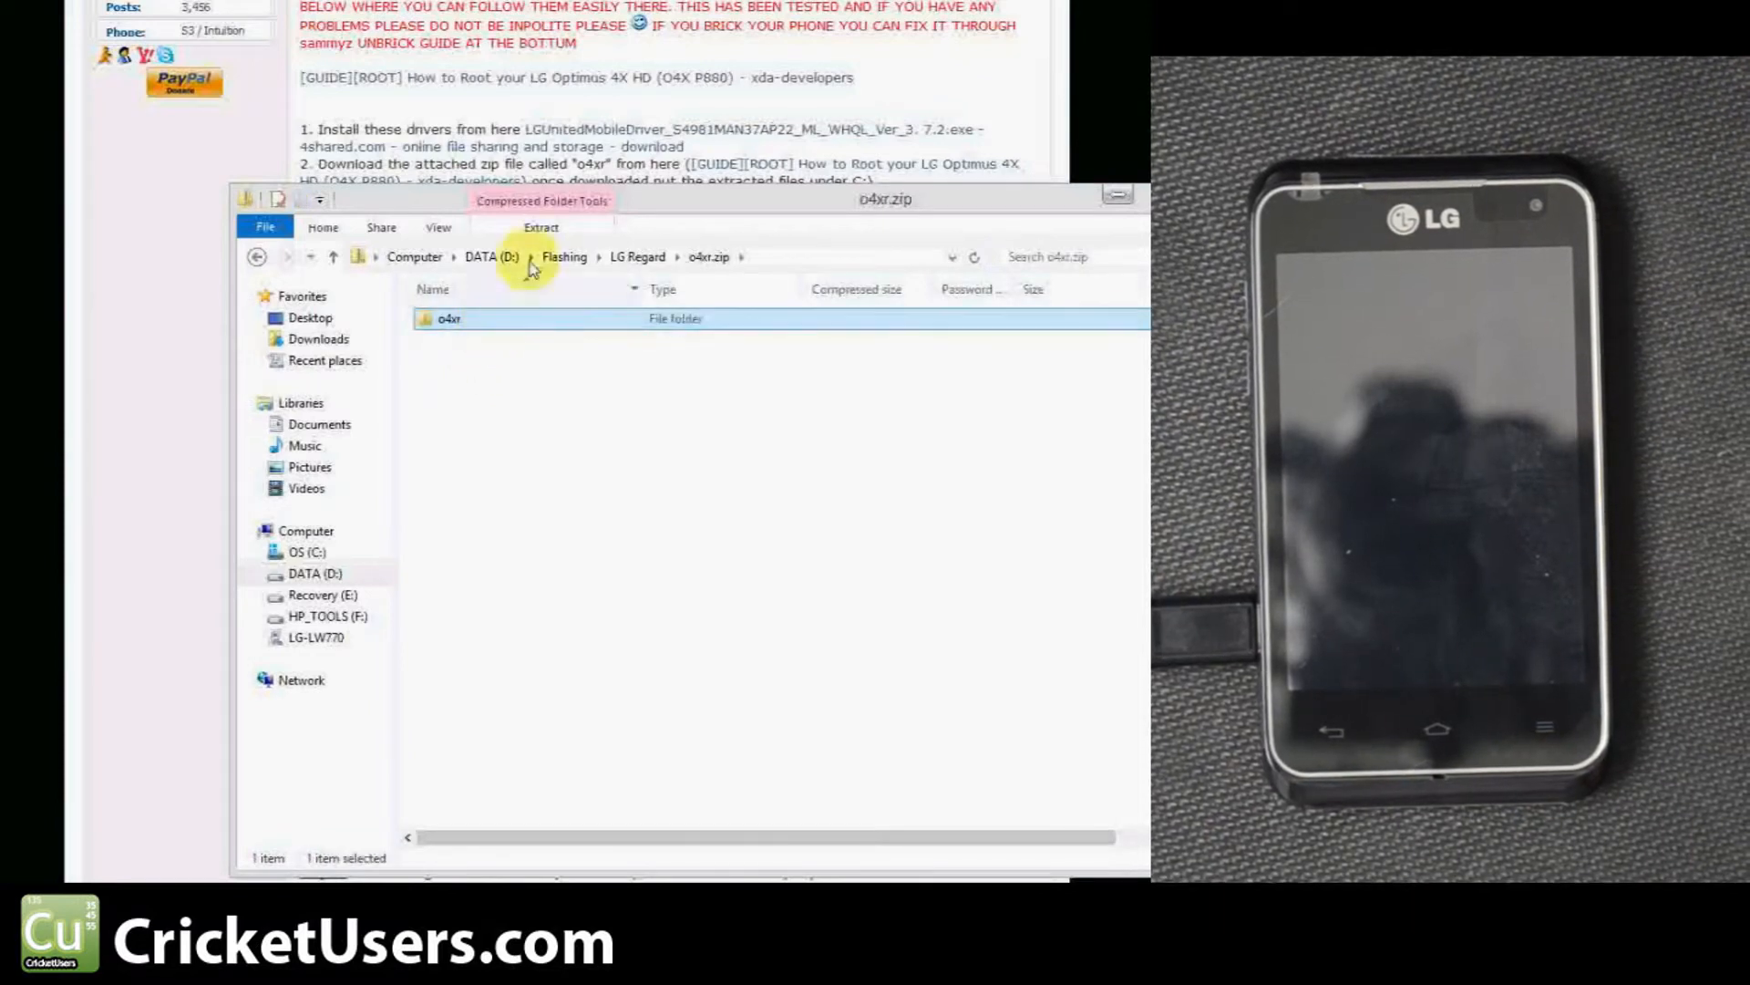
{"action": "left_click", "coordinate": [540, 227]}
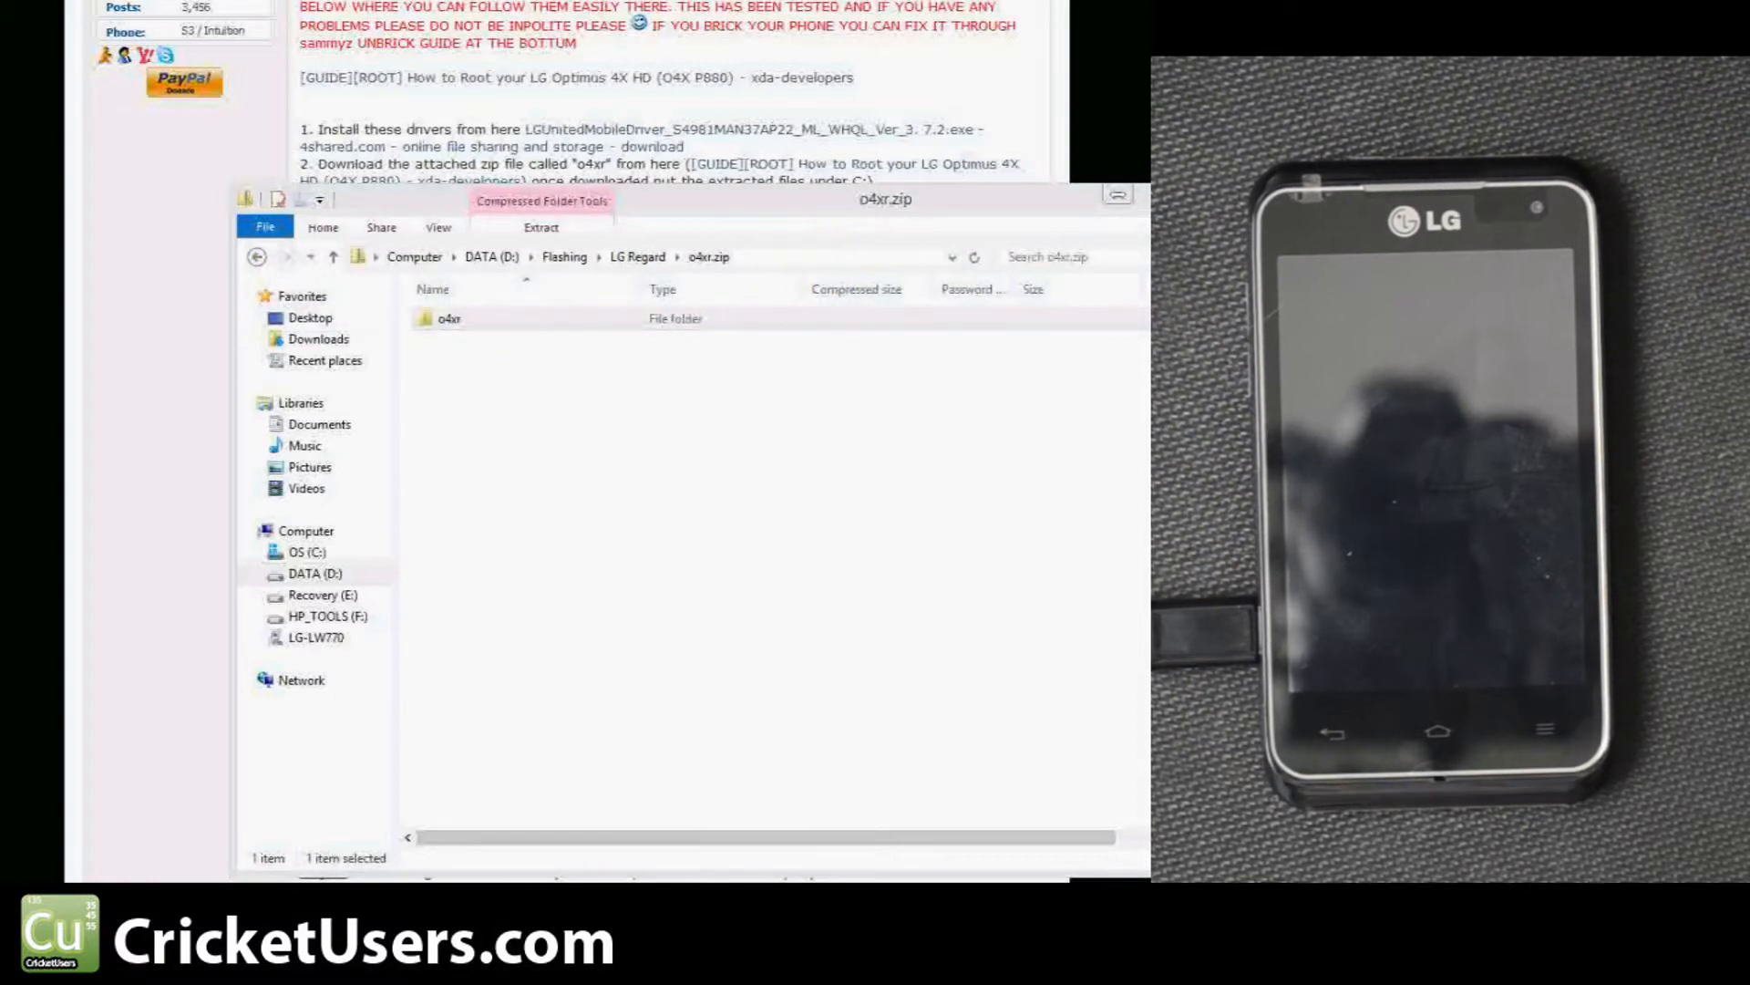
{"action": "left_click", "coordinate": [542, 227]}
{"action": "type", "text": "C:\\o4xr"}
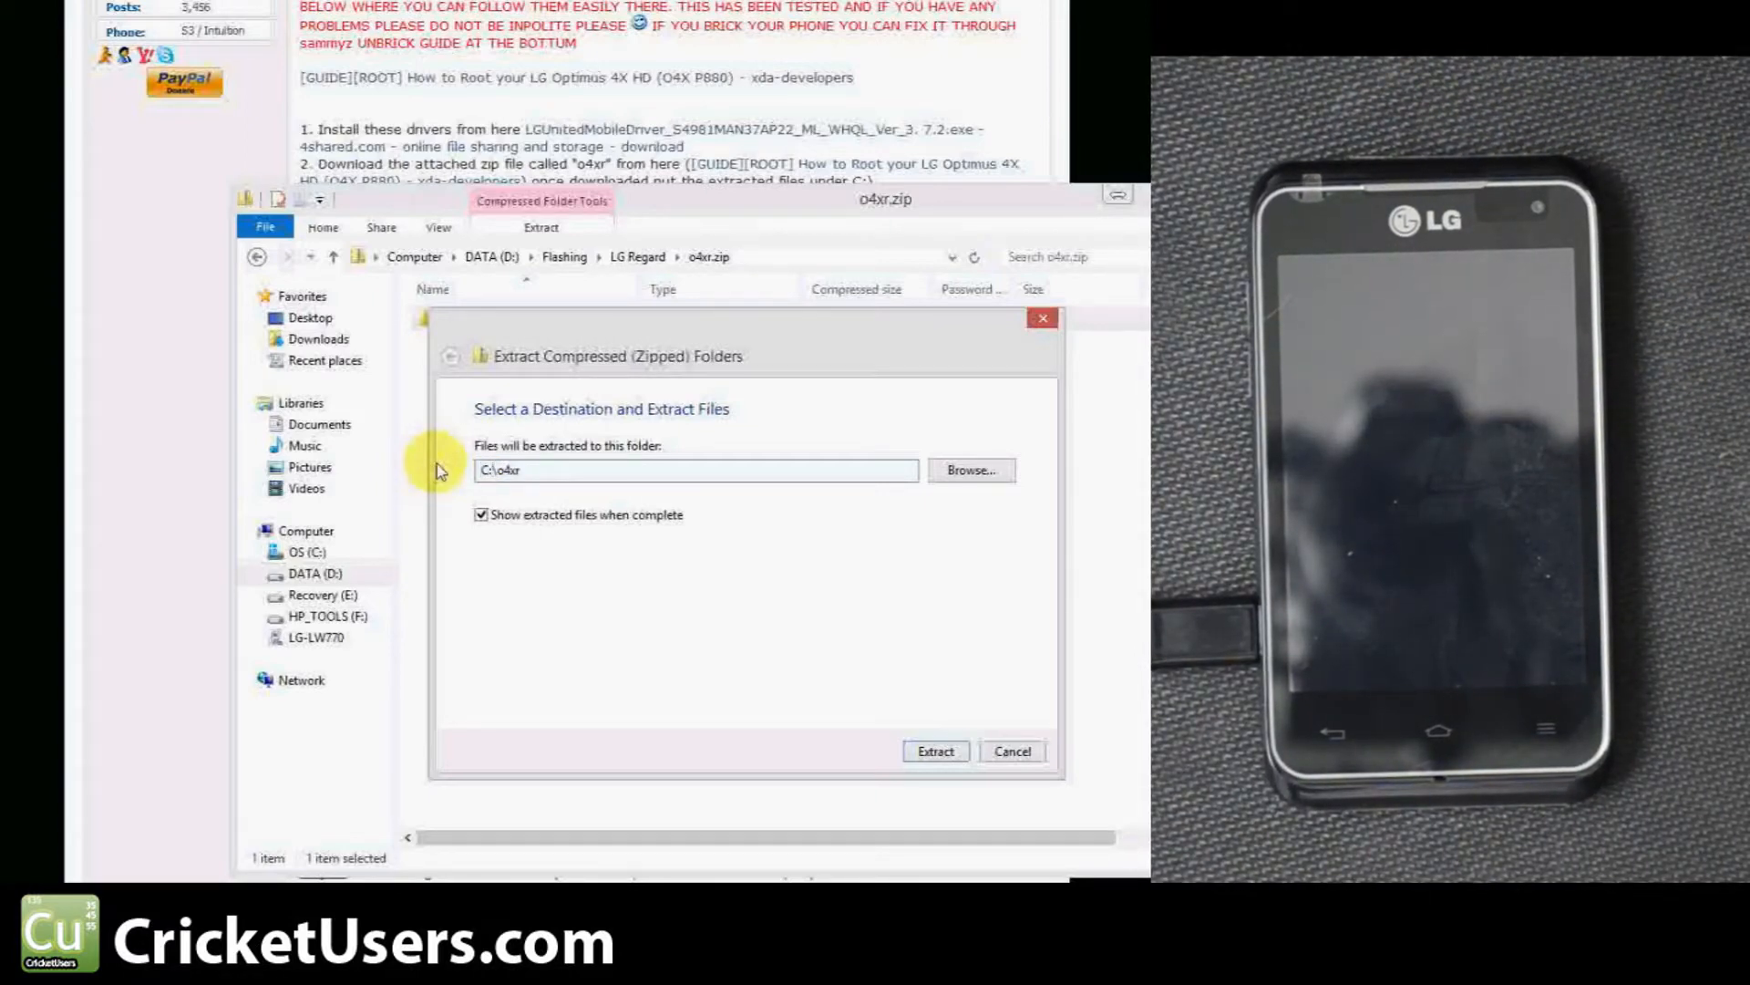
{"action": "left_click", "coordinate": [935, 750]}
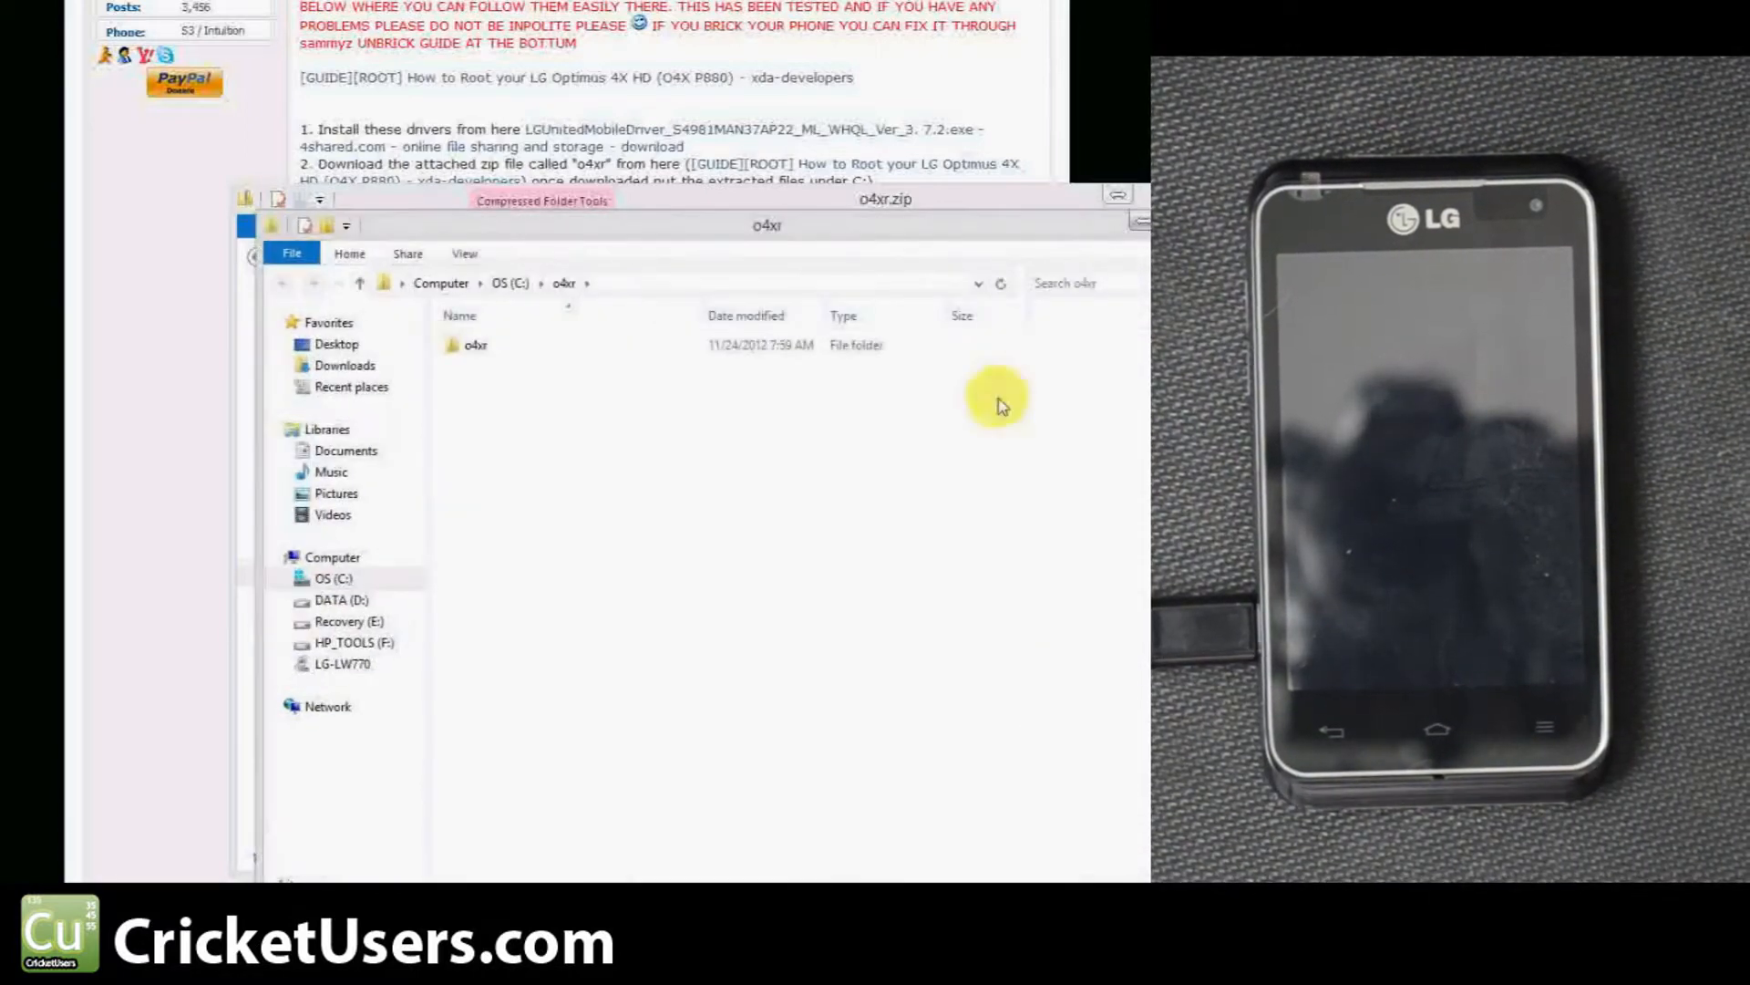
{"action": "left_click", "coordinate": [476, 345]}
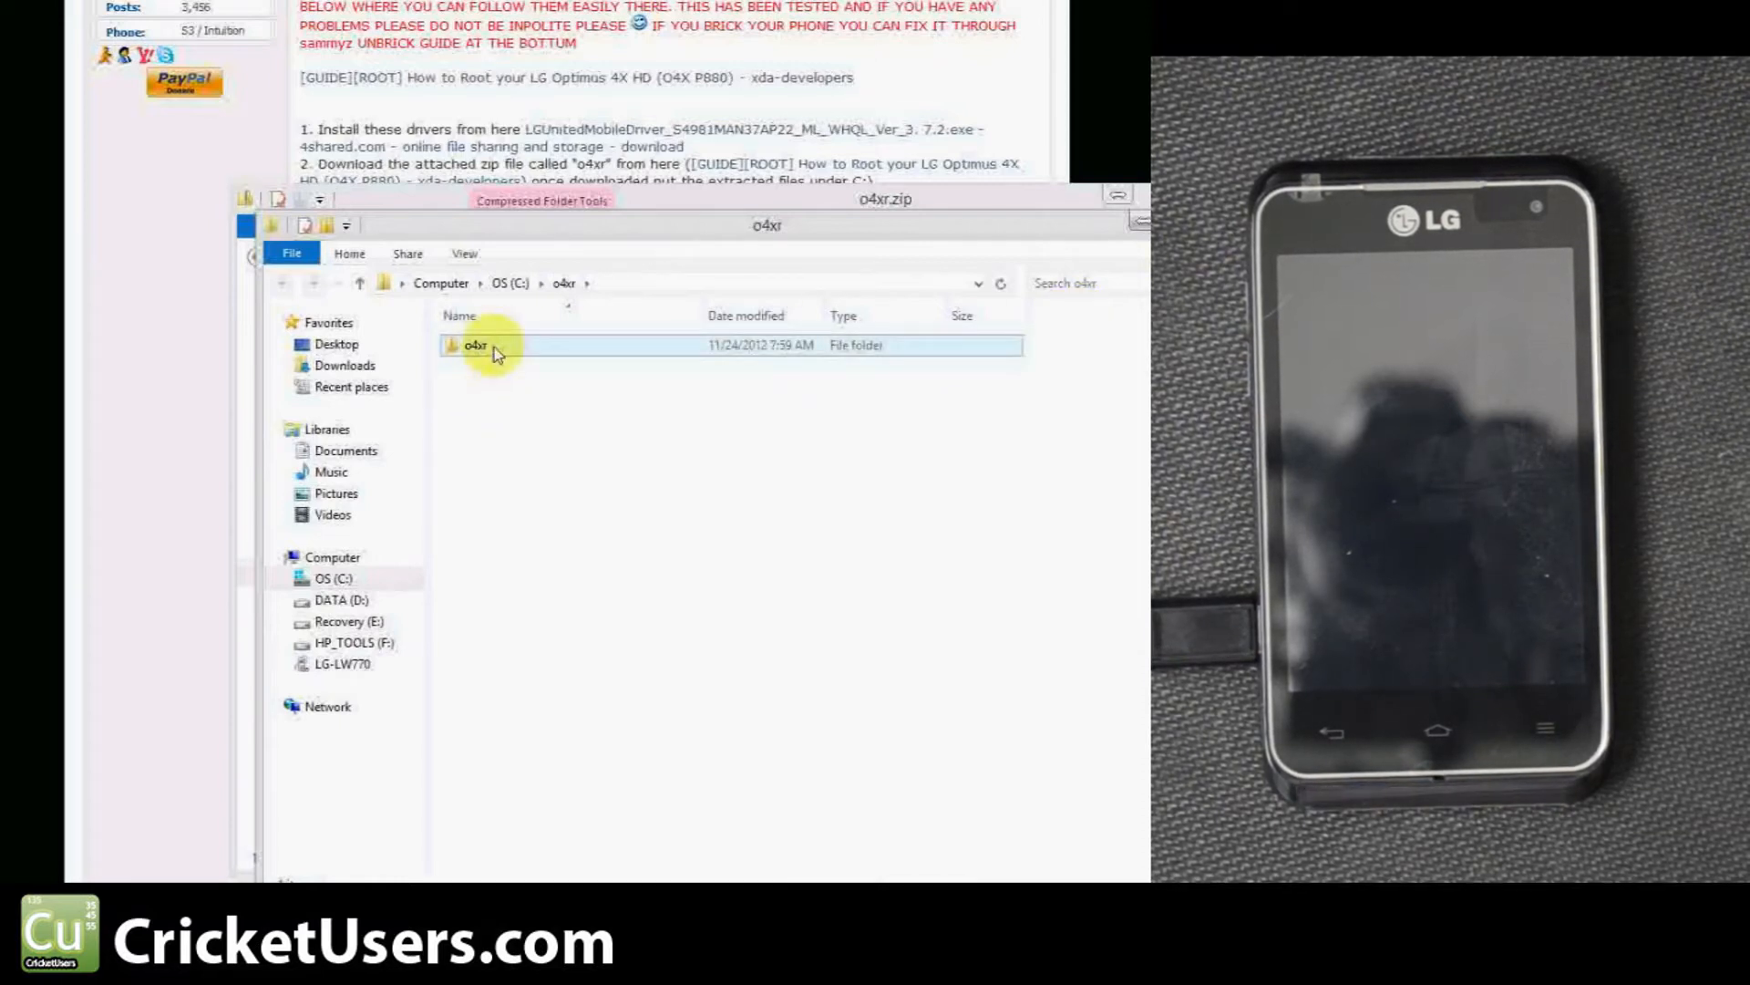
{"action": "double_click", "coordinate": [476, 343]}
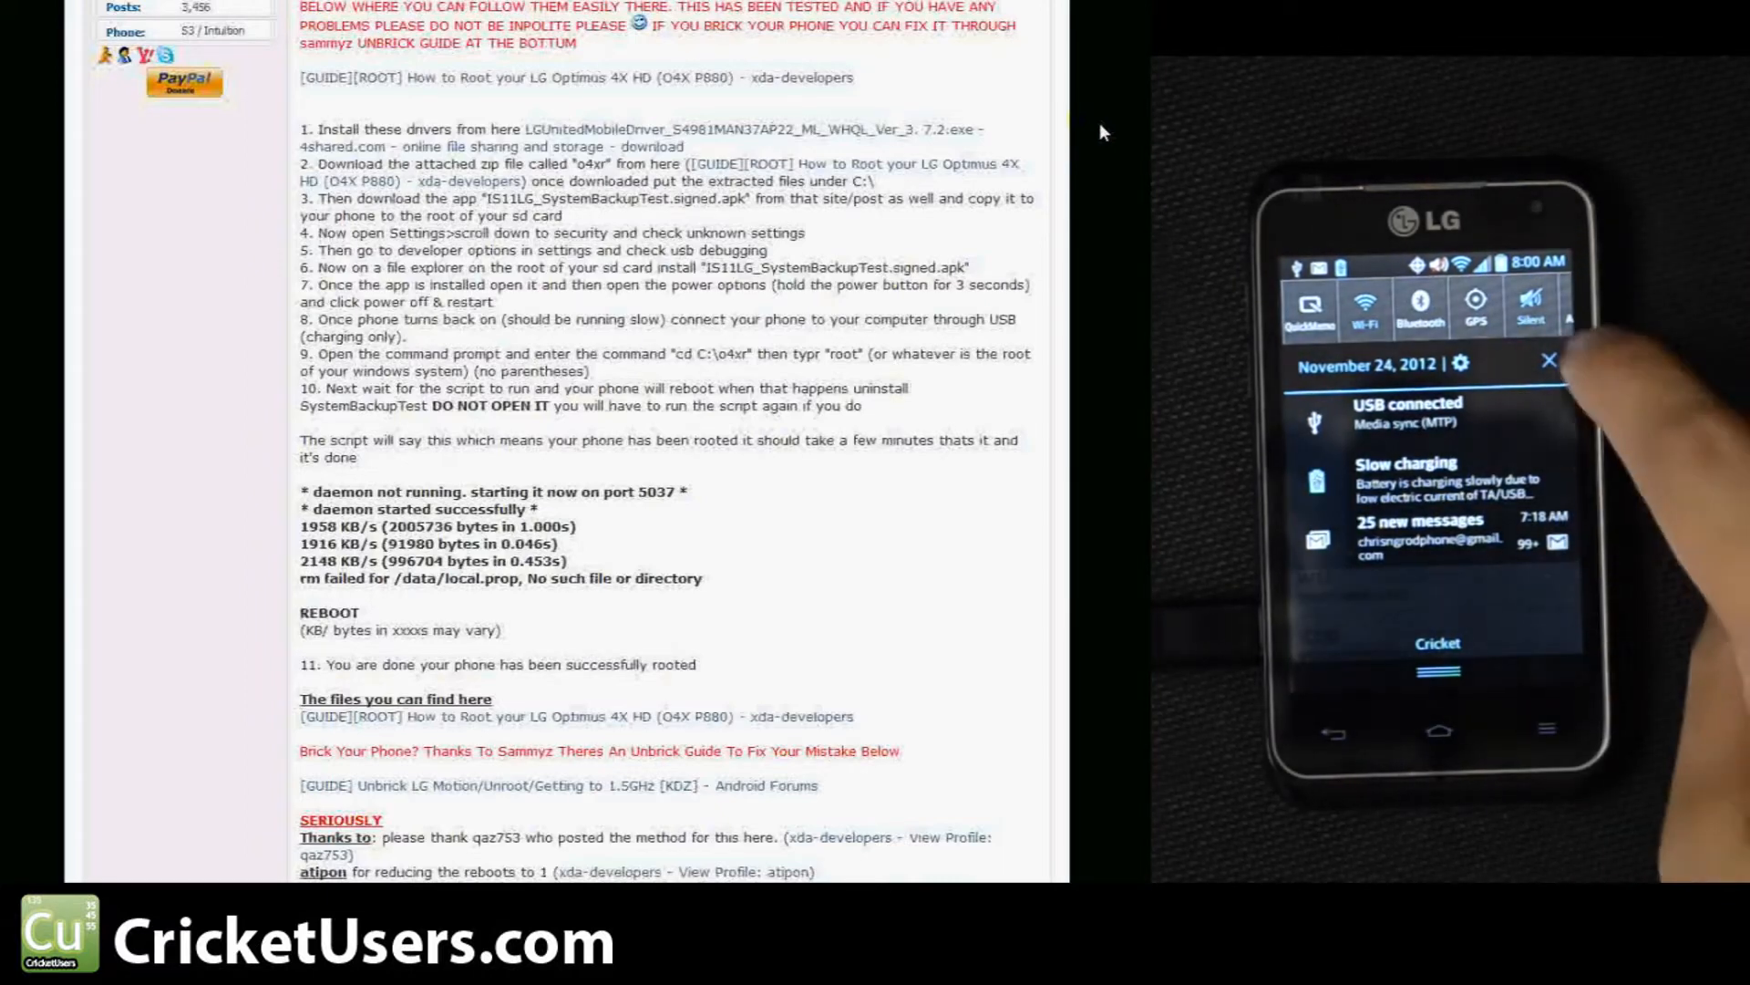
- Open the phone's Settings from the notification shade and go into Security
{"action": "left_click", "coordinate": [1462, 363]}
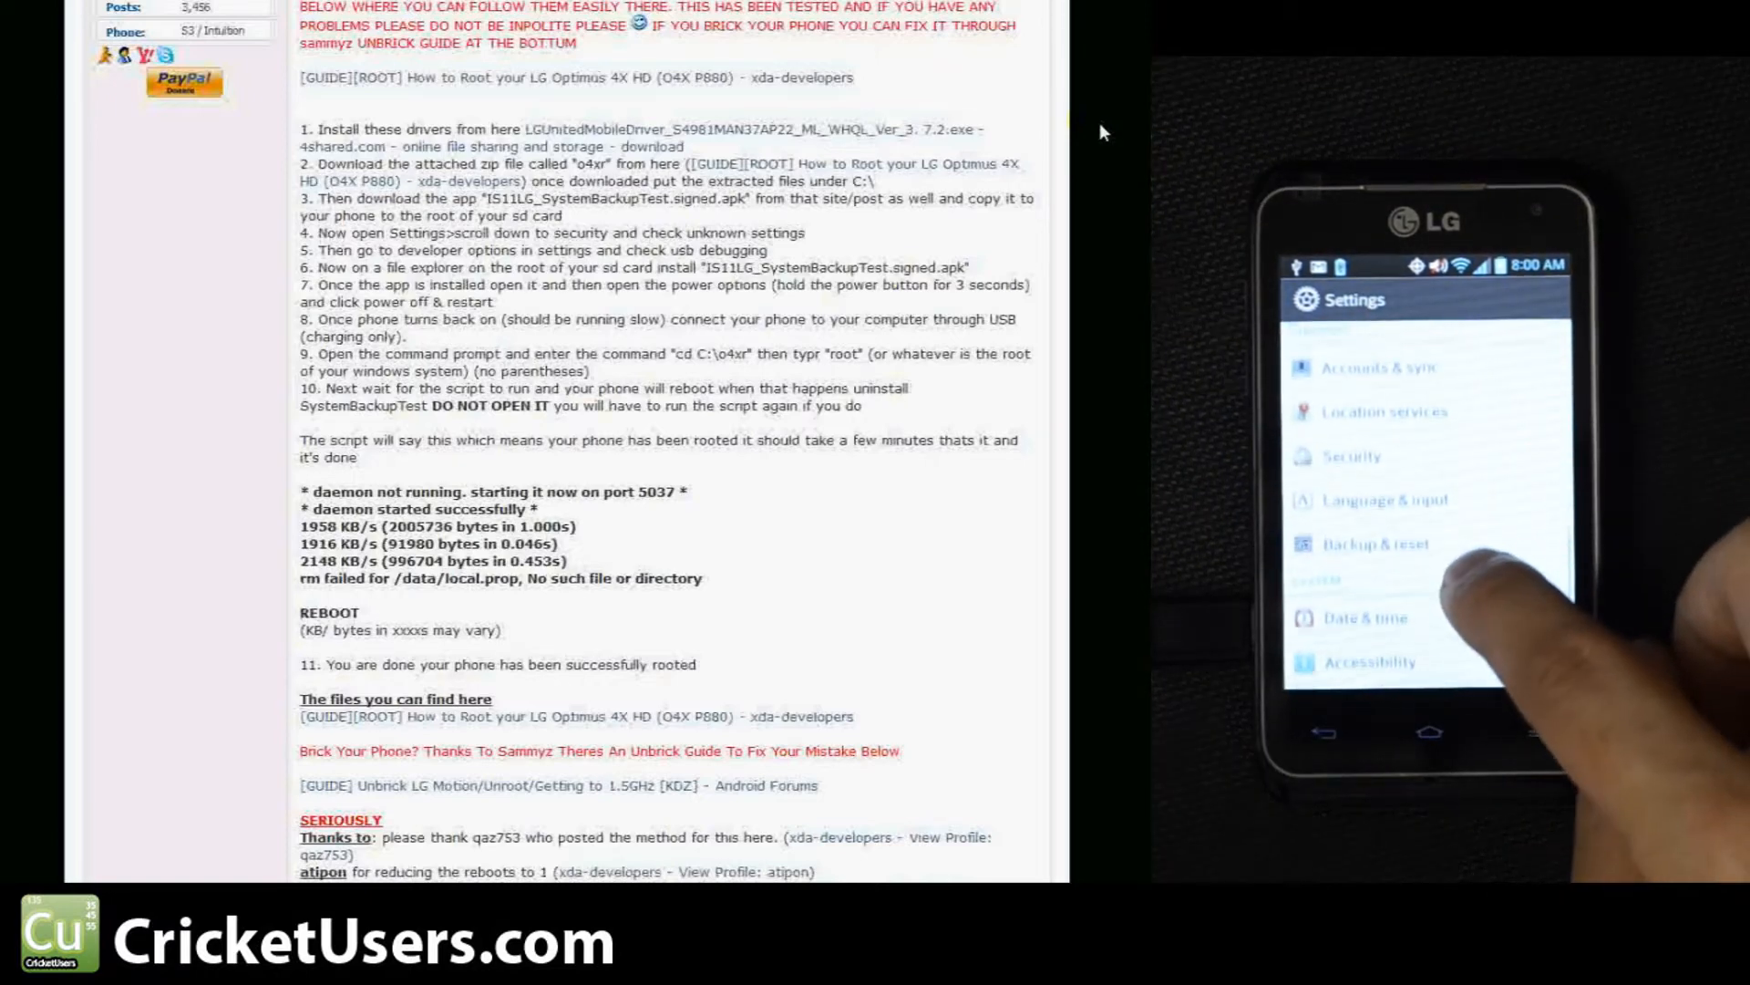
{"action": "scroll", "scroll_direction": "down", "scroll_amount": 3}
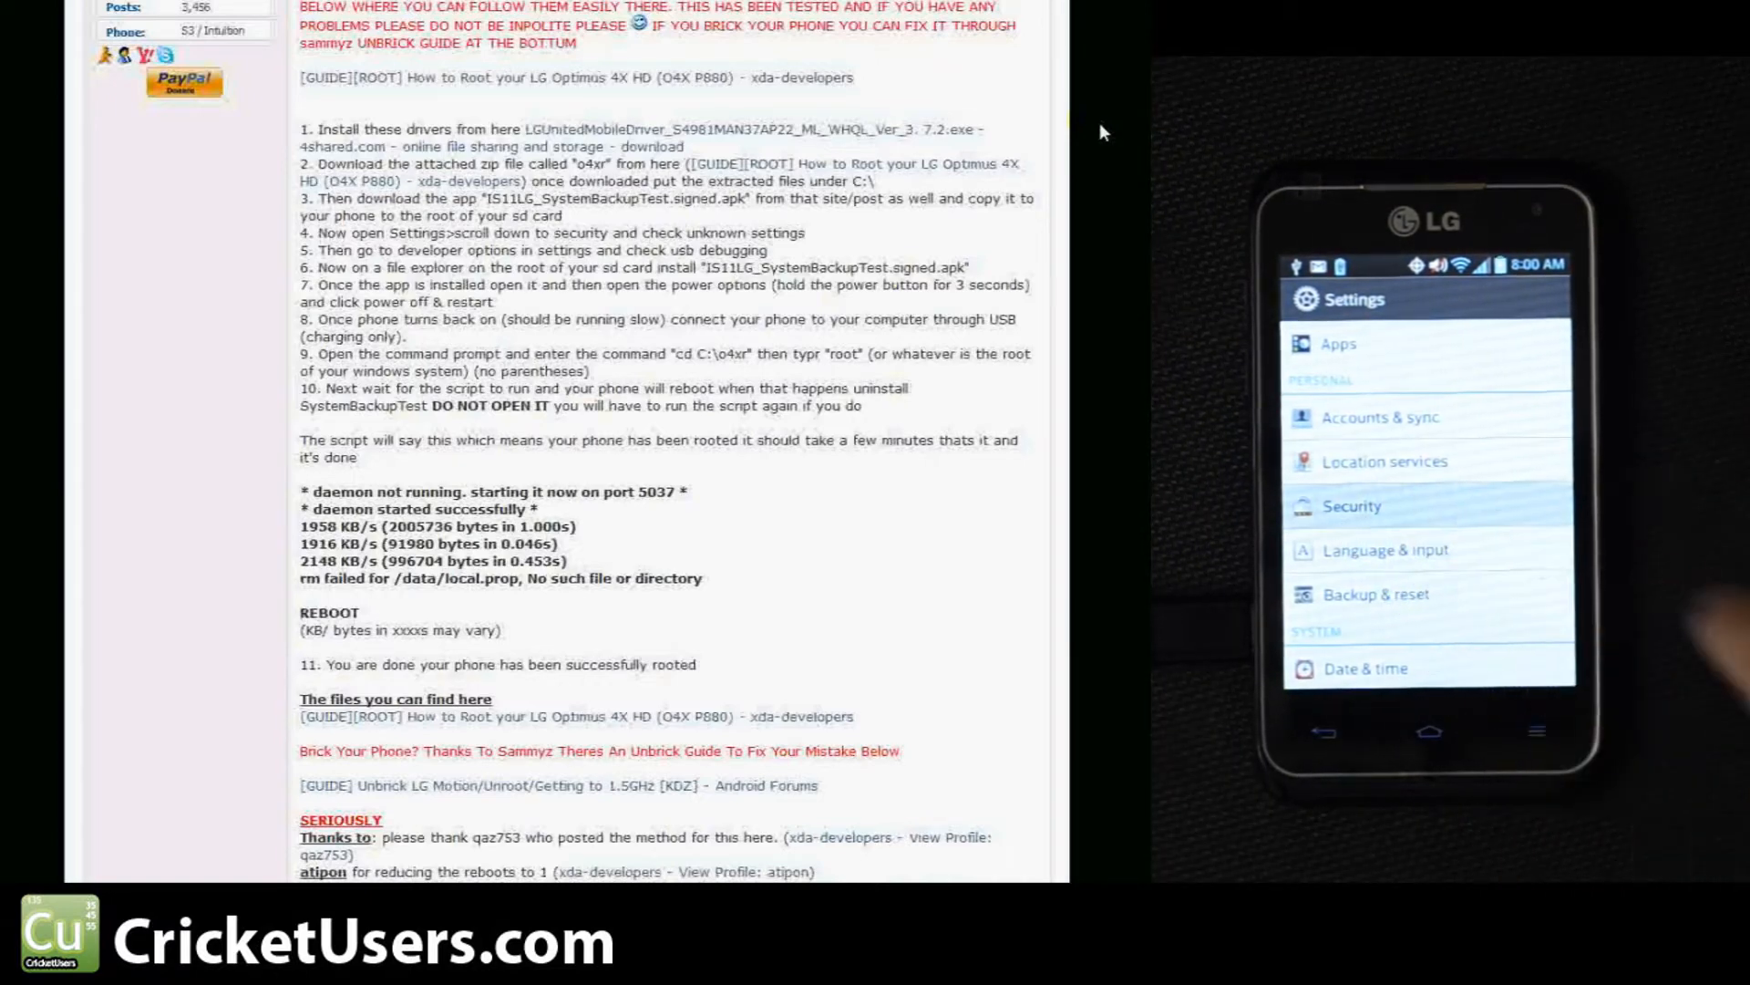
{"action": "left_click", "coordinate": [1351, 506]}
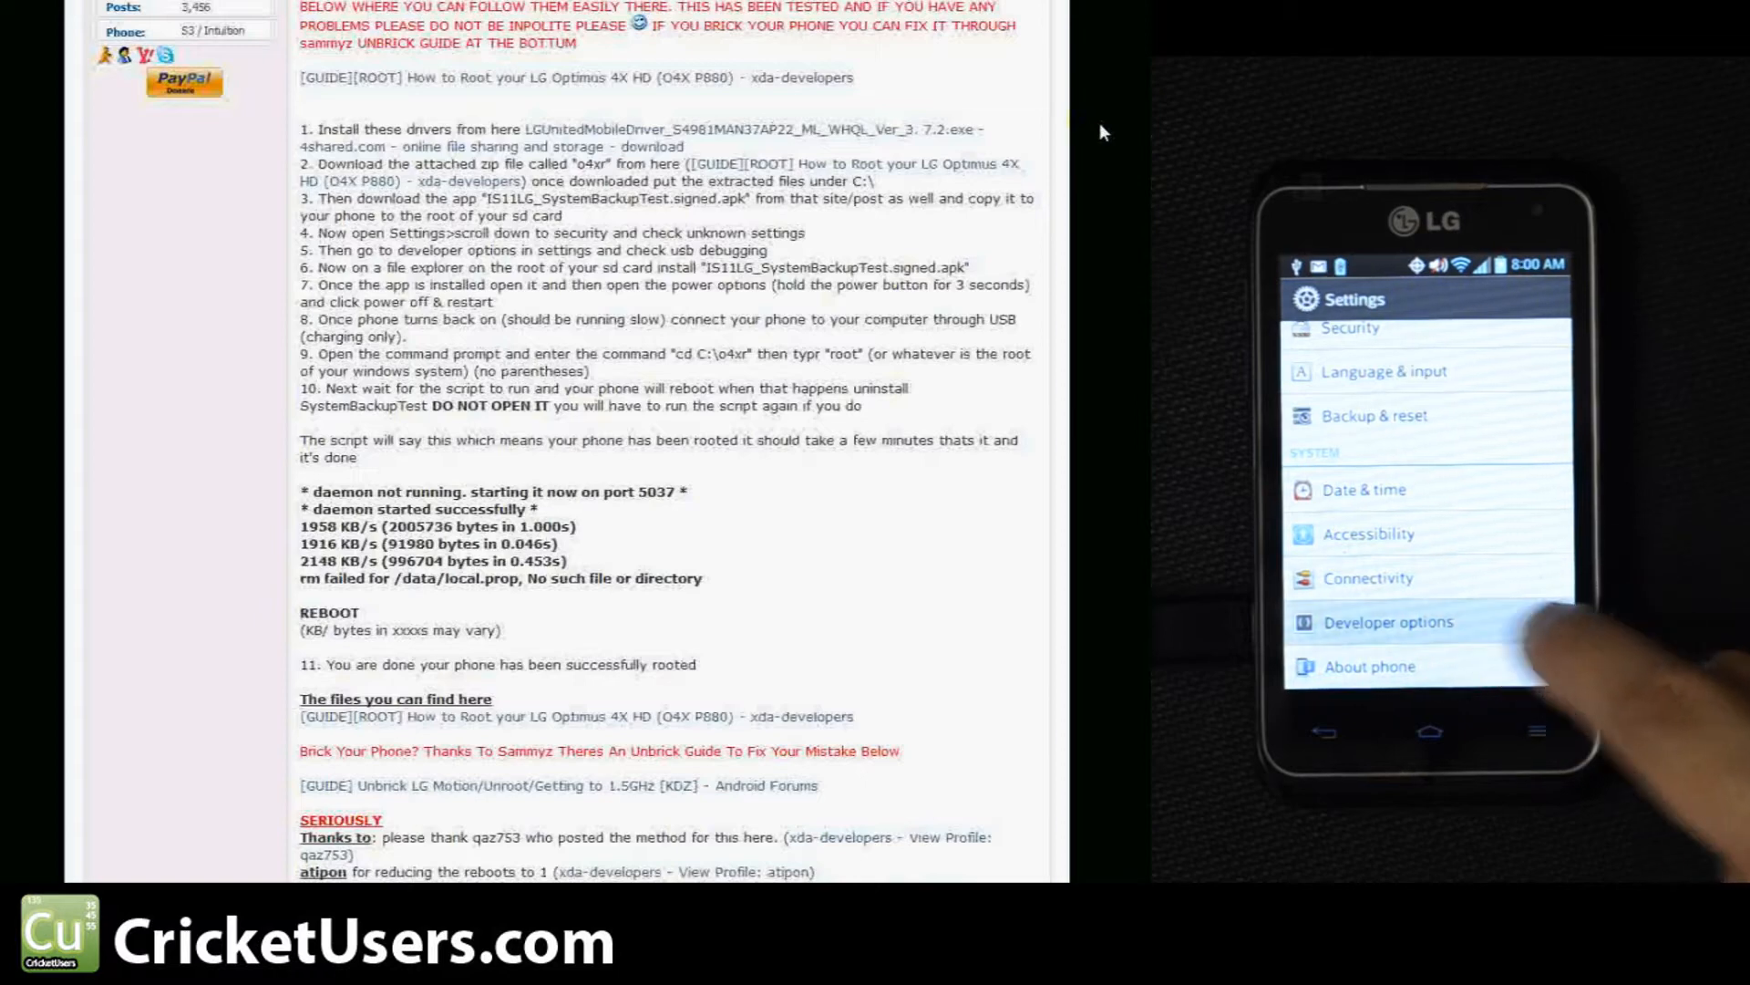
- Enable USB debugging in Developer options and accept the Allow USB debugging prompt
{"action": "left_click", "coordinate": [1388, 622]}
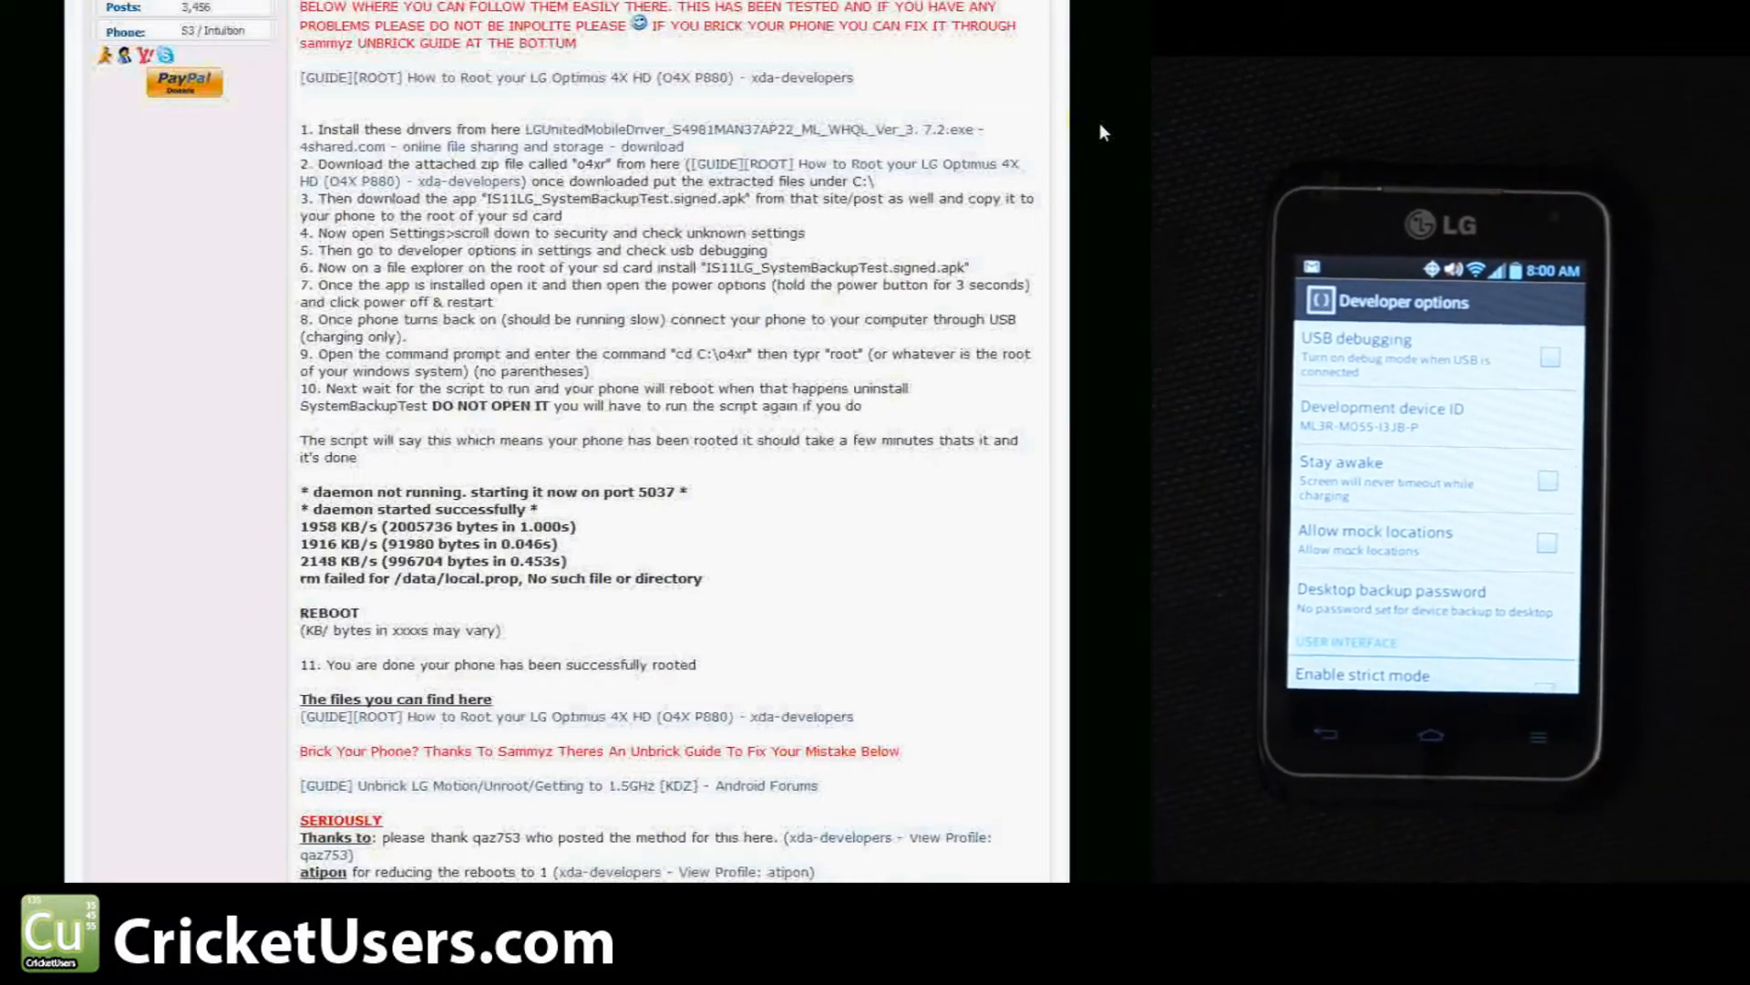
{"action": "left_click", "coordinate": [1550, 358]}
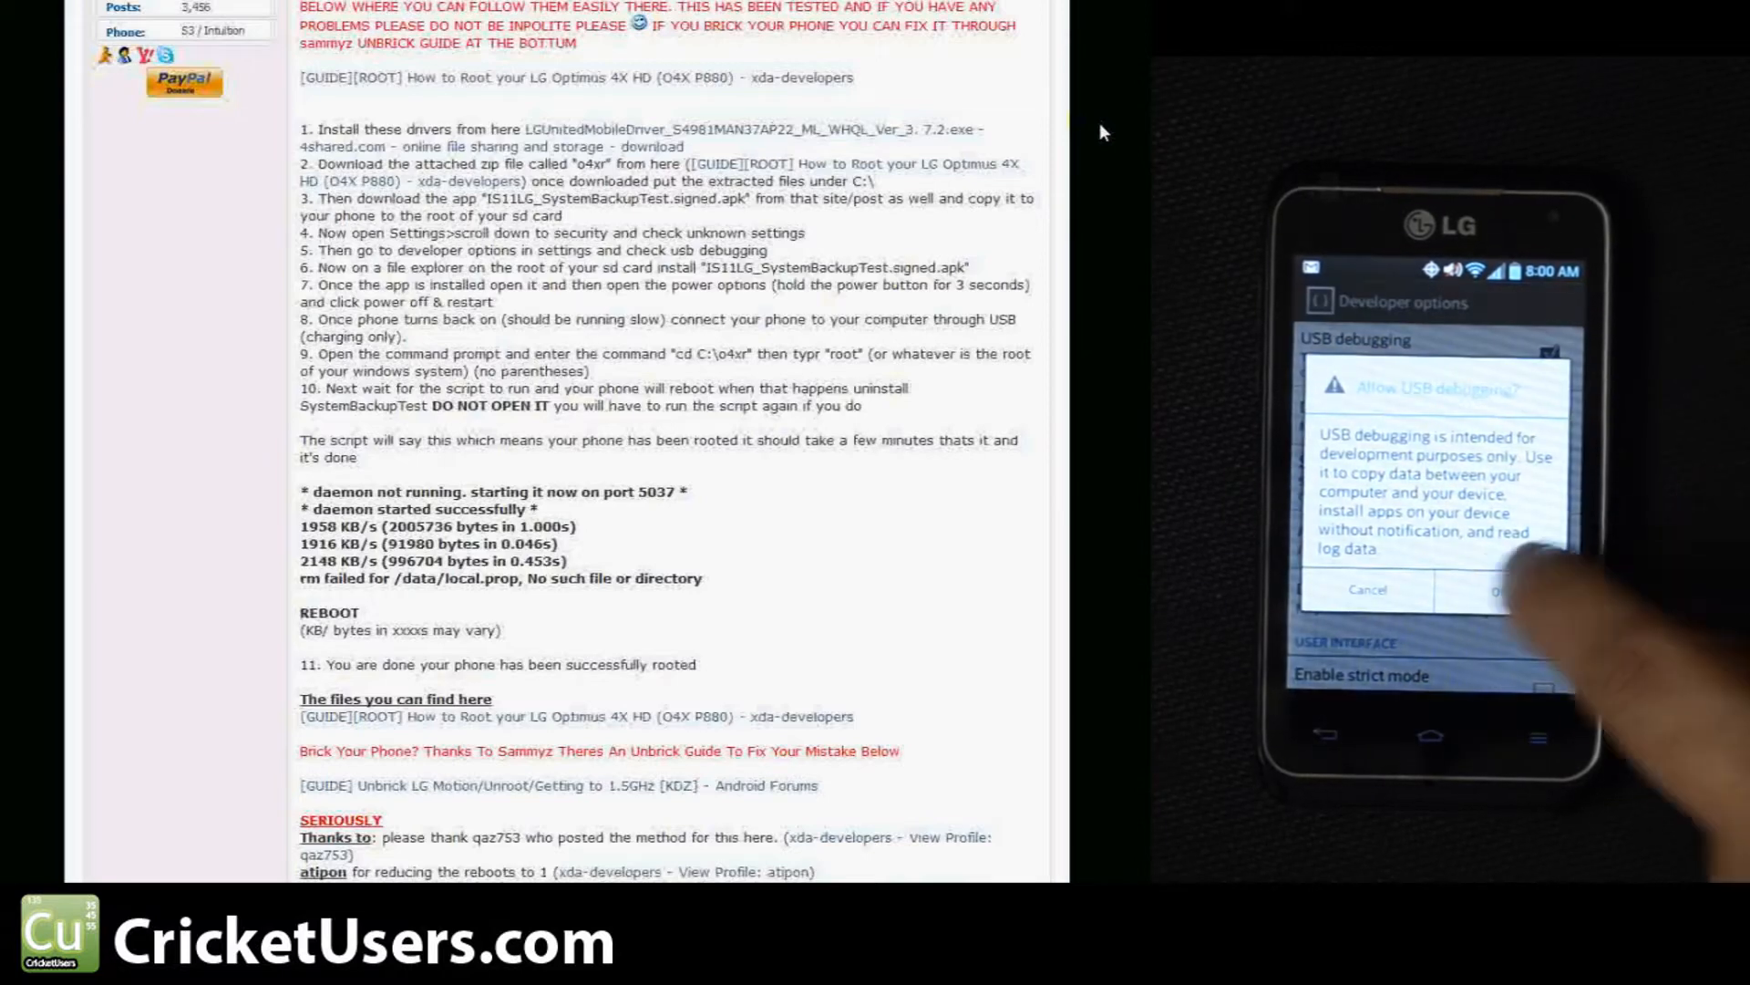
{"action": "left_click", "coordinate": [1507, 590]}
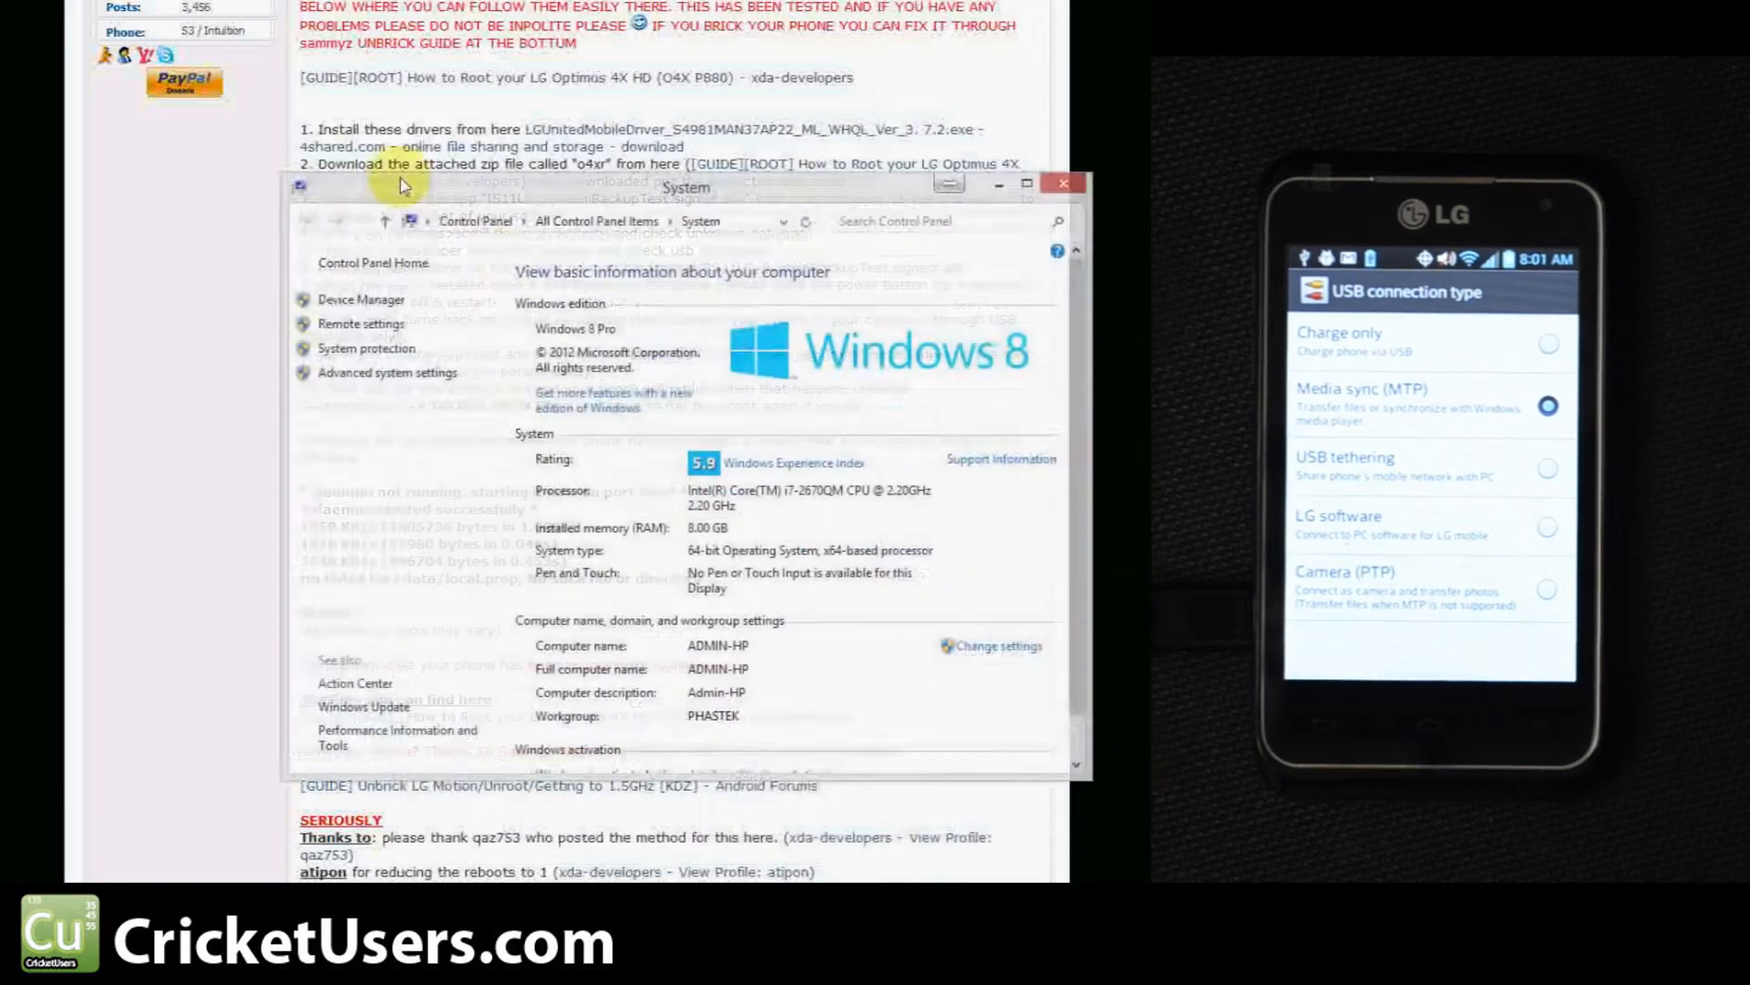
- Expand ADB Interface in Device Manager to reveal the Android Sooner Single ADB Interface
{"action": "left_click_drag", "start_coordinate": [687, 186], "coordinate": [641, 165]}
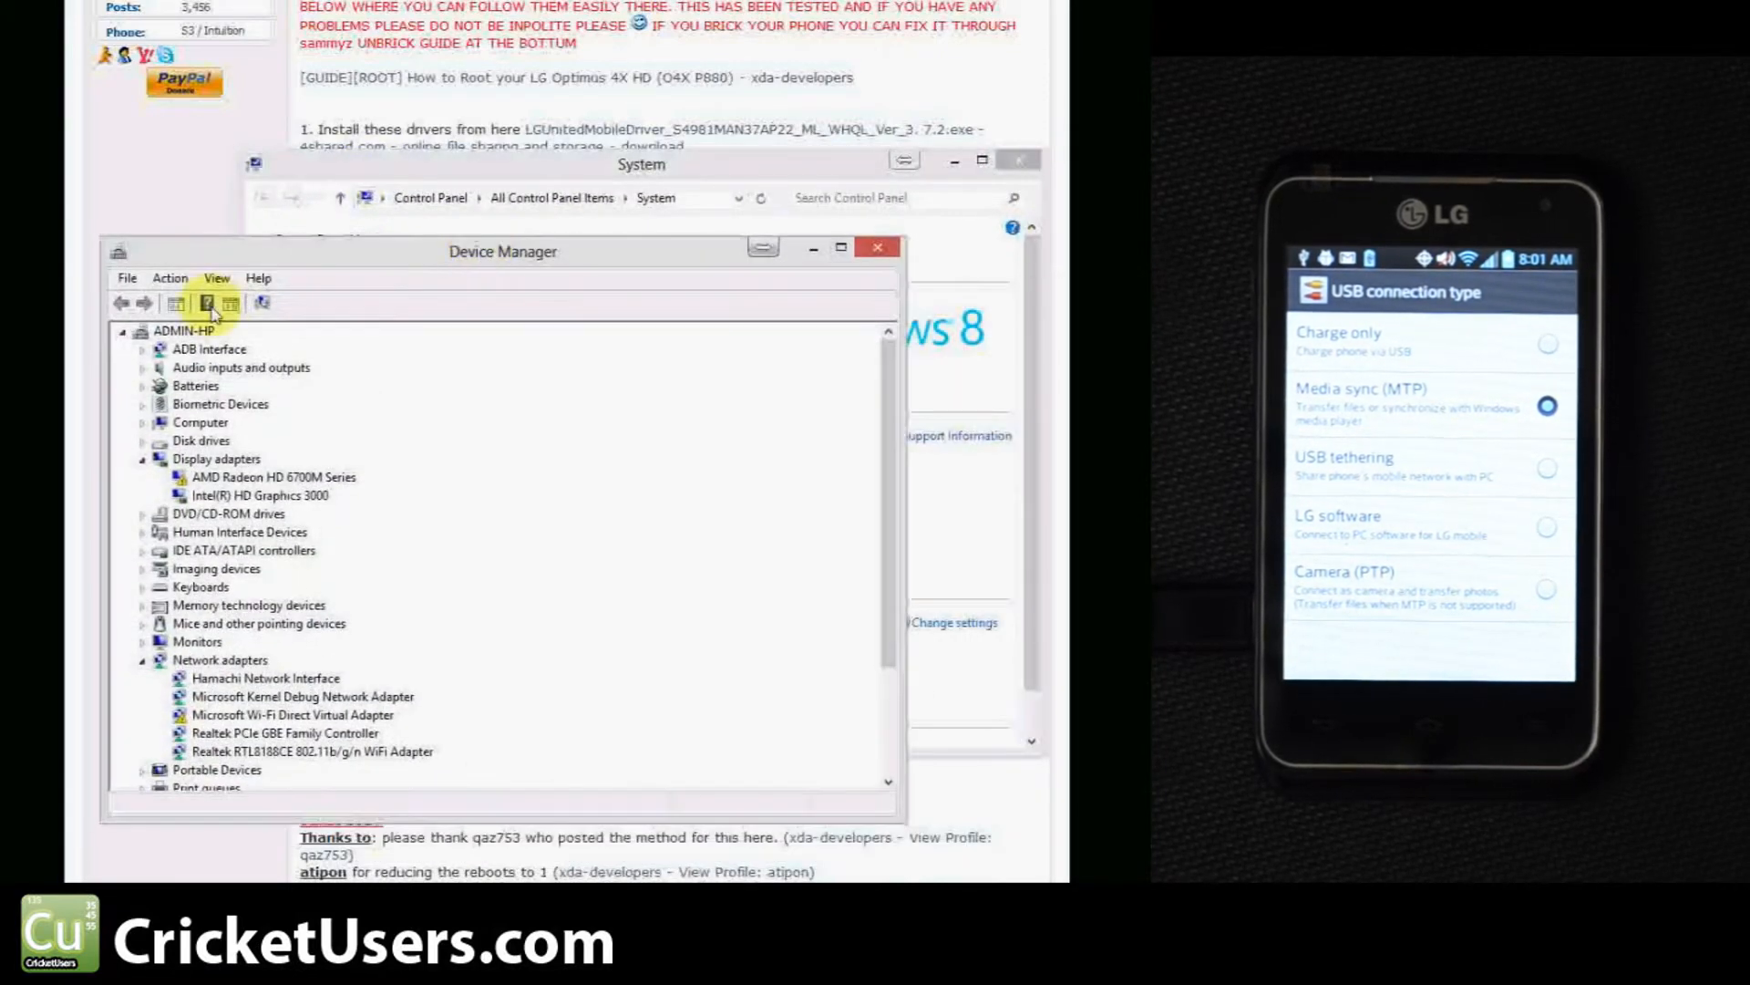
{"action": "left_click", "coordinate": [143, 348]}
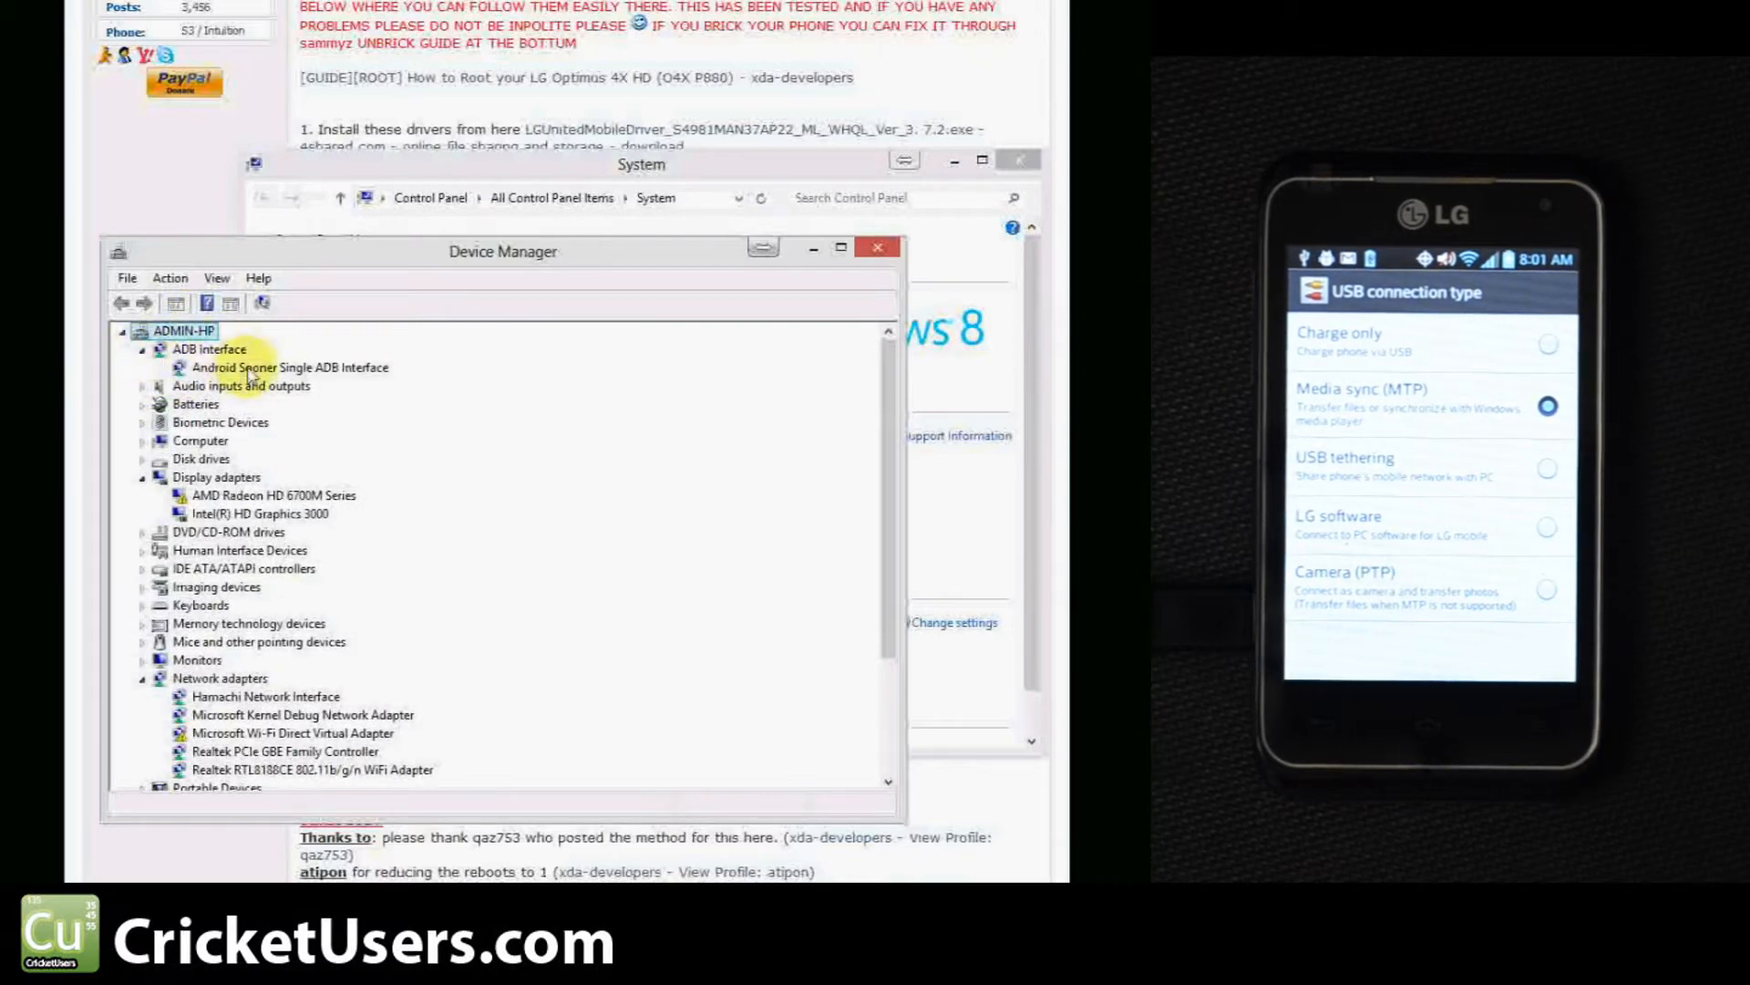
{"action": "left_click", "coordinate": [289, 366]}
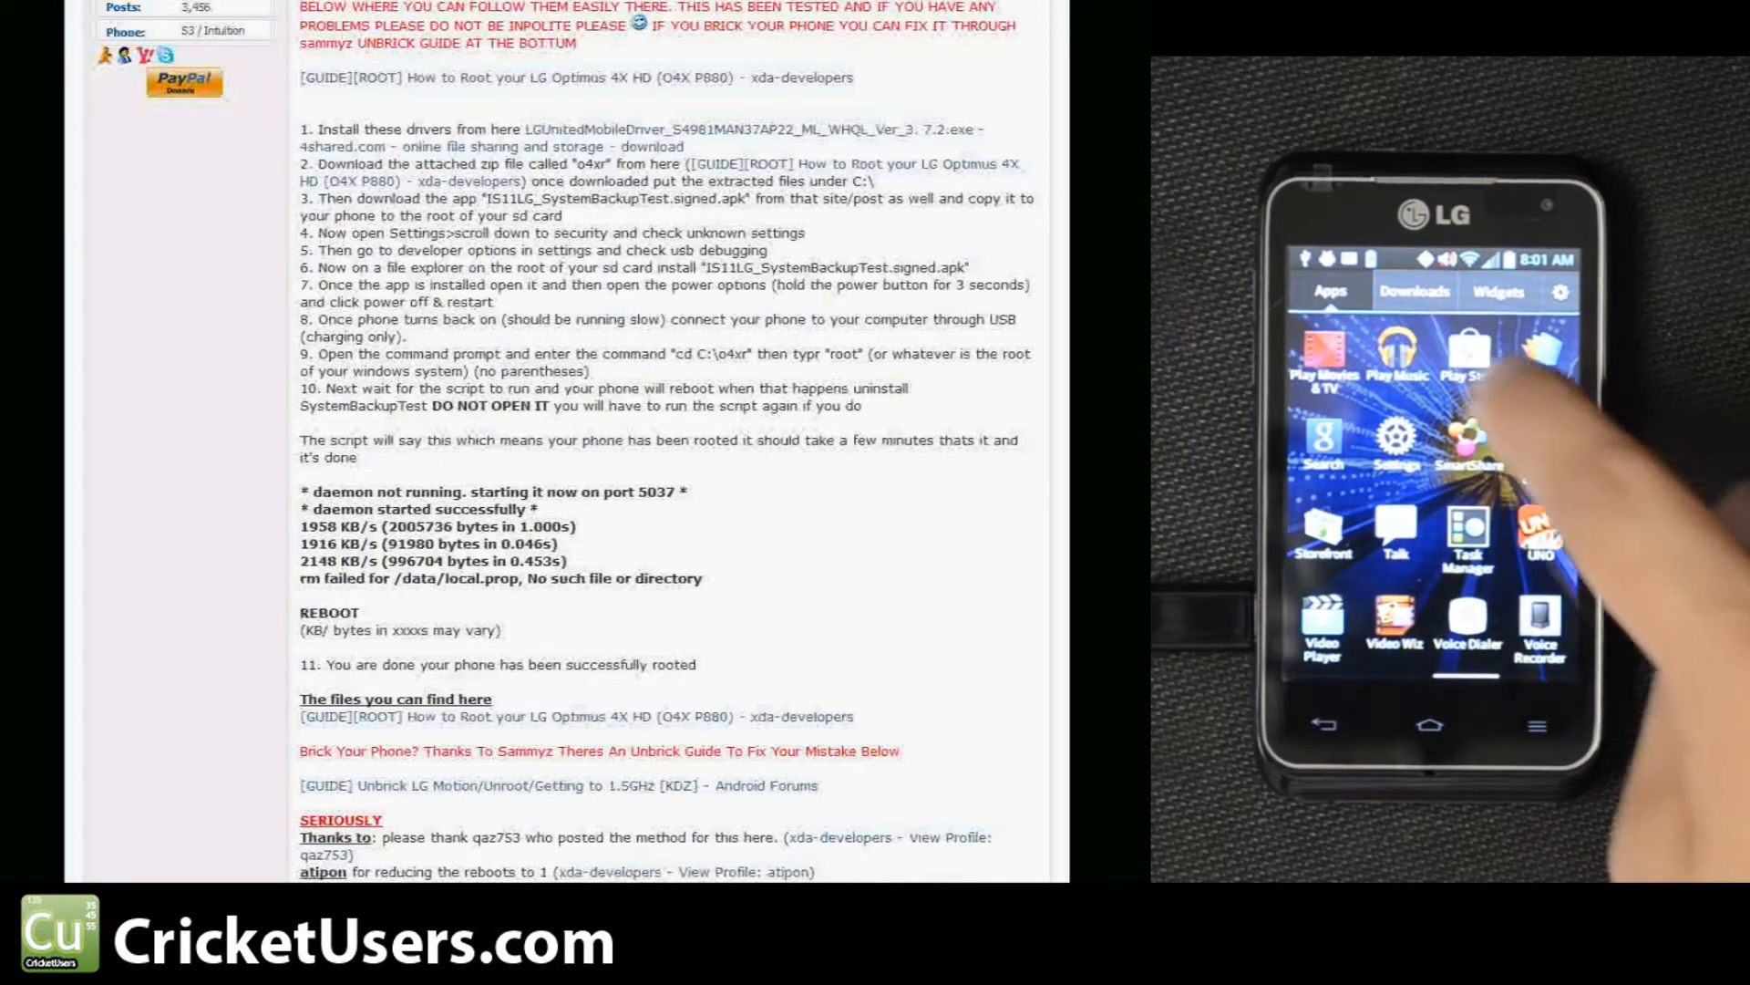
- Find IS11LG_SystemBackupTest.signed.apk on the SD card root and install it
{"action": "left_click", "coordinate": [1467, 357]}
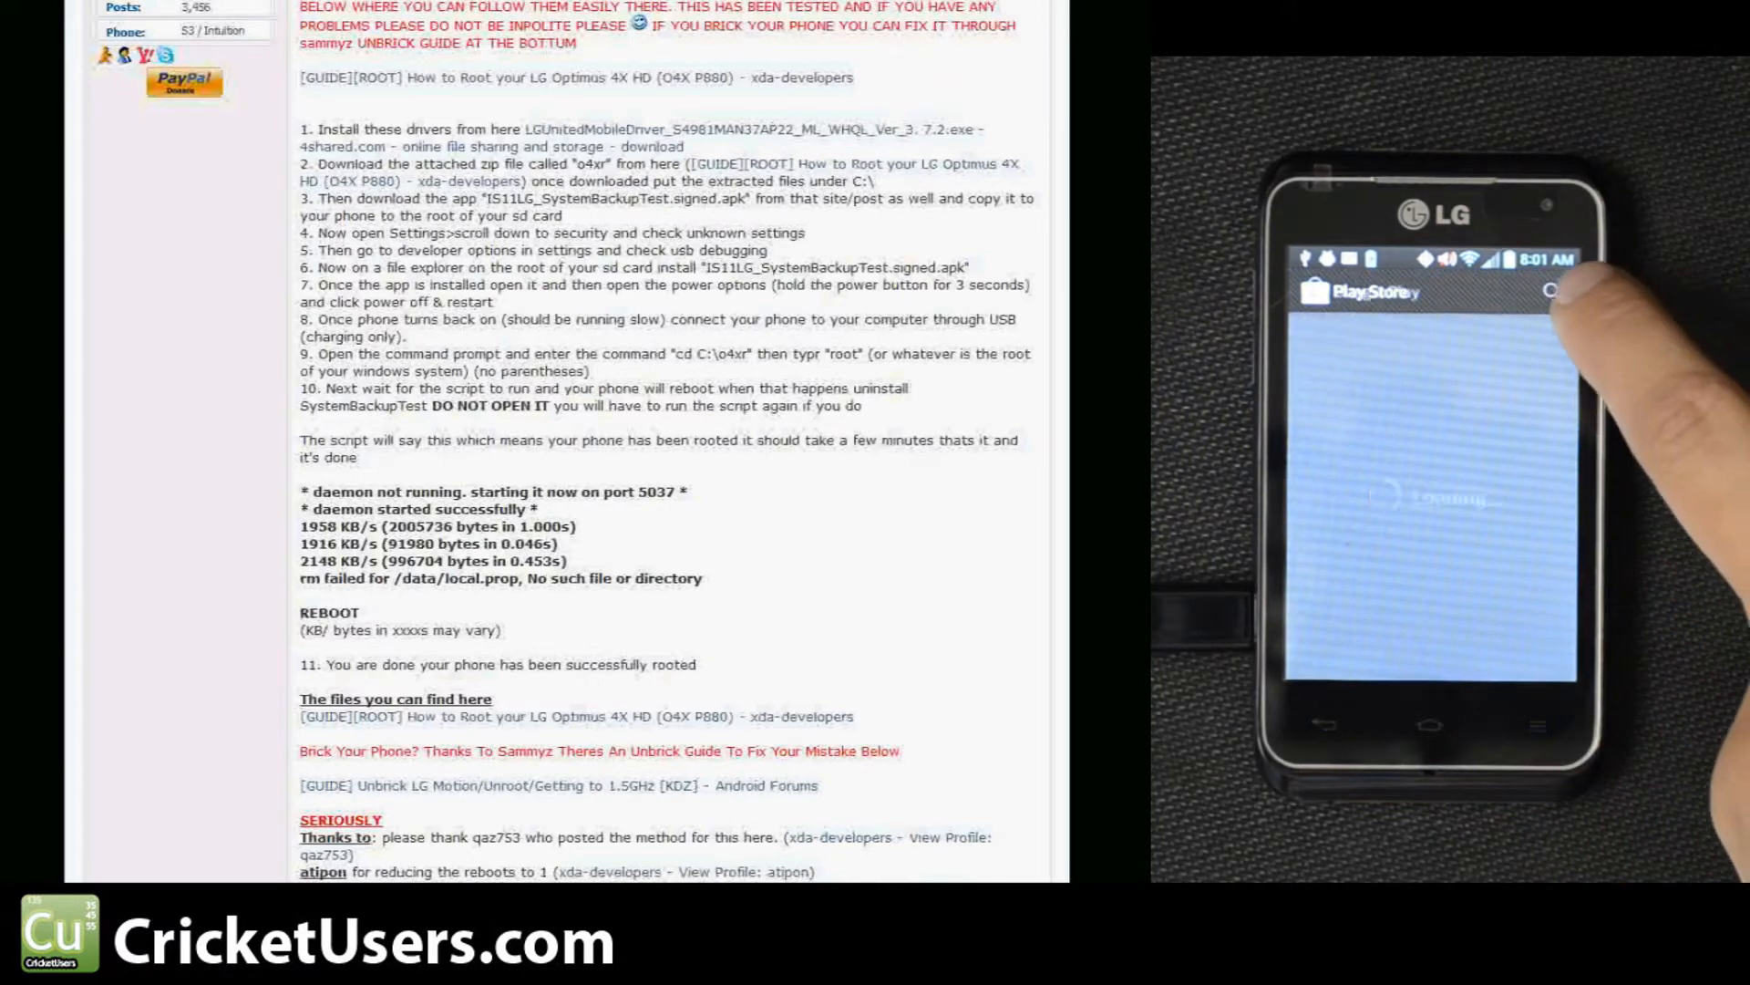
{"action": "left_click", "coordinate": [1395, 290]}
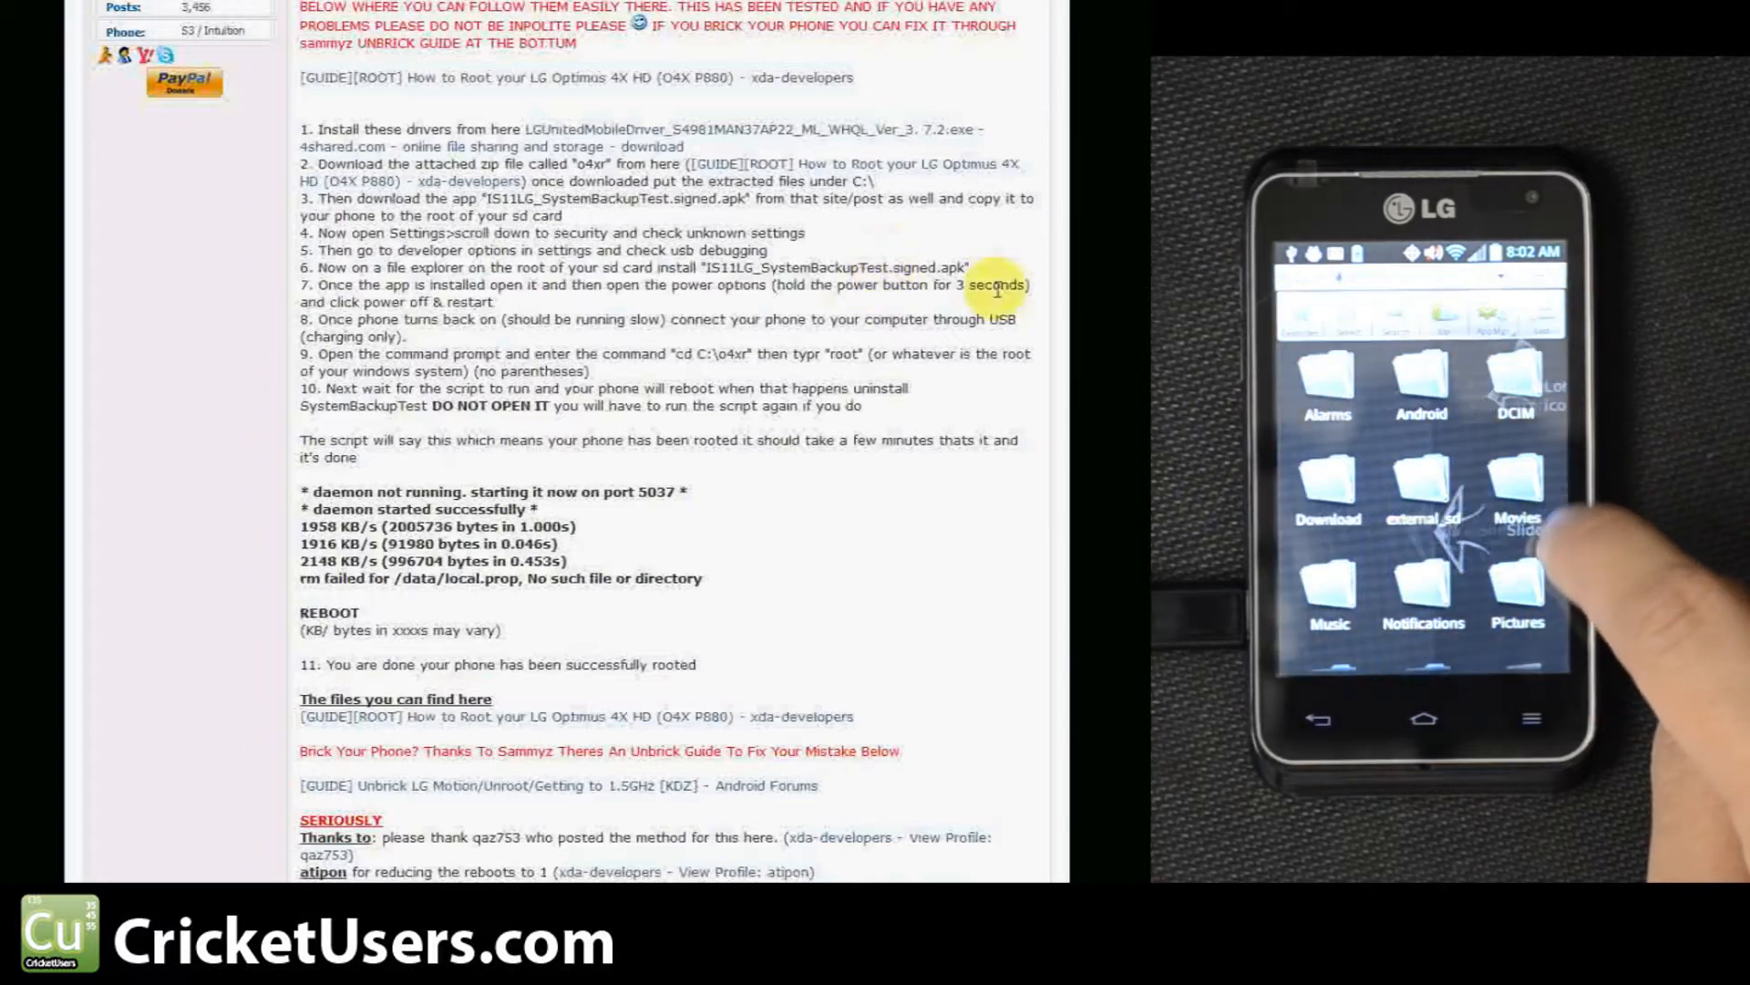
{"action": "scroll", "scroll_direction": "down", "scroll_amount": 3}
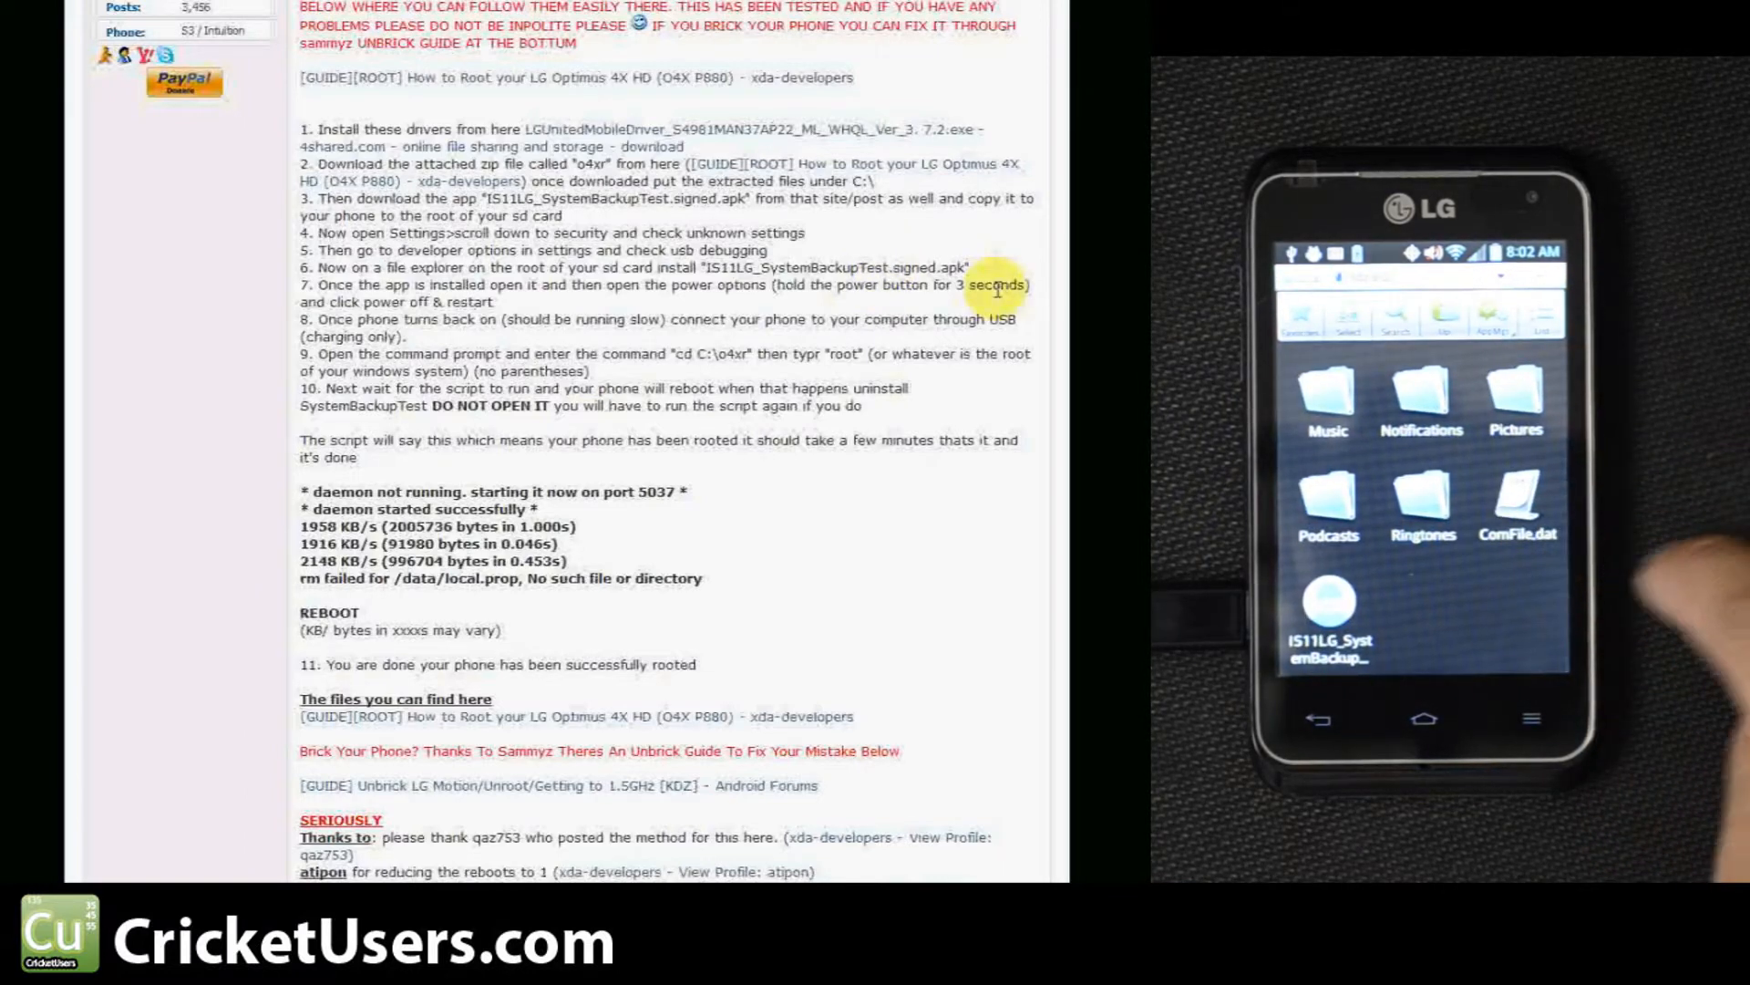
{"action": "left_click", "coordinate": [1327, 602]}
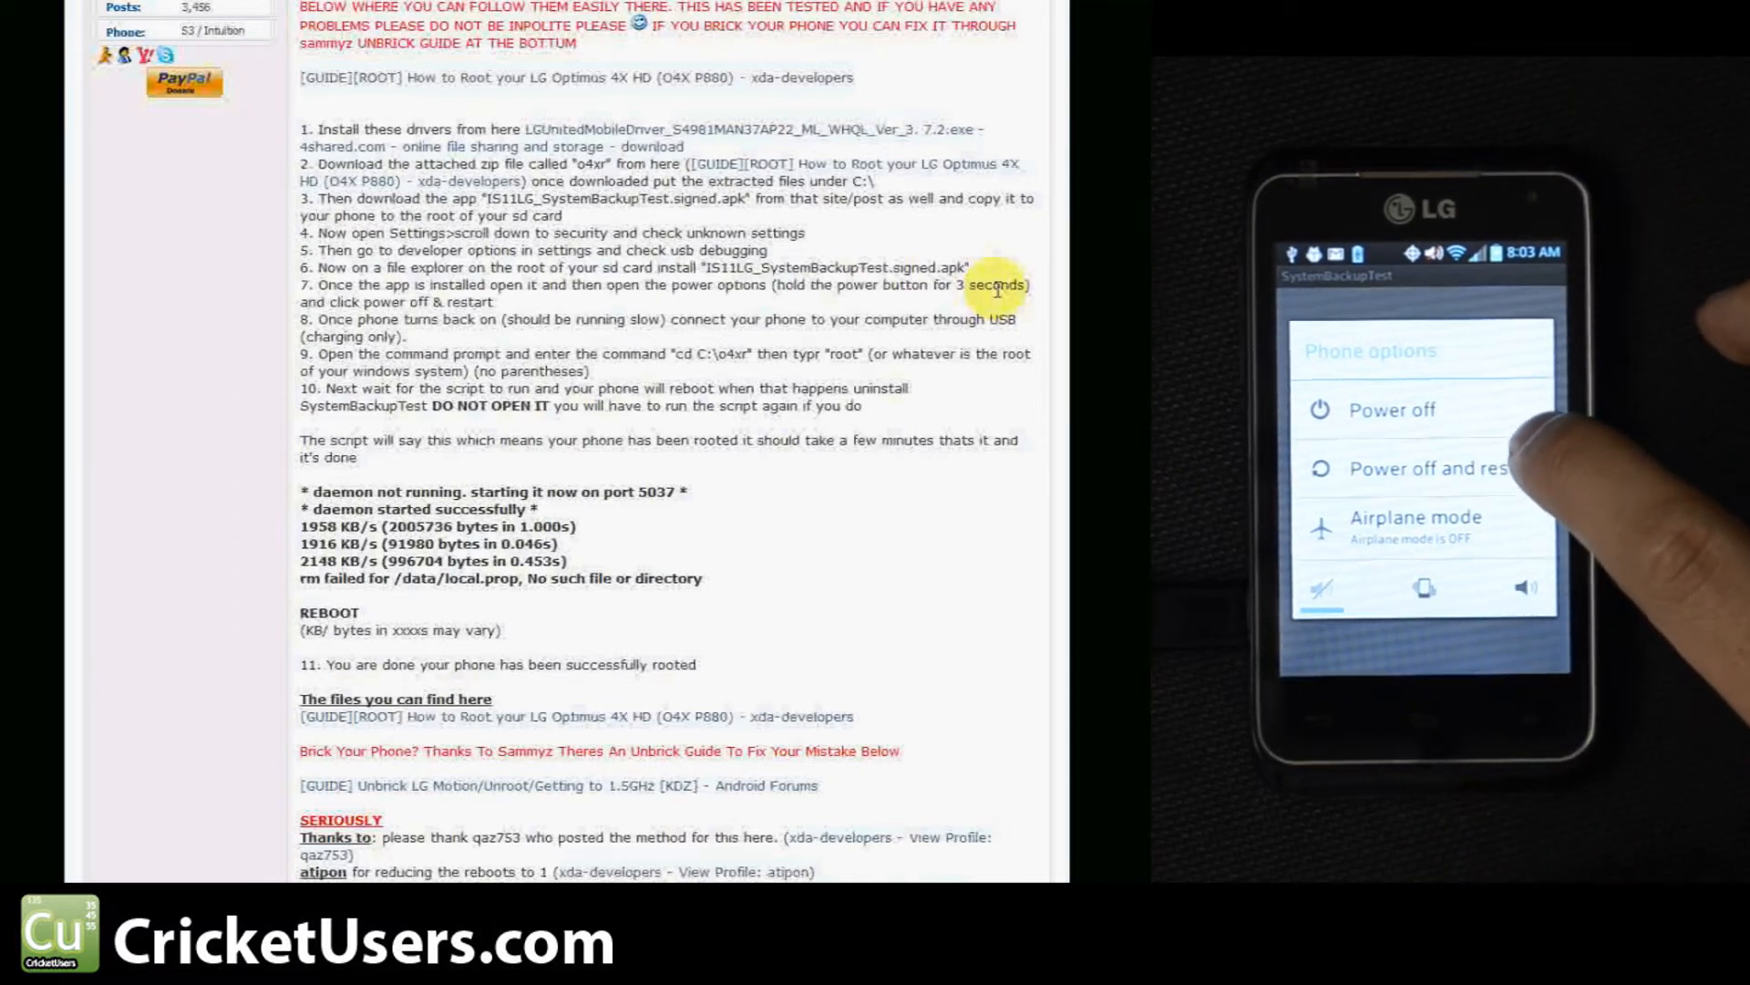
- Choose Power off and restart from the phone options menu
{"action": "left_click", "coordinate": [1426, 467]}
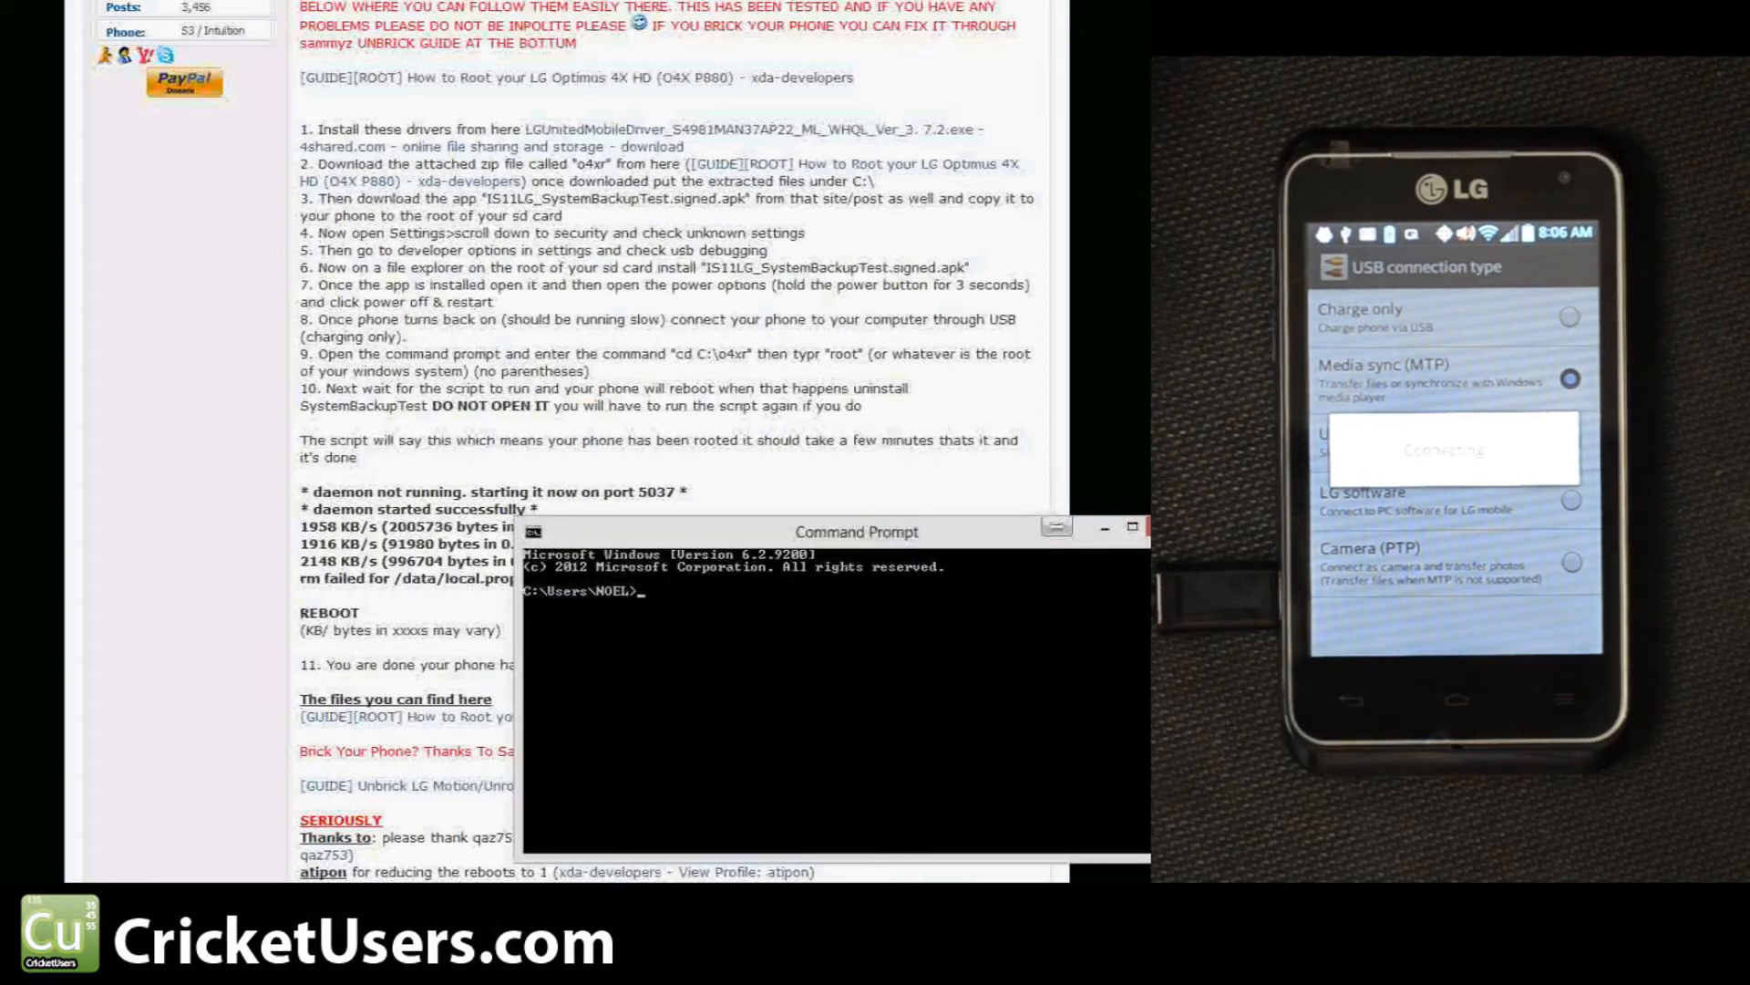
- Change to the drive root with cd\, then type cd o4xr for the script folder
{"action": "type", "text": "cd]"}
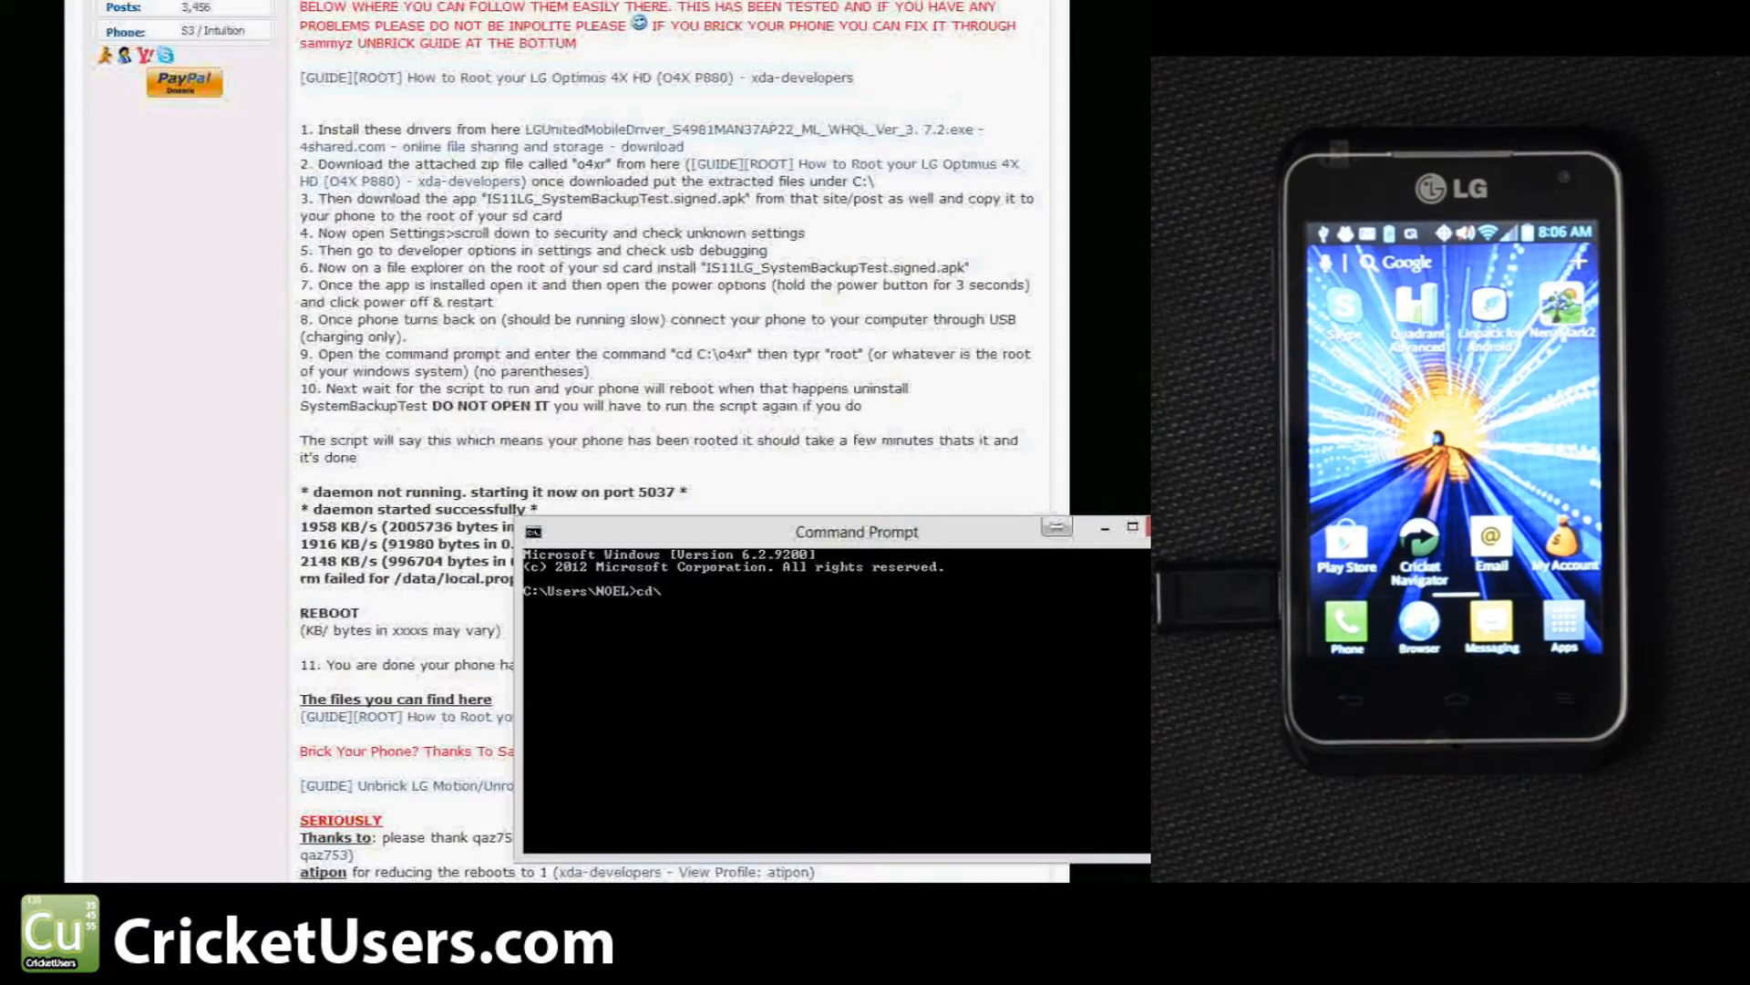
{"action": "key", "text": "Enter"}
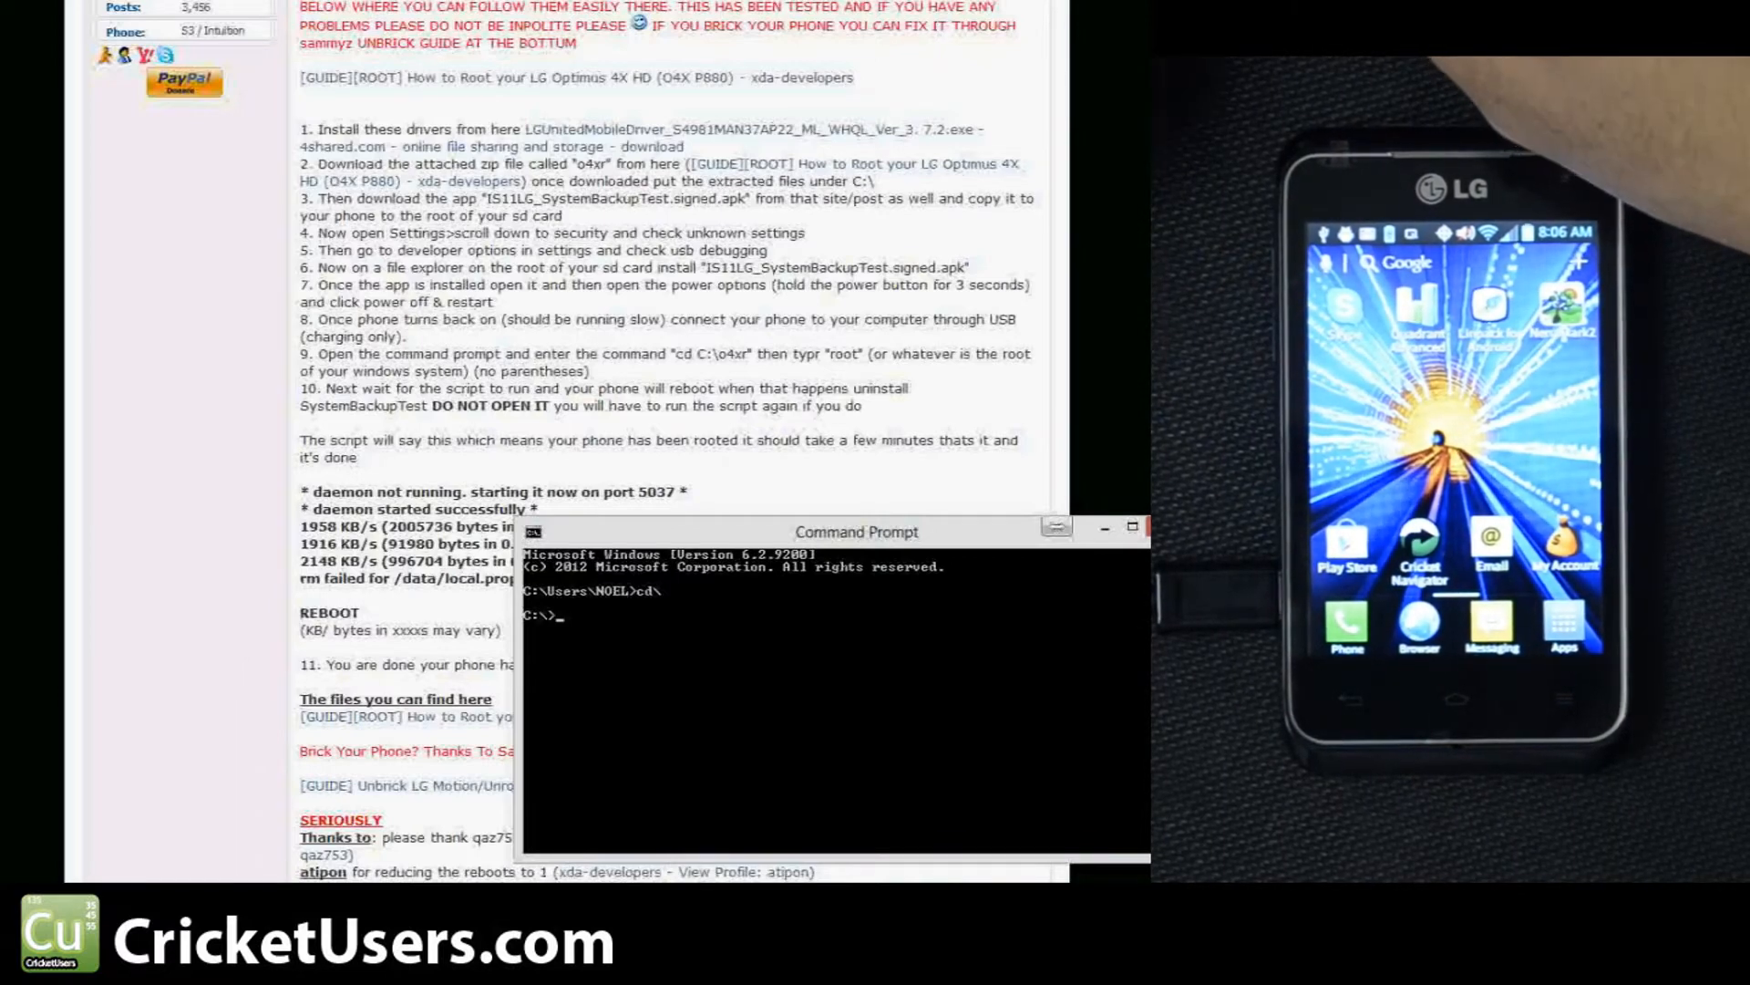
{"action": "type", "text": "cd"}
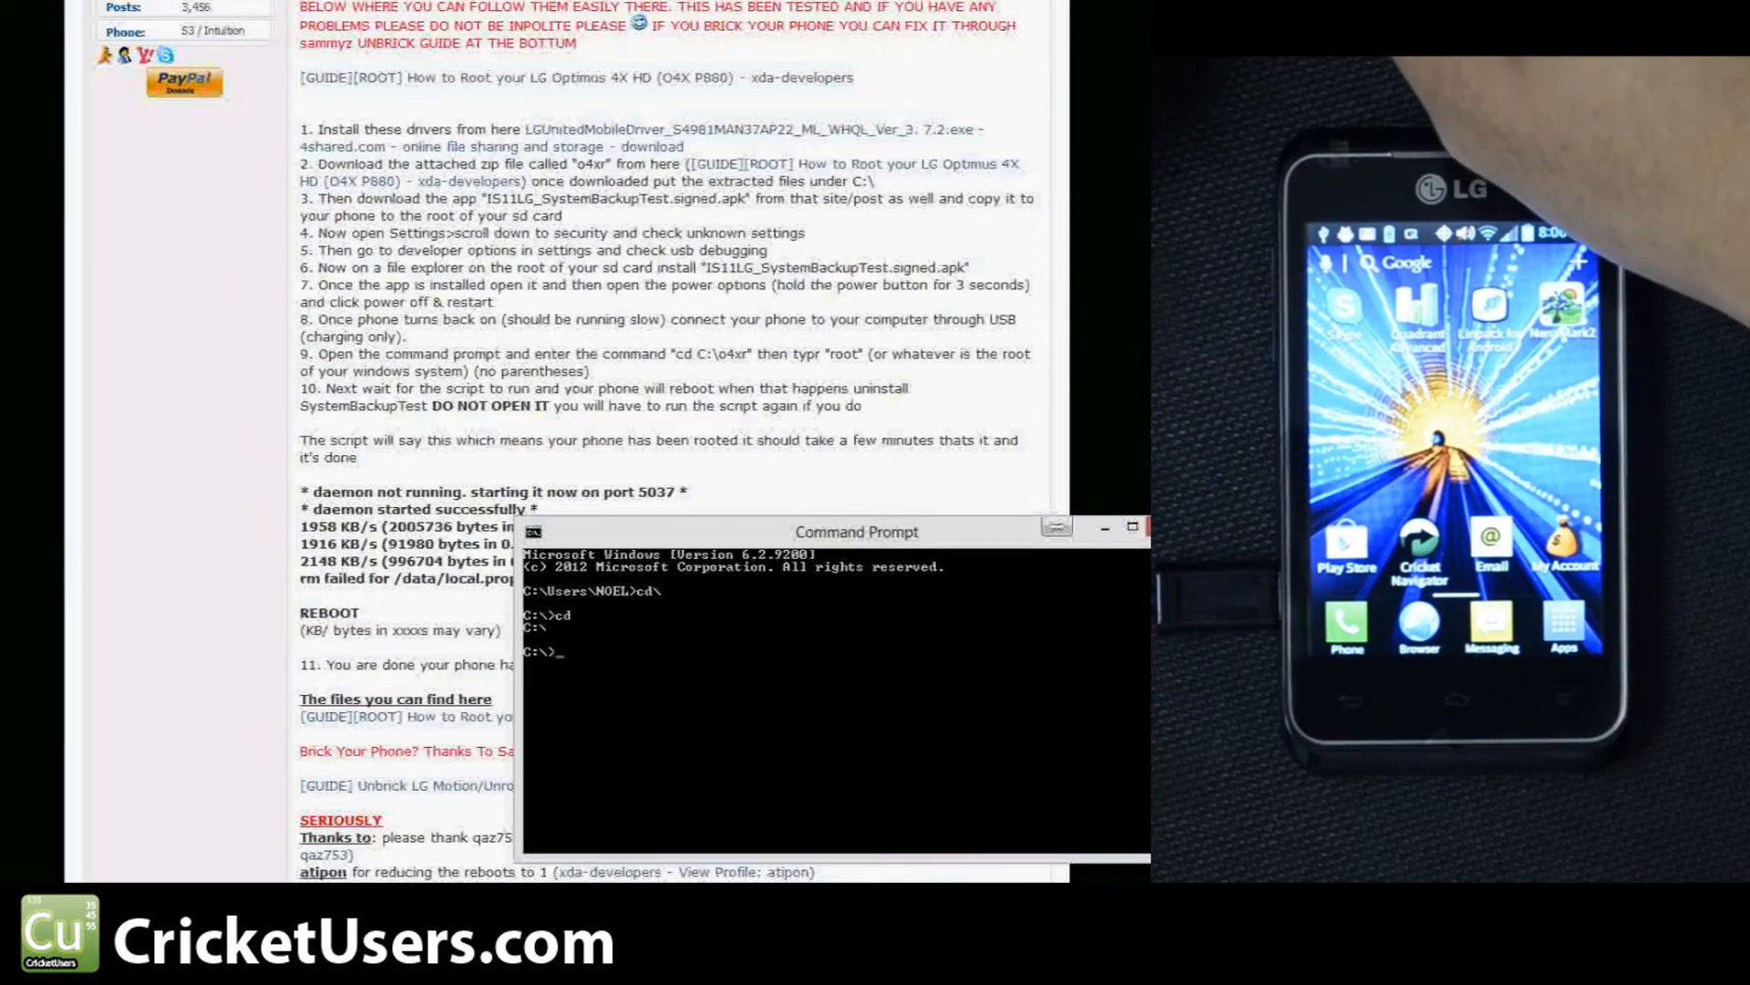
{"action": "type", "text": "cdo4xr"}
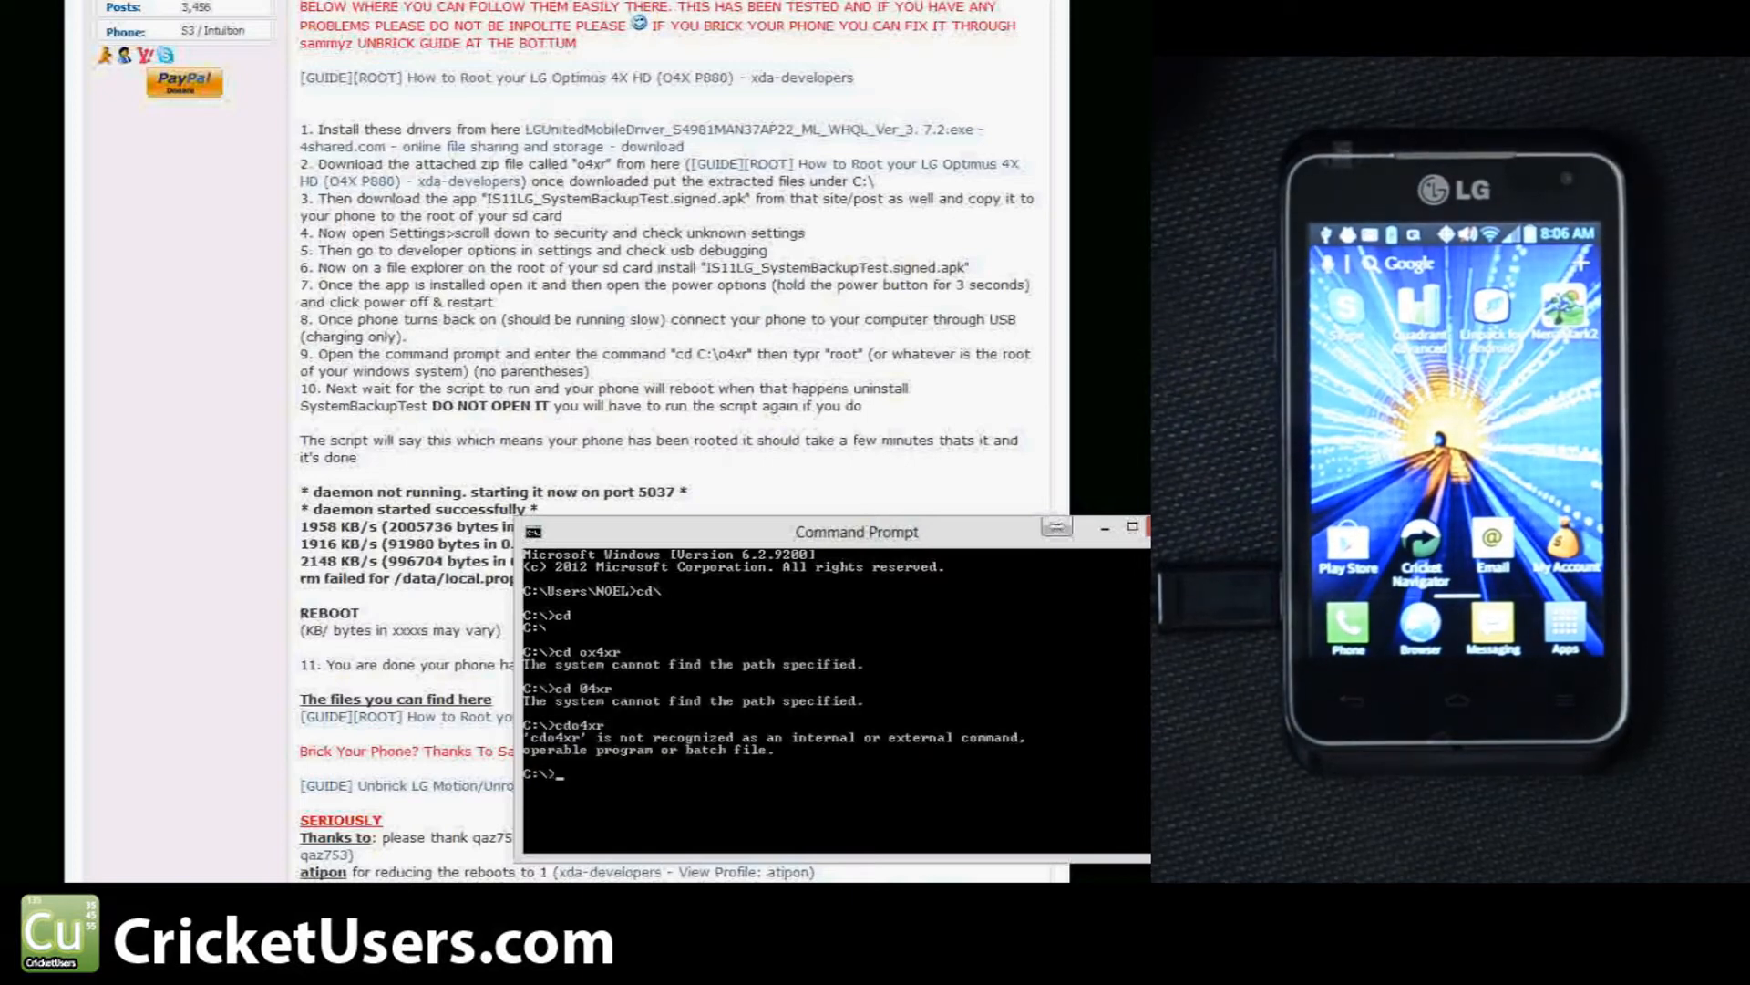
{"action": "type", "text": "cd o4x"}
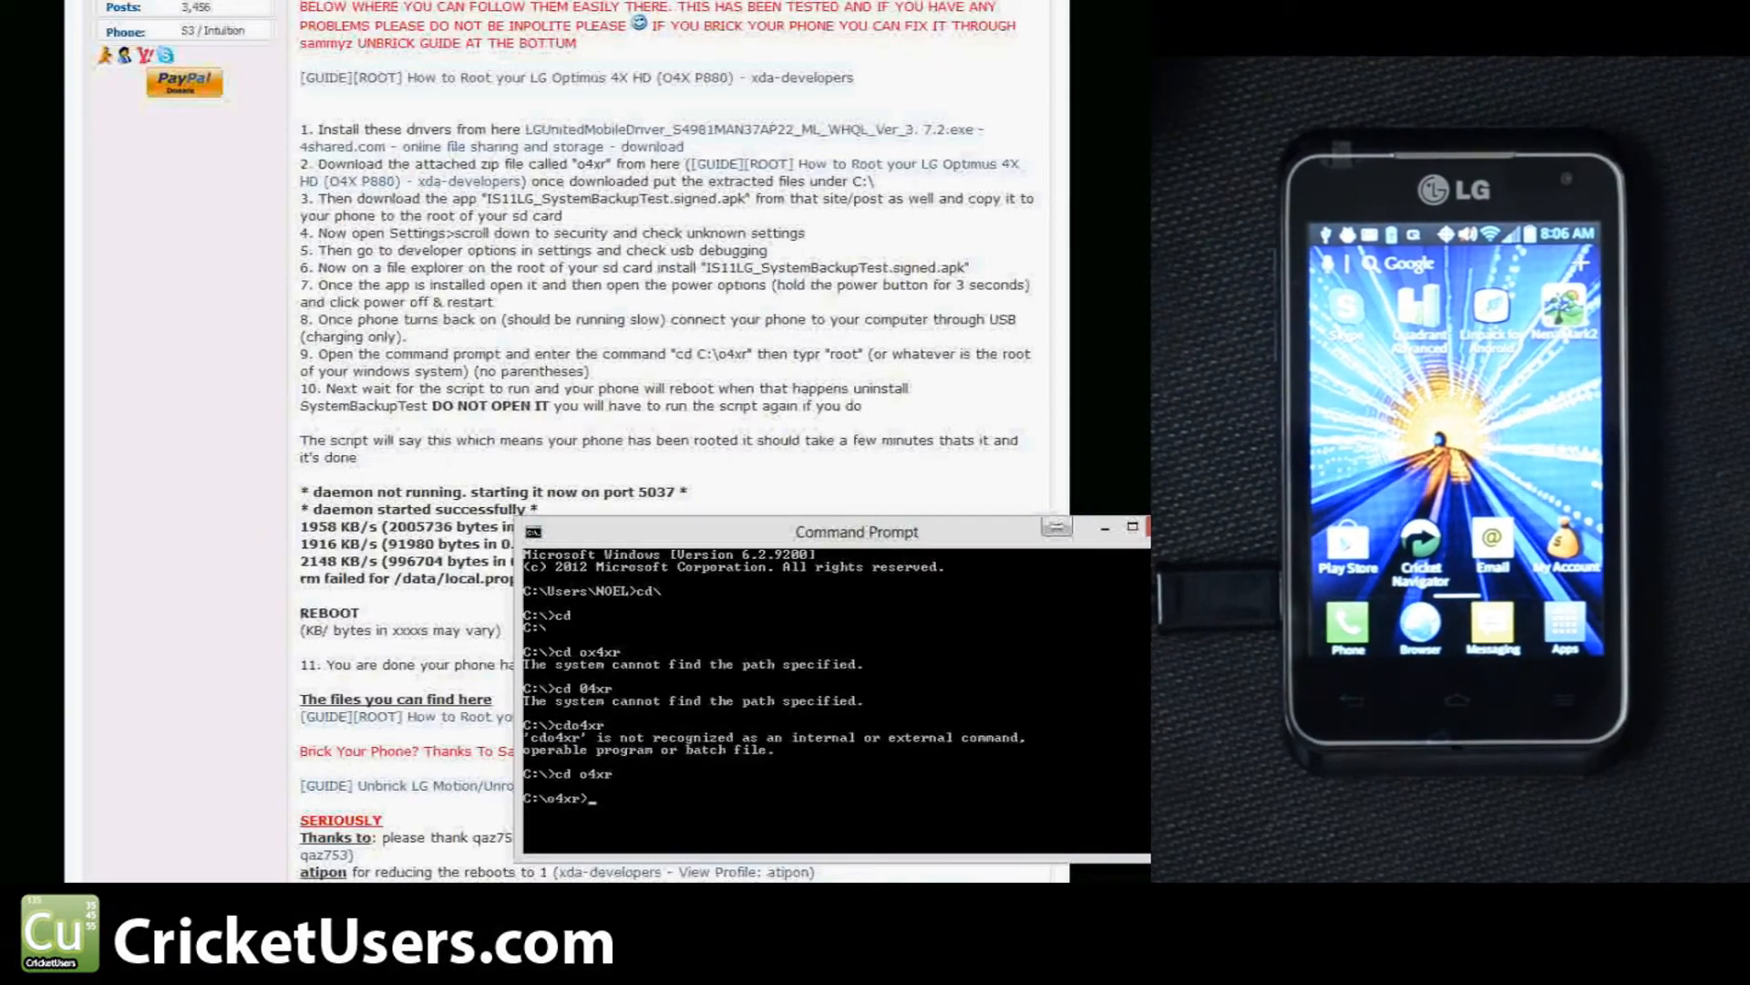
{"action": "type", "text": "root"}
{"action": "type", "text": "cd"}
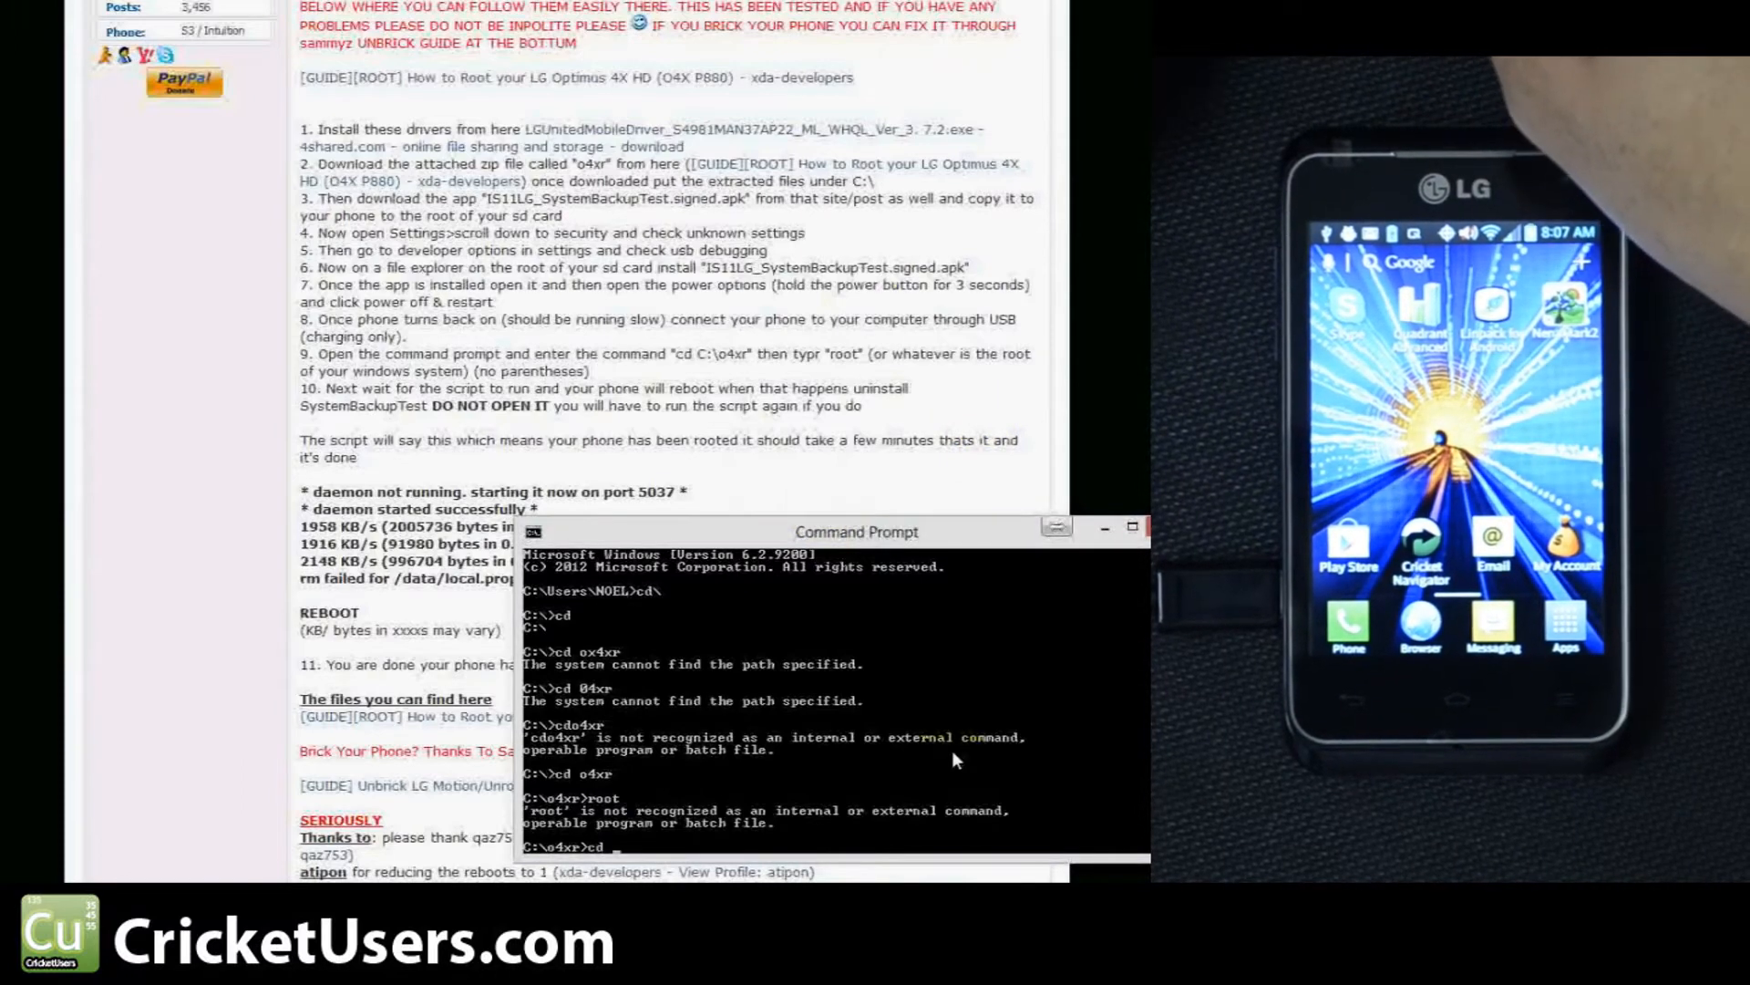
{"action": "type", "text": "o"}
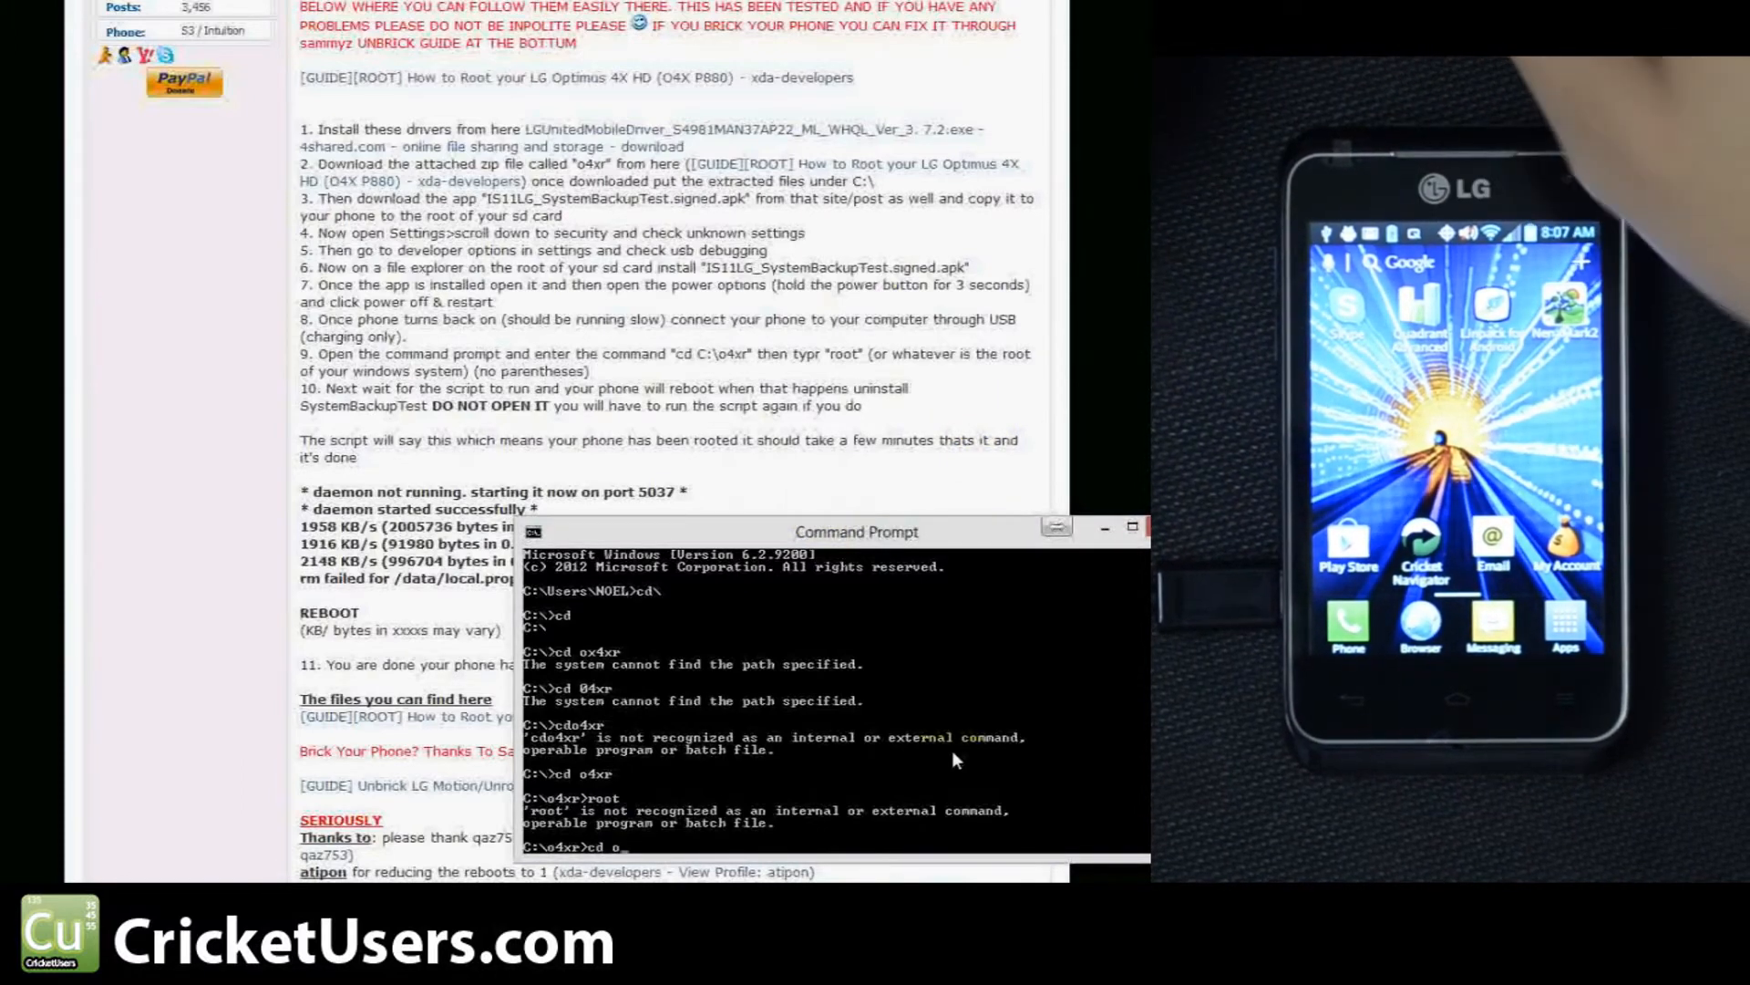
{"action": "type", "text": "4xr"}
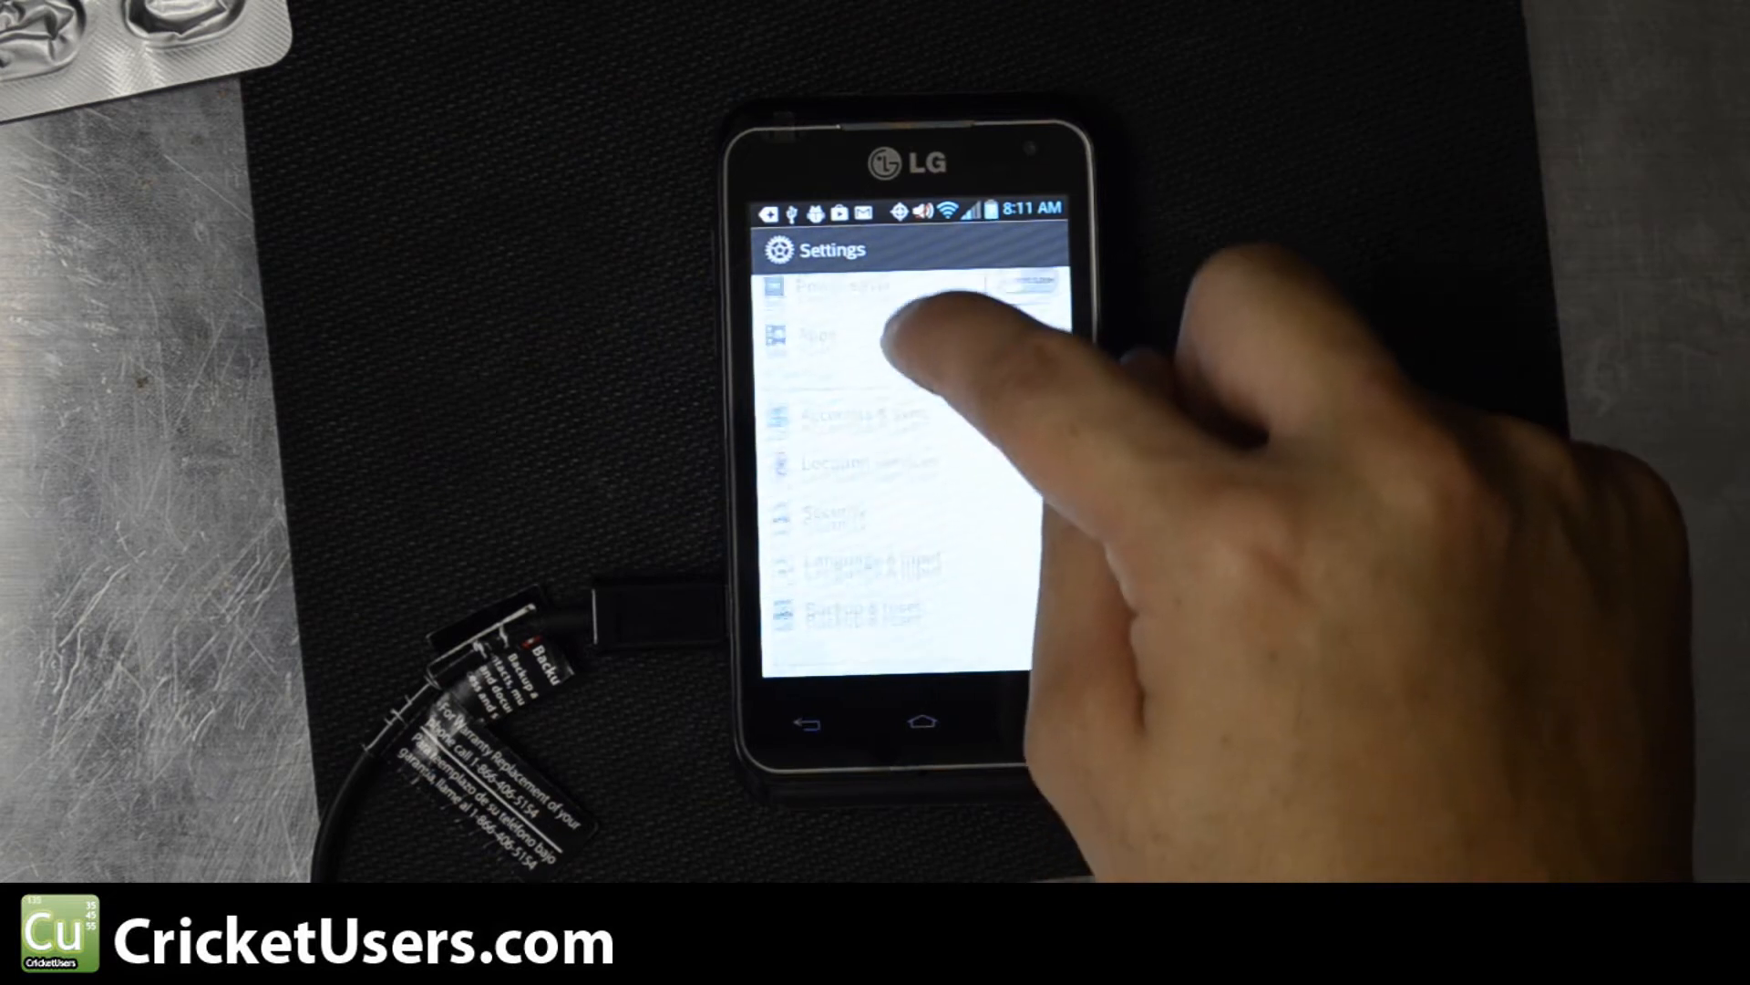
- Uninstall SystemBackupTest via Settings > Apps, confirming both OK prompts
{"action": "scroll", "scroll_direction": "down", "scroll_amount": 3}
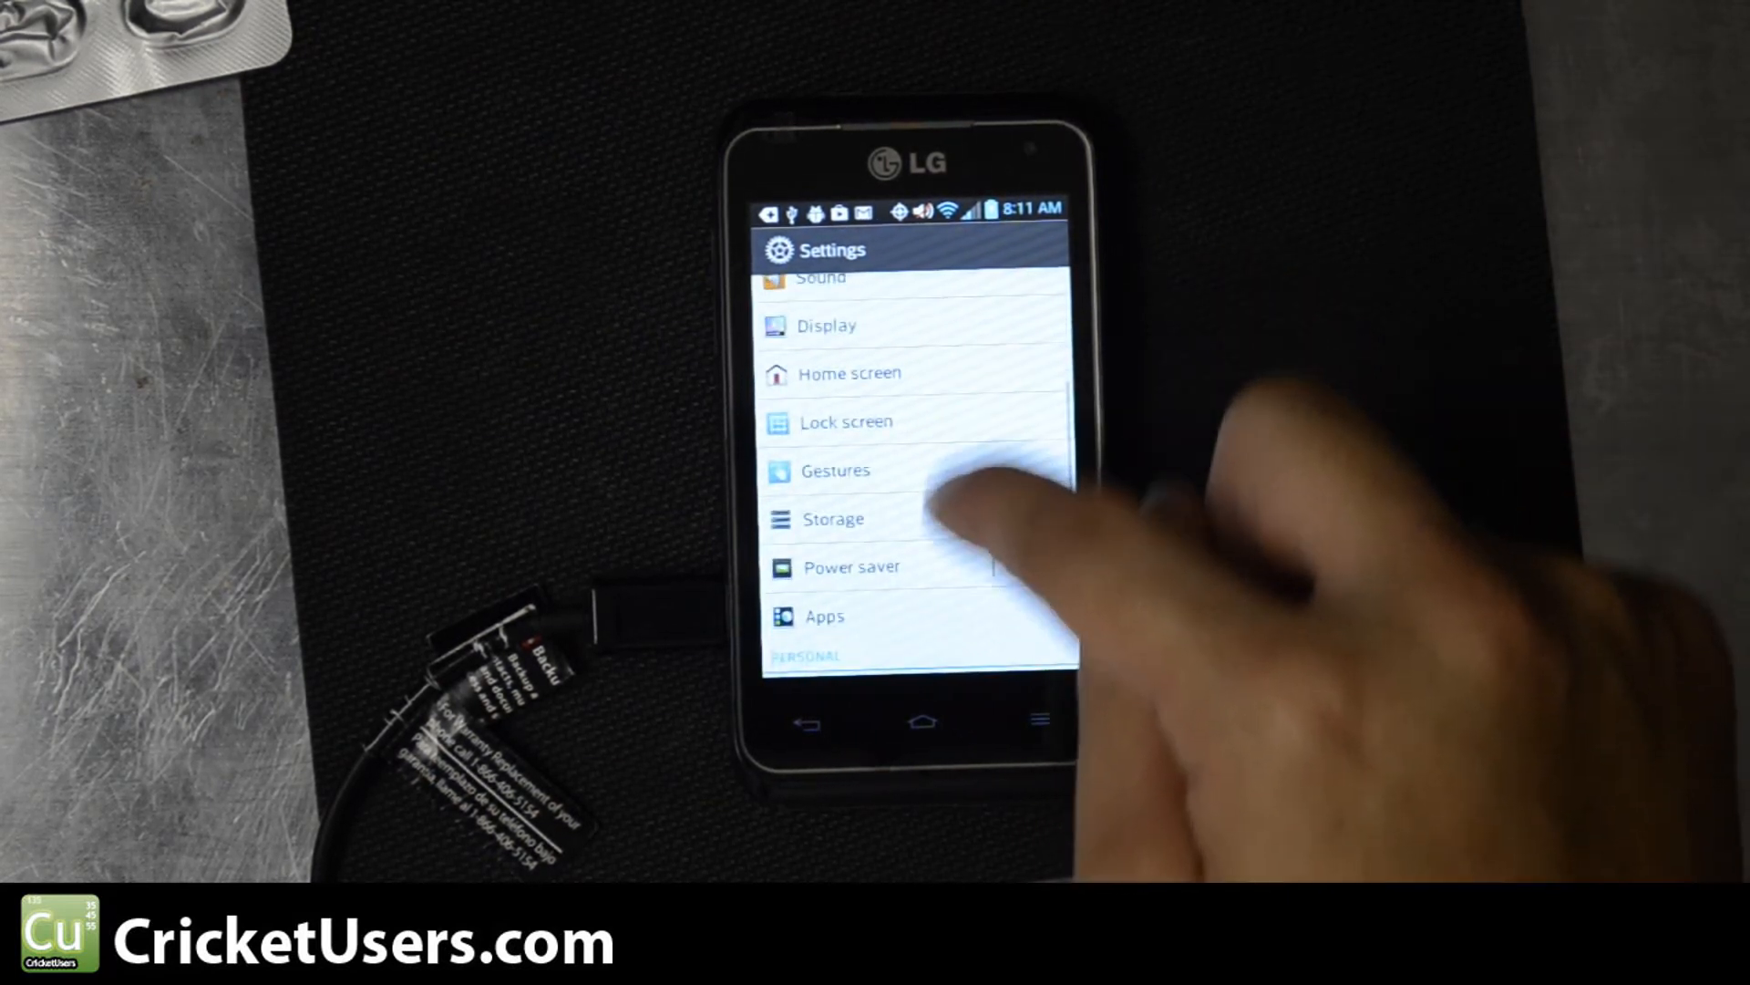
{"action": "left_click", "coordinate": [824, 615]}
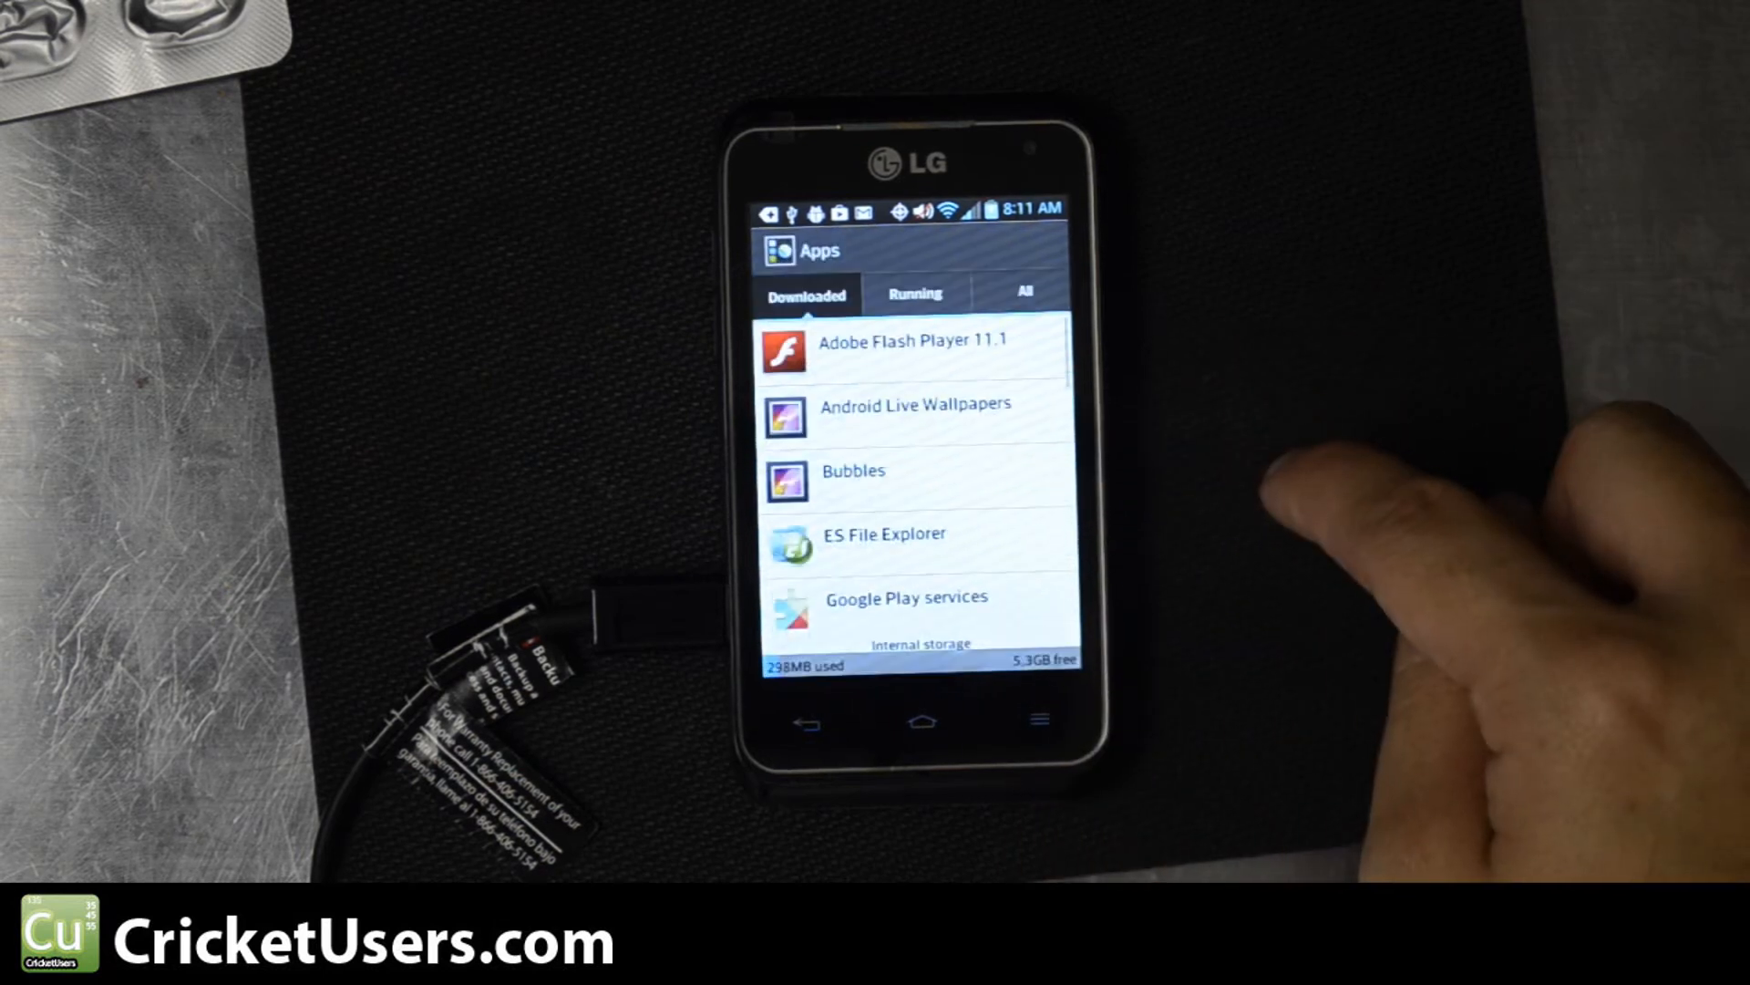
{"action": "scroll", "scroll_direction": "down", "scroll_amount": 3}
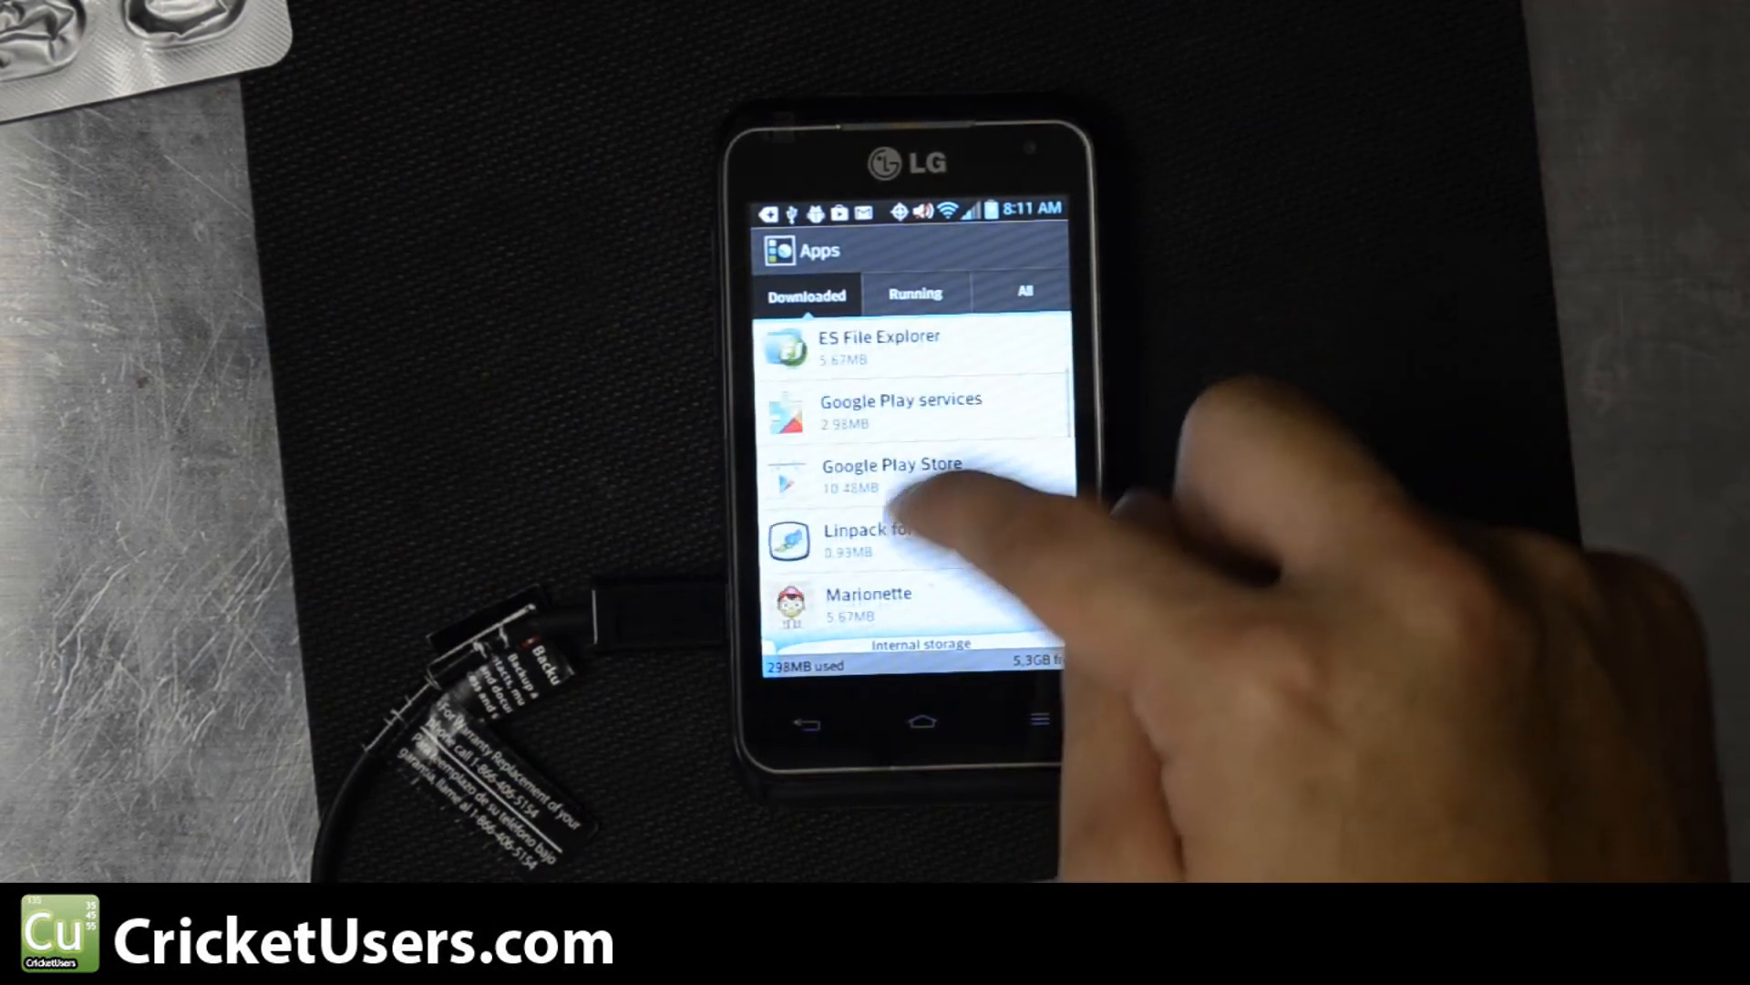
{"action": "scroll", "scroll_direction": "down", "scroll_amount": 3}
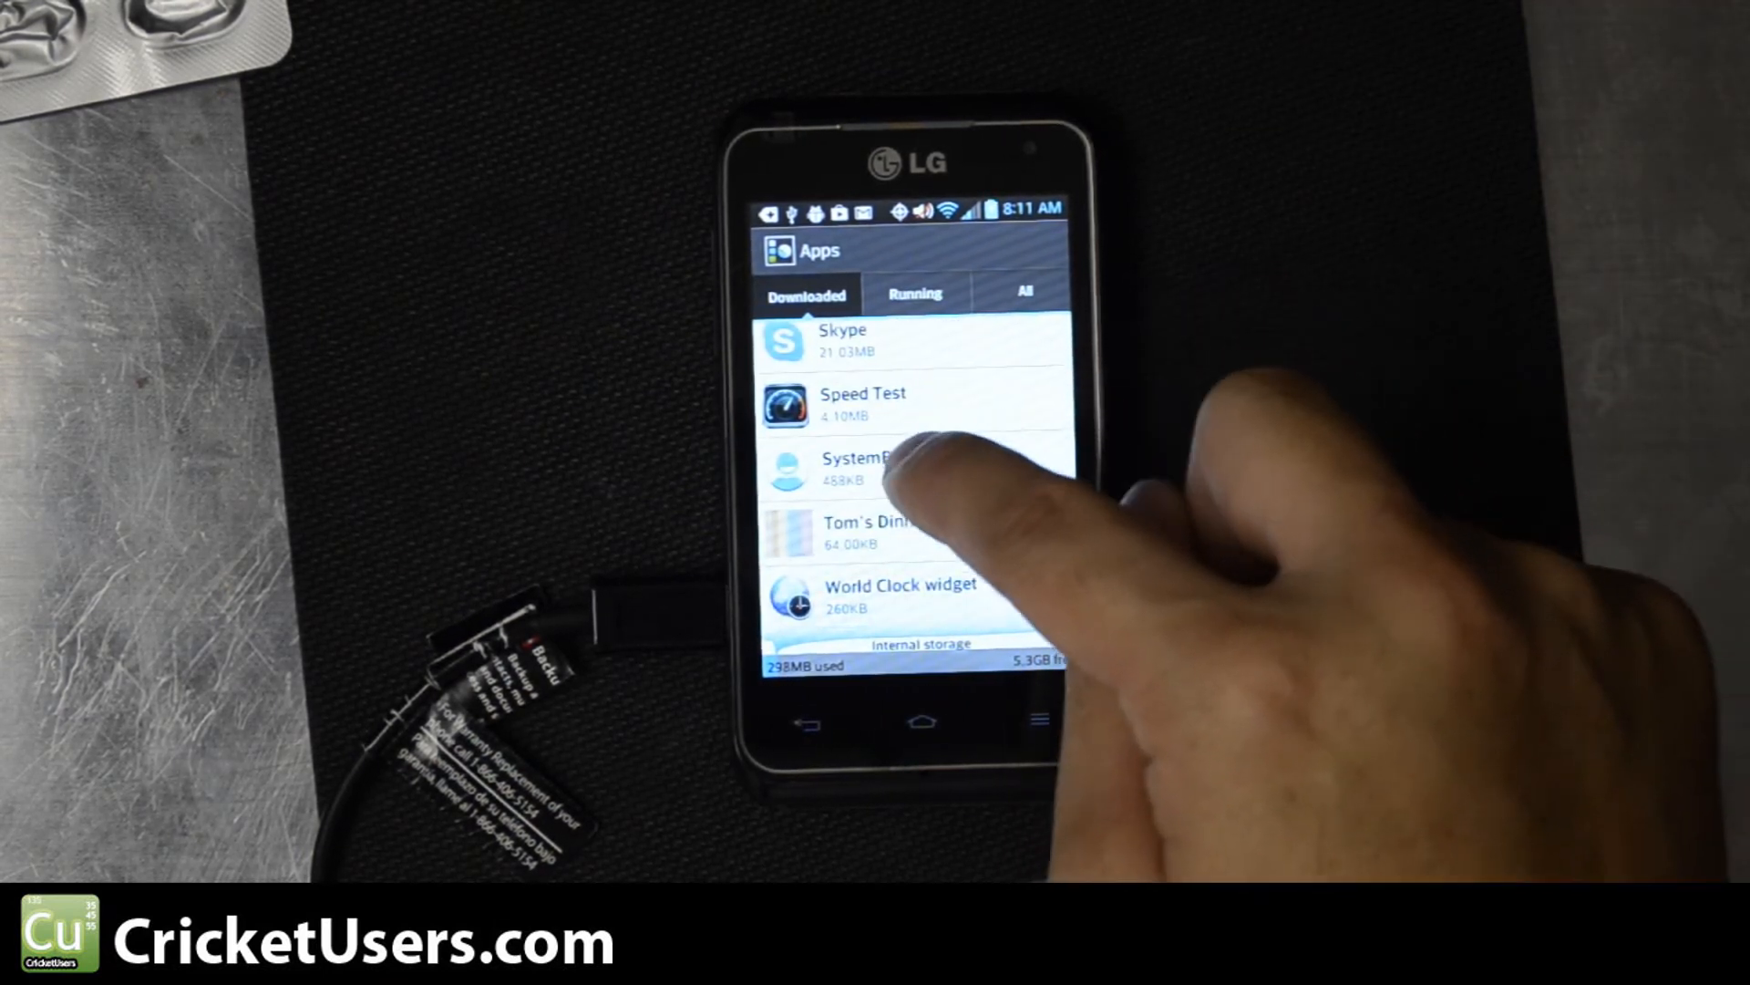
{"action": "left_click", "coordinate": [881, 467]}
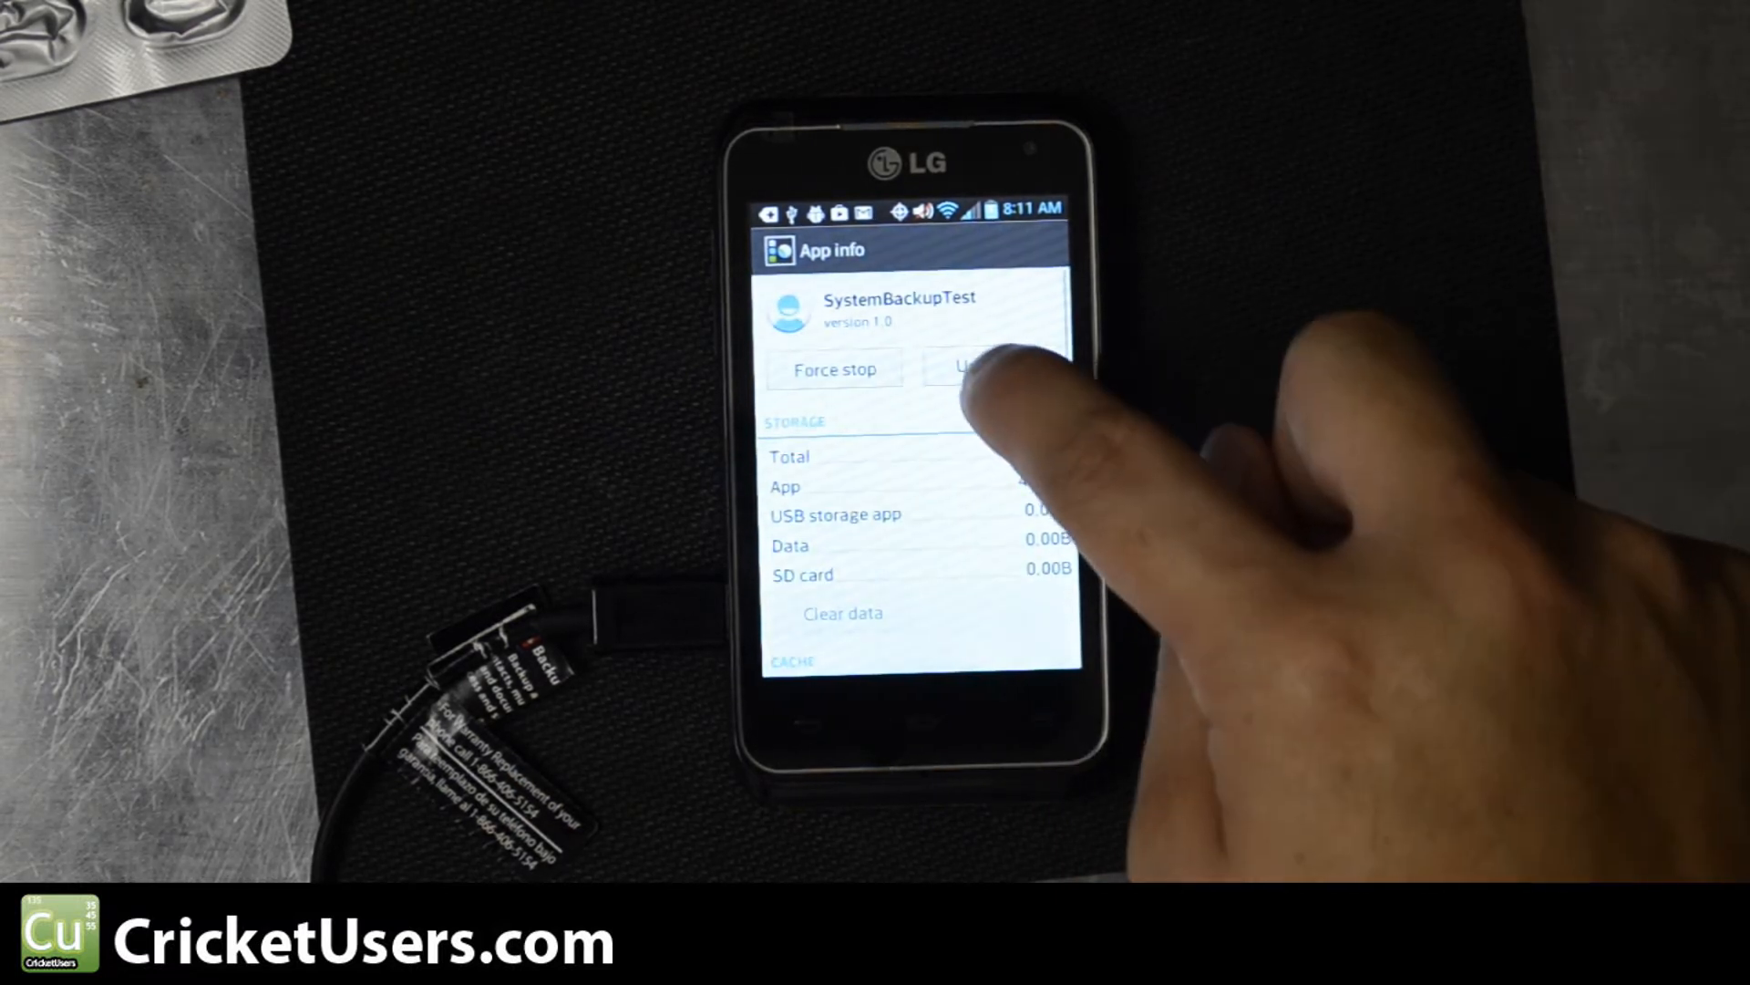
{"action": "left_click", "coordinate": [971, 368]}
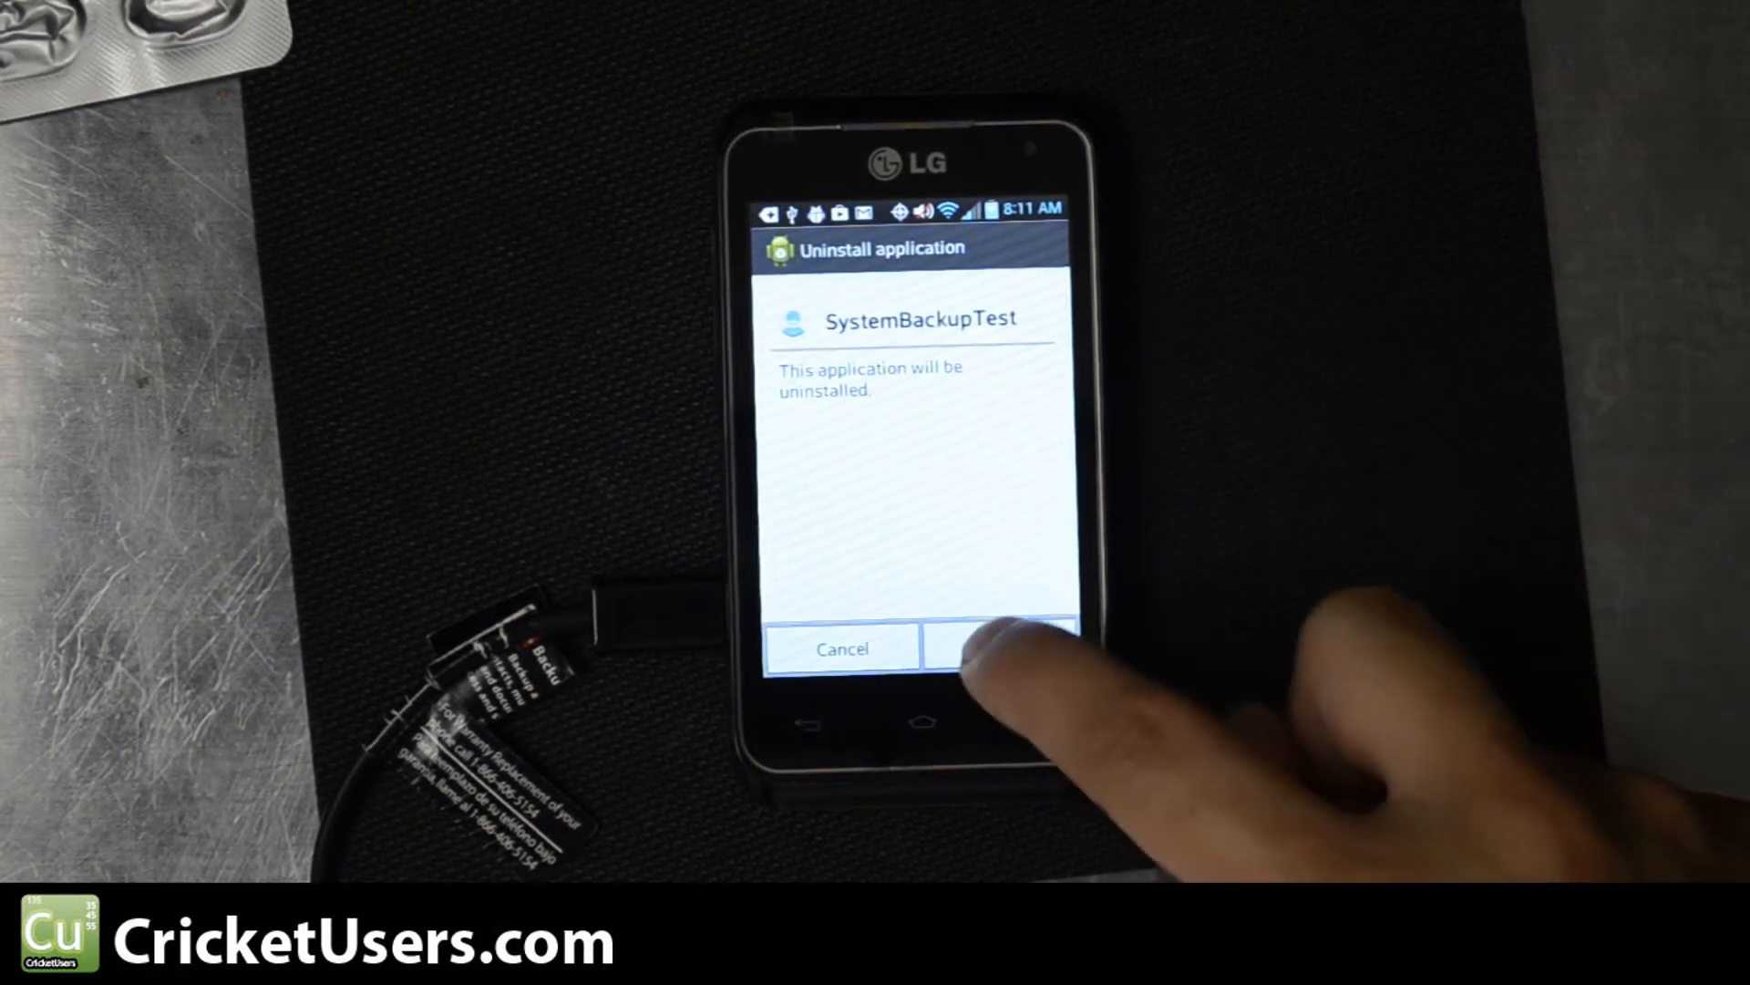
{"action": "left_click", "coordinate": [994, 647]}
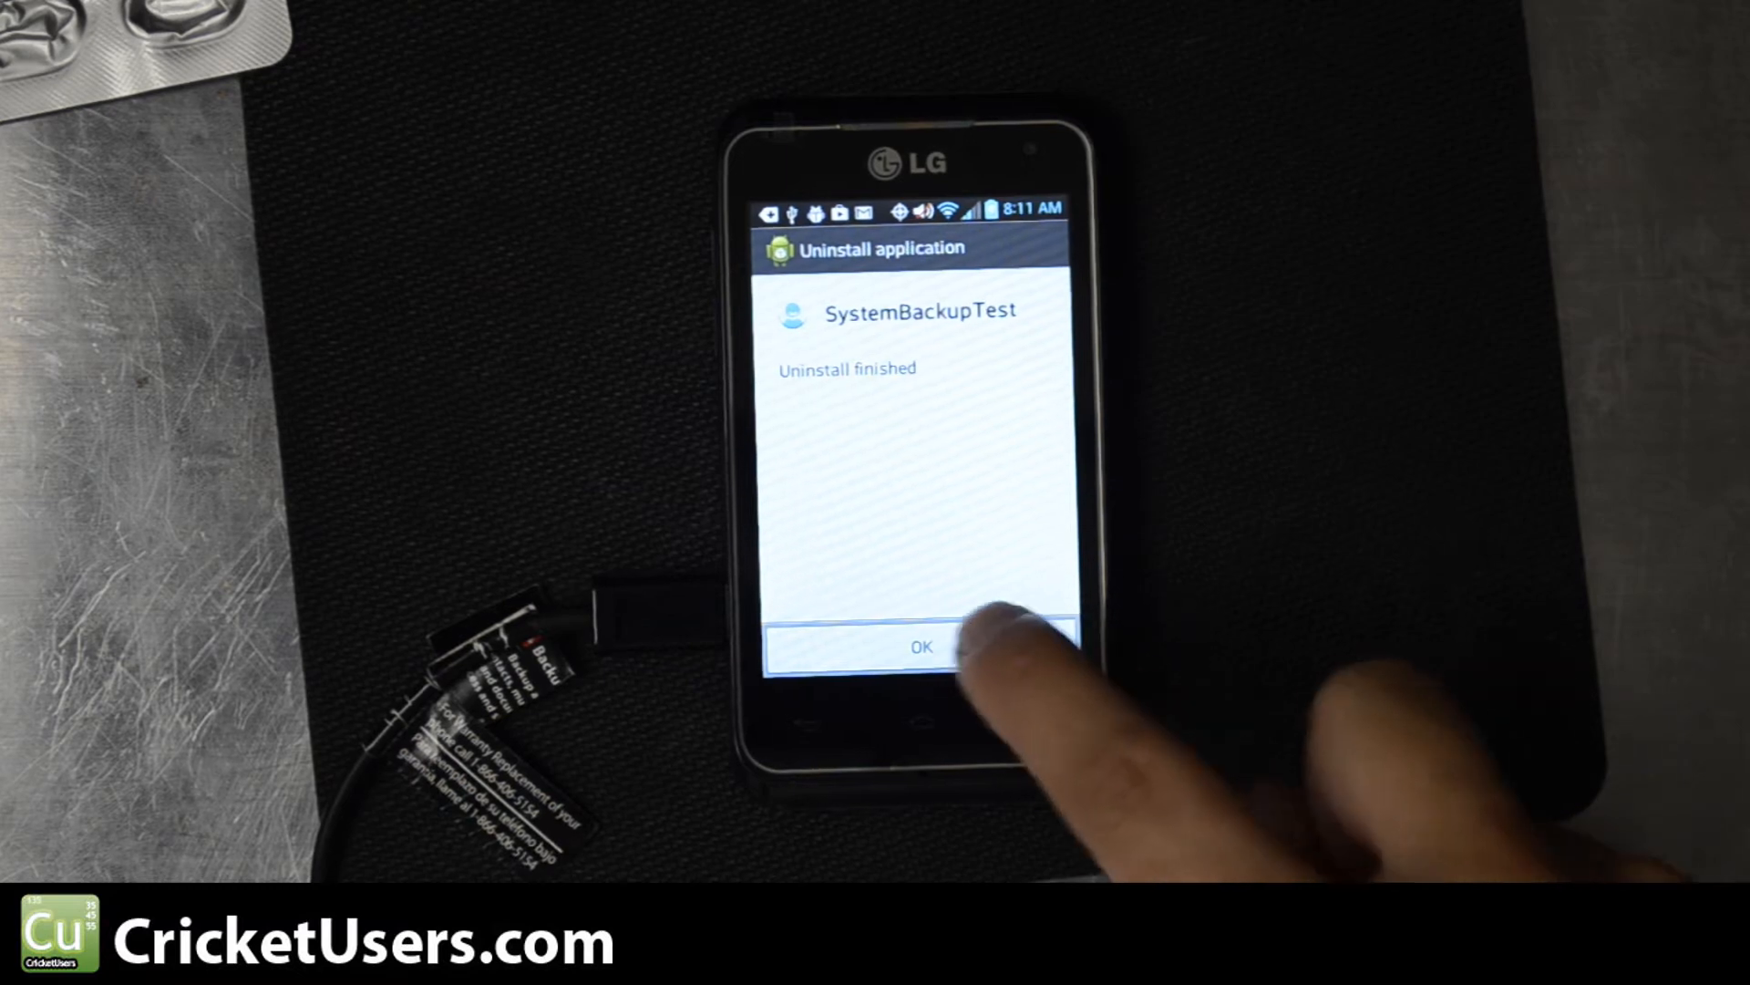
{"action": "left_click", "coordinate": [920, 646]}
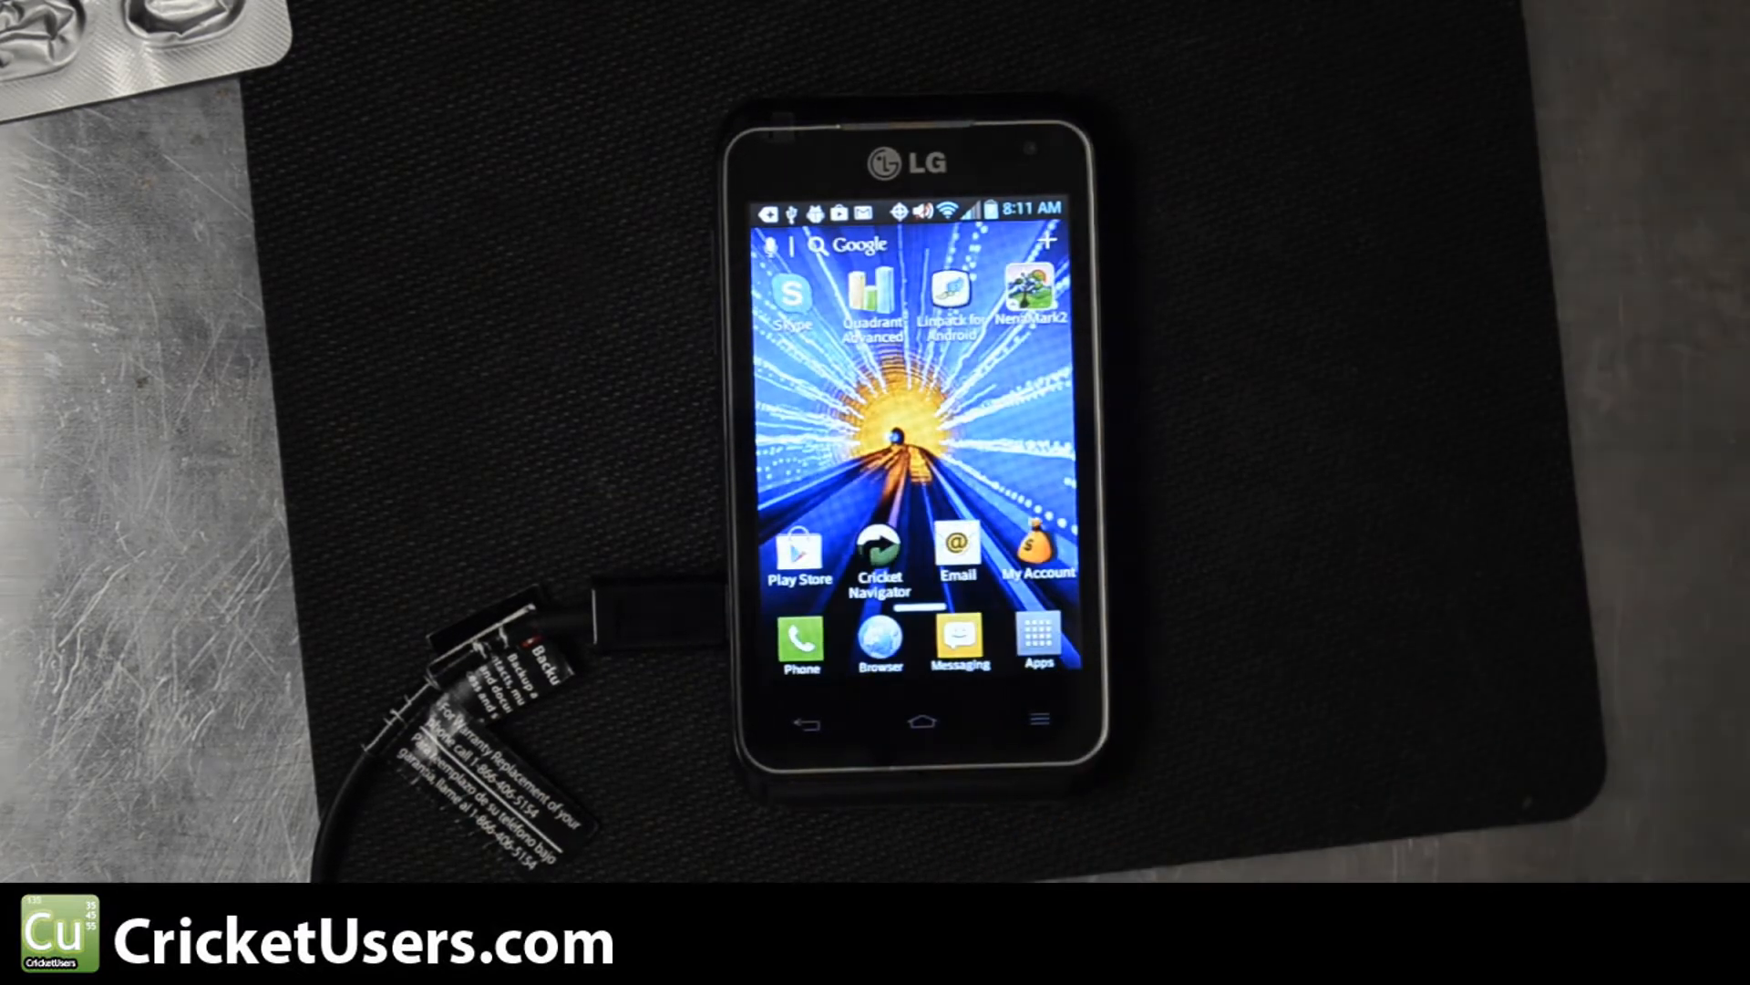
{"action": "left_click", "coordinate": [1036, 645]}
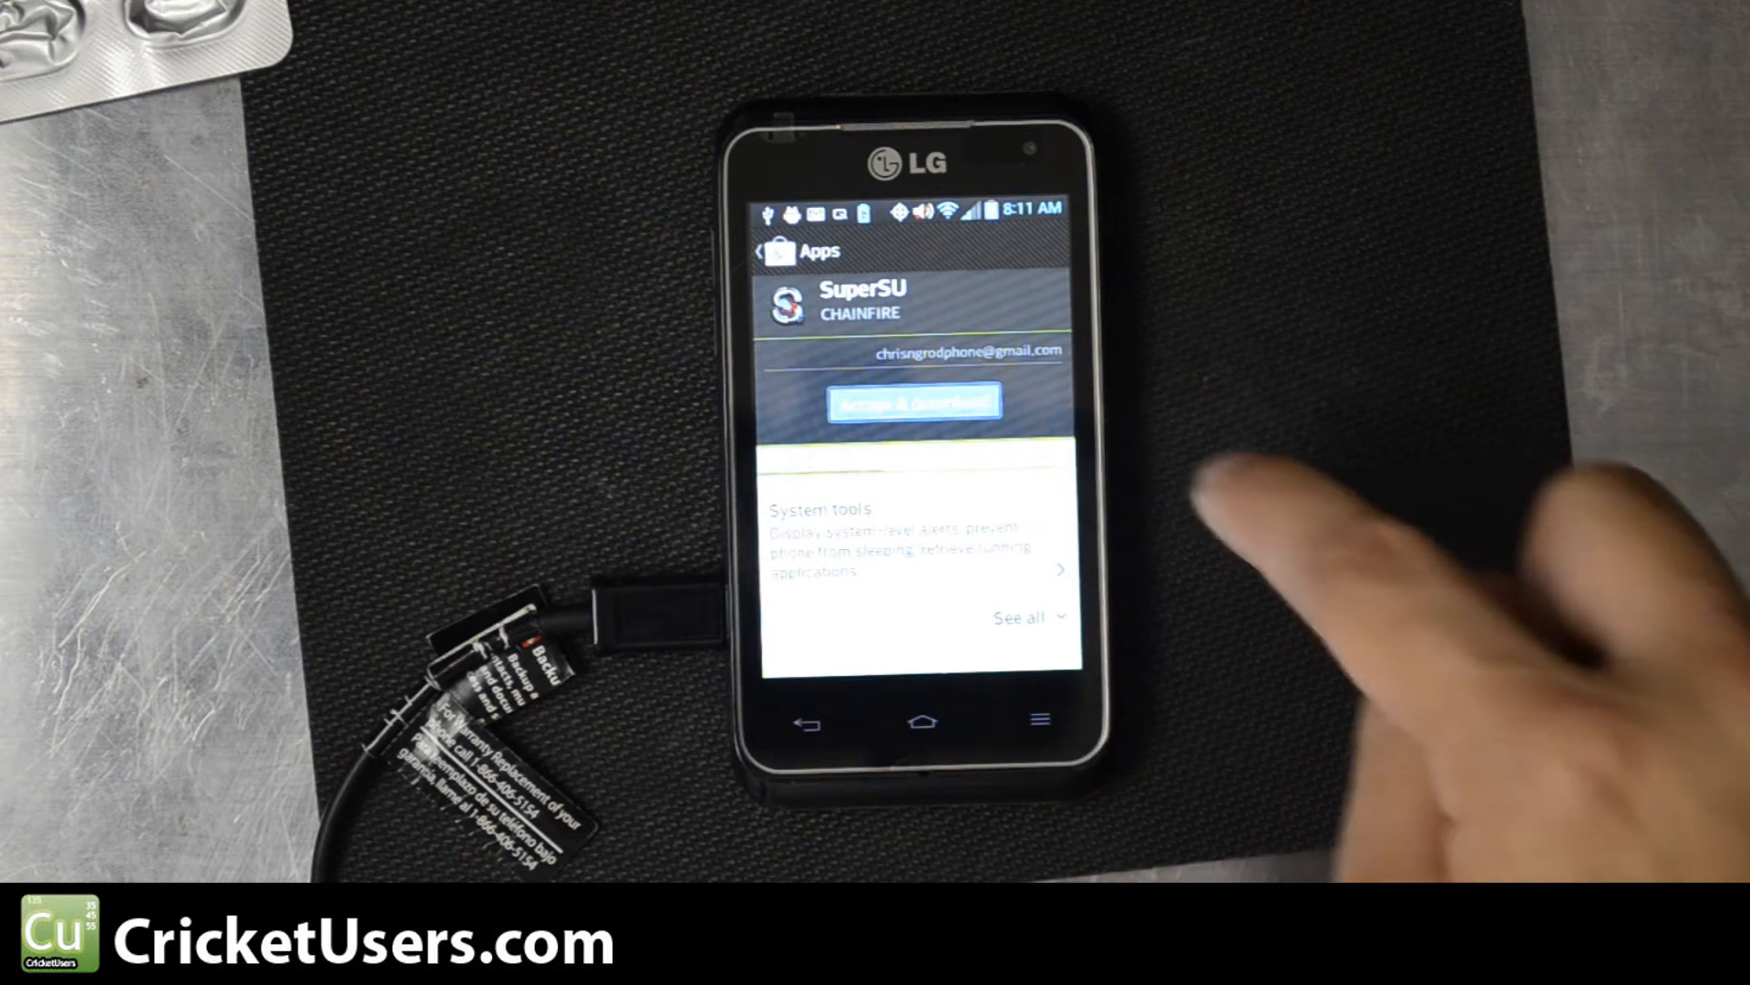
- Accept and download the SuperSU update from Google Play, then open SuperSU
{"action": "left_click", "coordinate": [912, 398]}
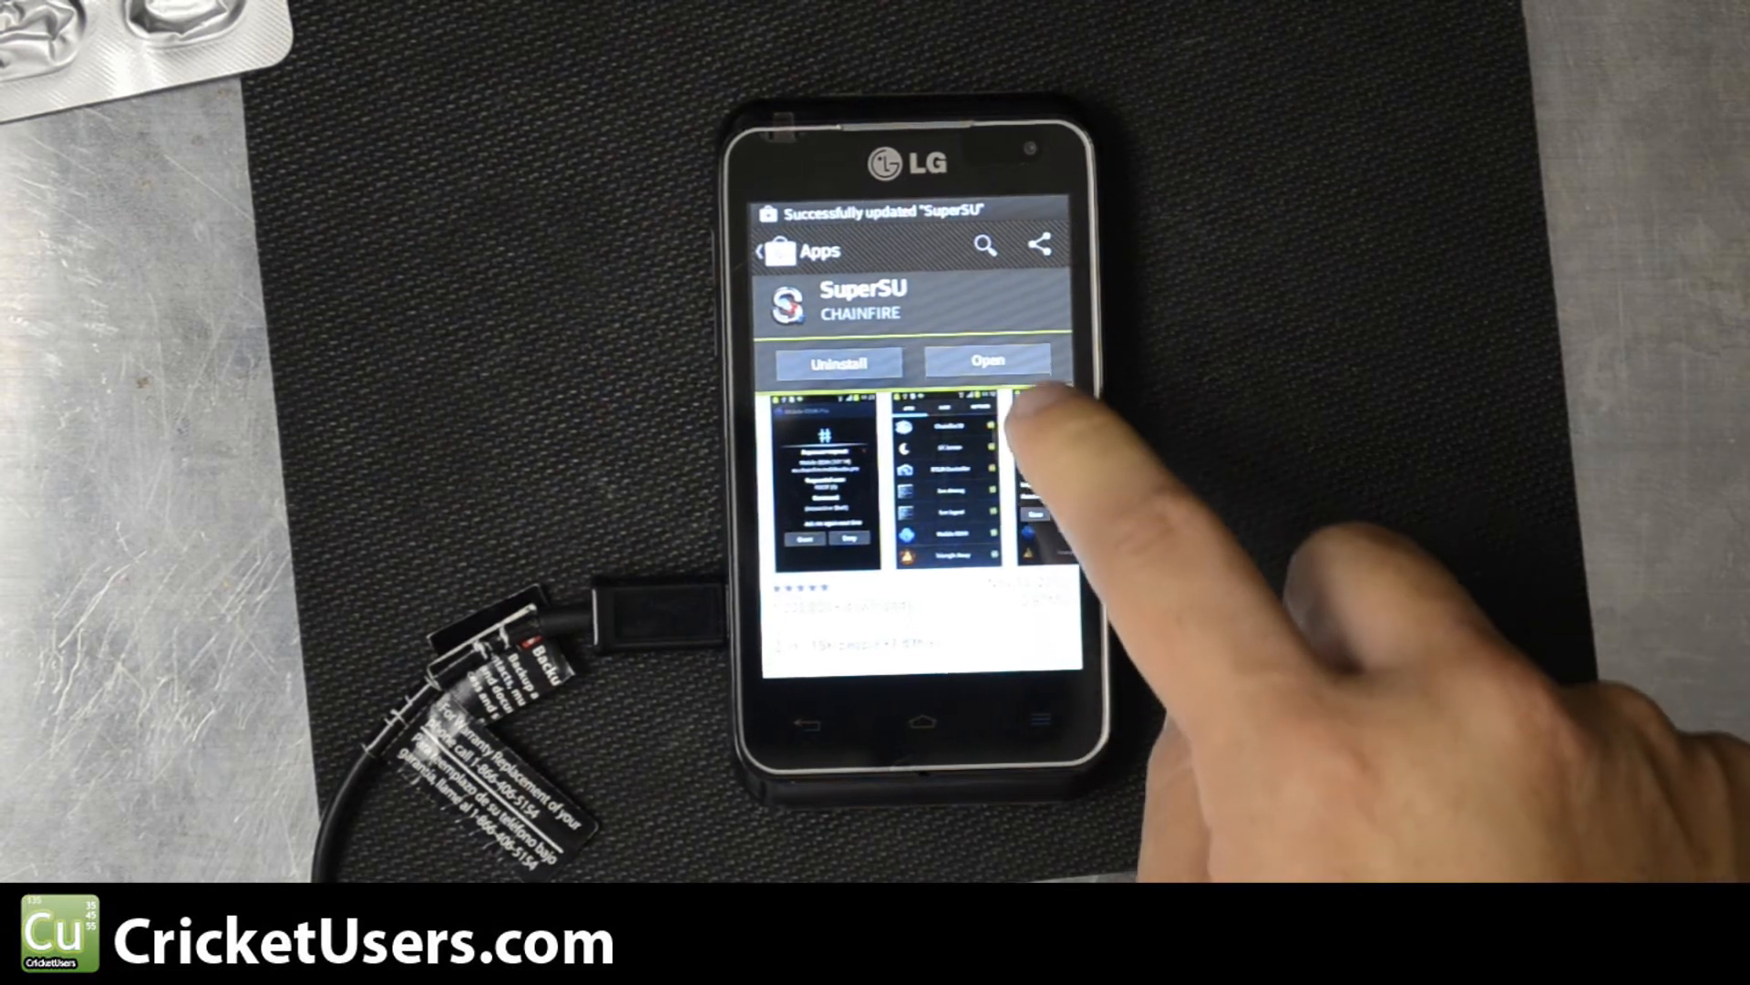
{"action": "left_click", "coordinate": [986, 359]}
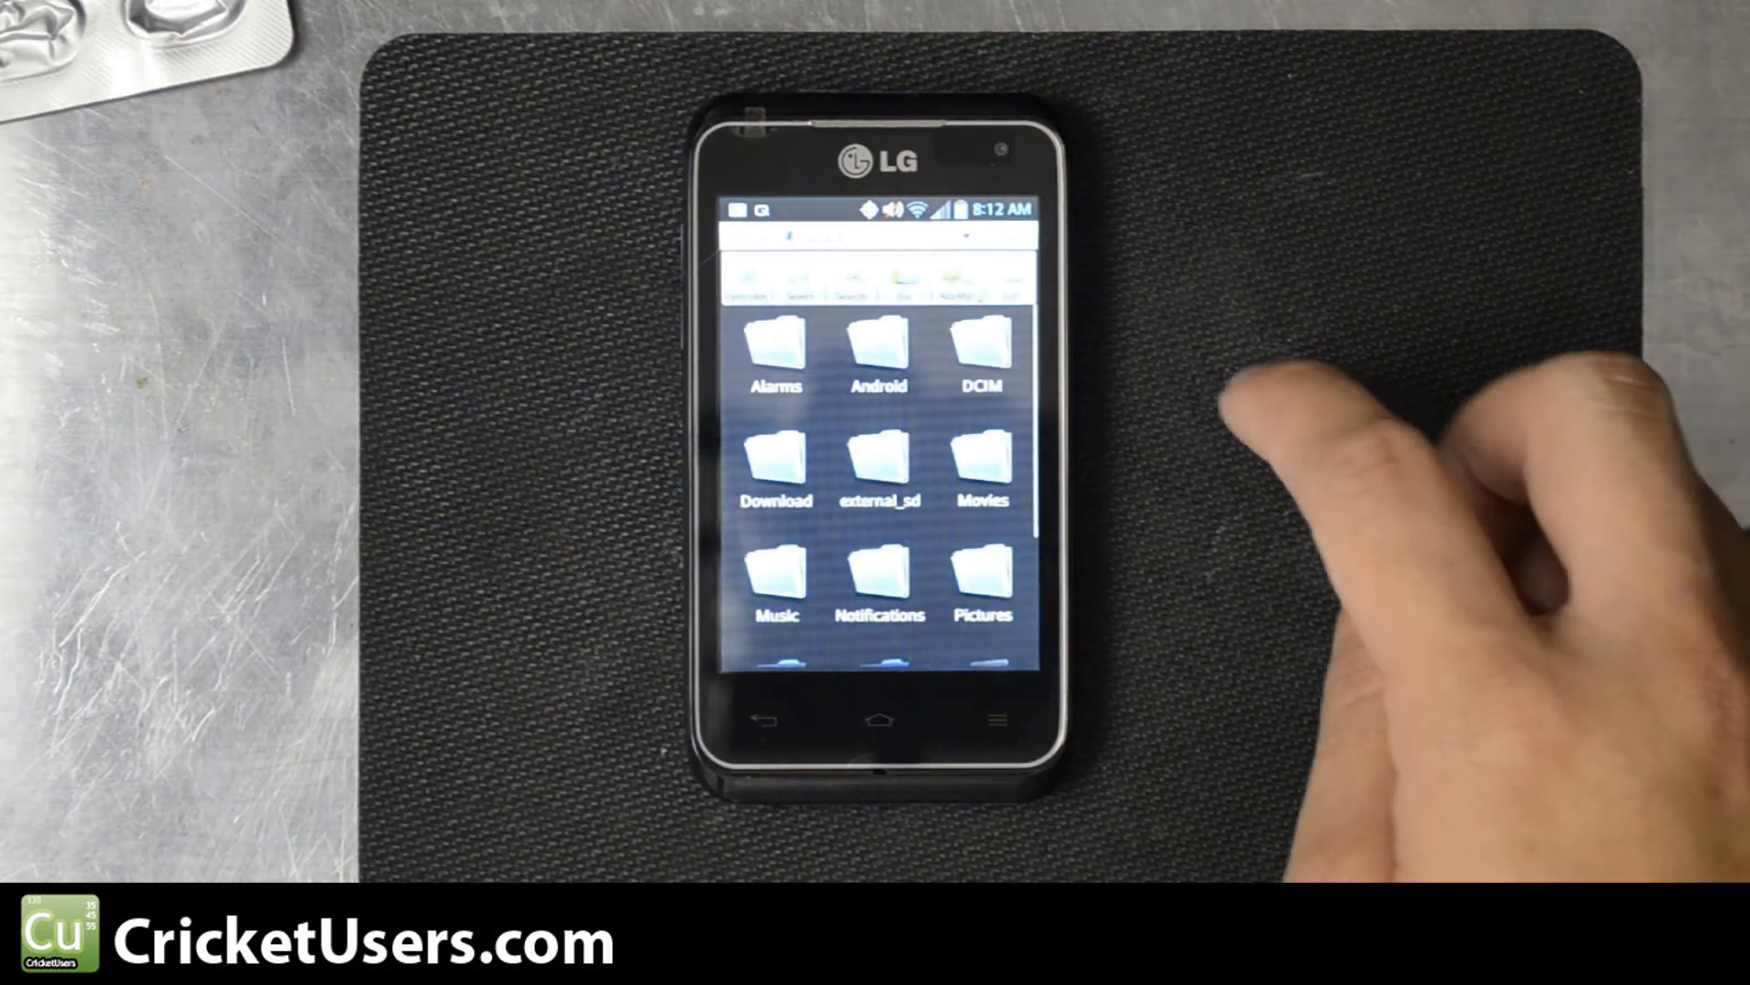
- Go to Root settings in ES File Explorer's Settings
{"action": "left_click", "coordinate": [996, 720]}
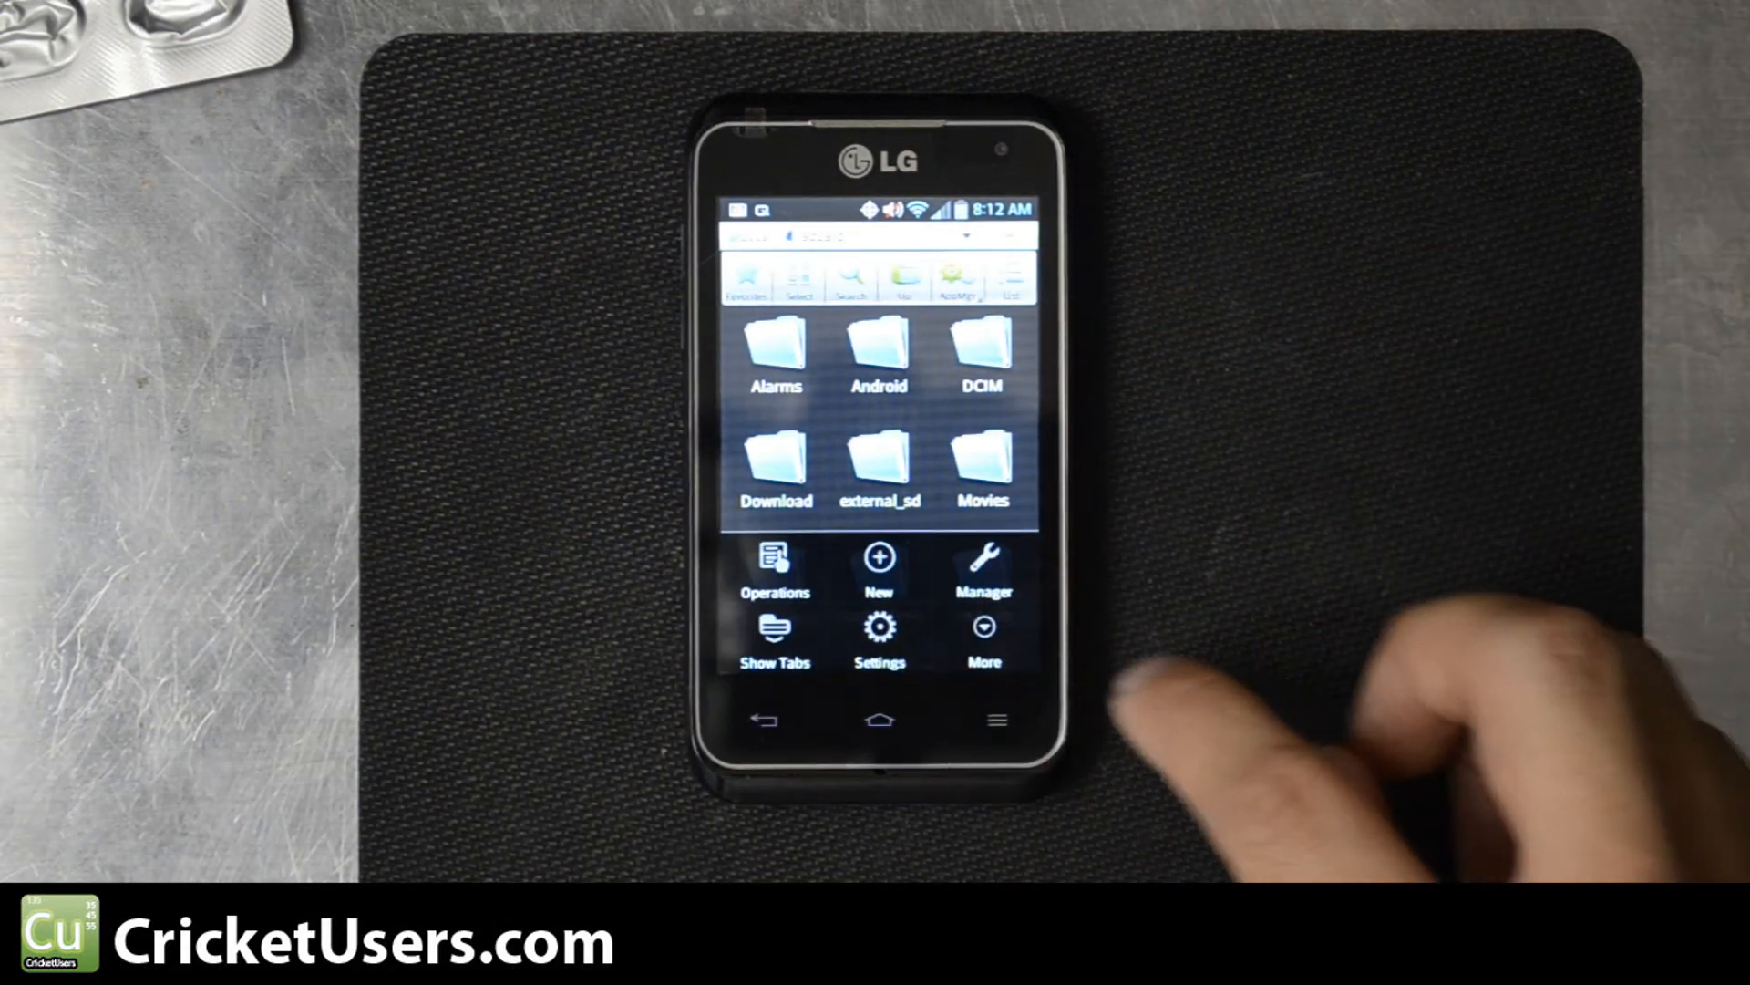
{"action": "left_click", "coordinate": [879, 631]}
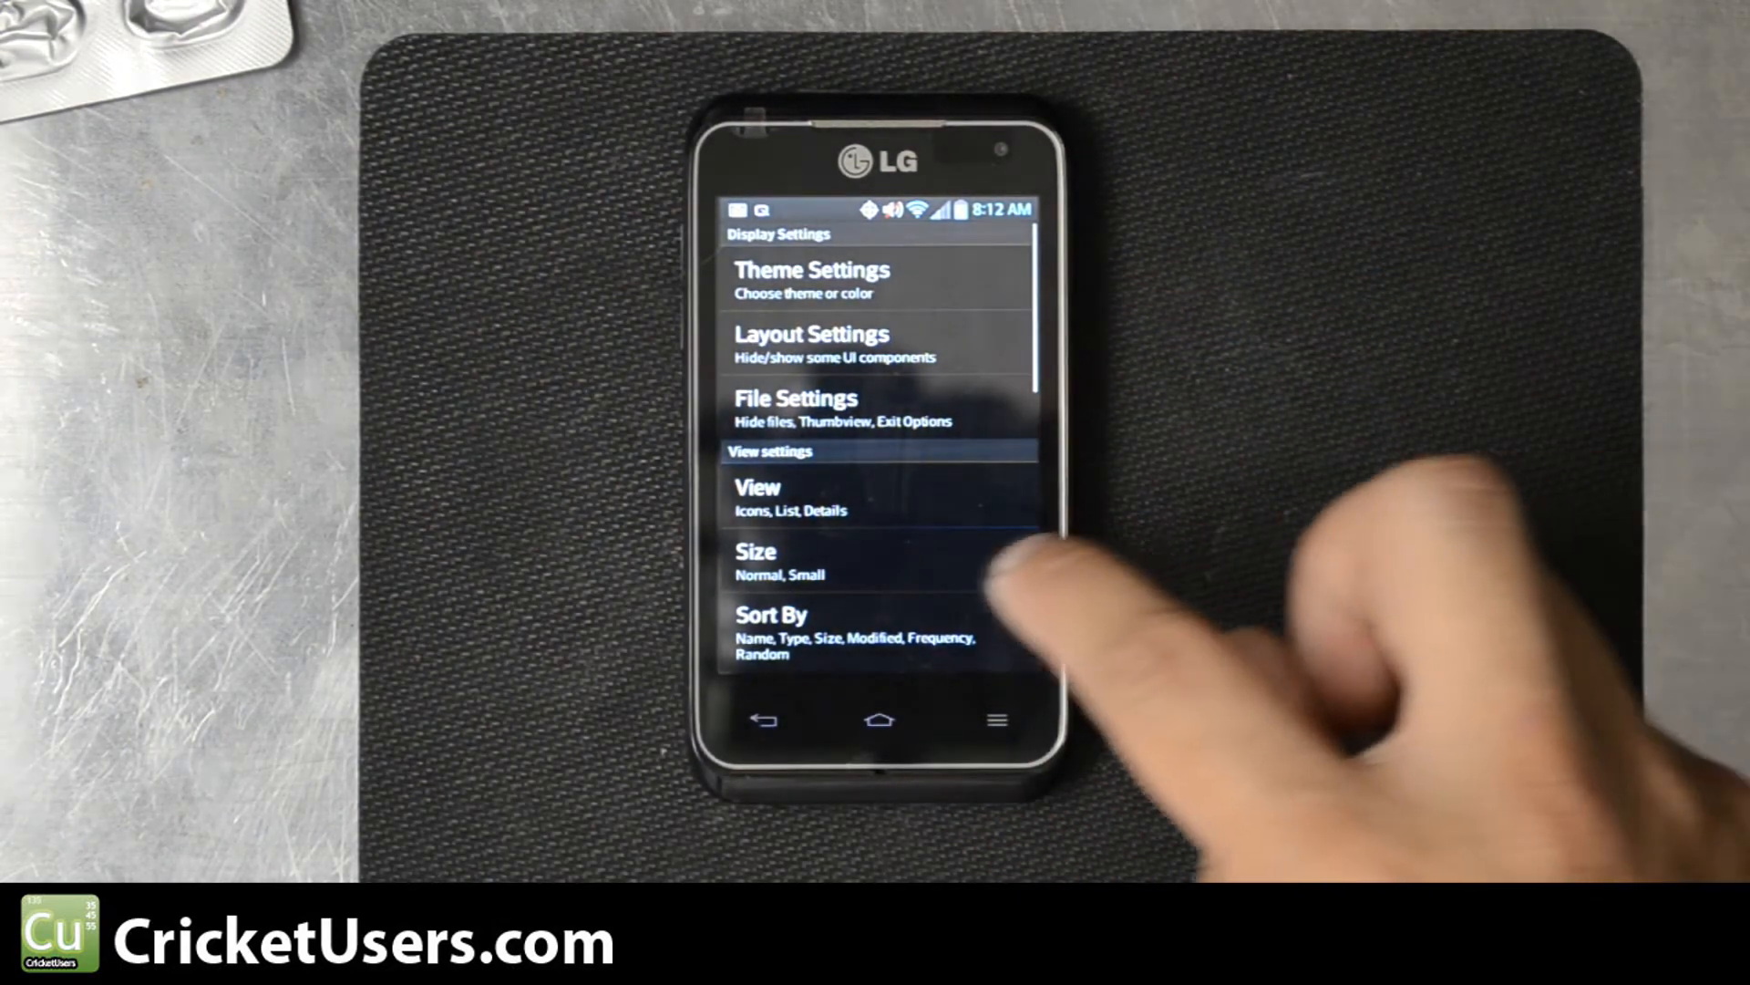
{"action": "scroll", "scroll_direction": "down", "scroll_amount": 3}
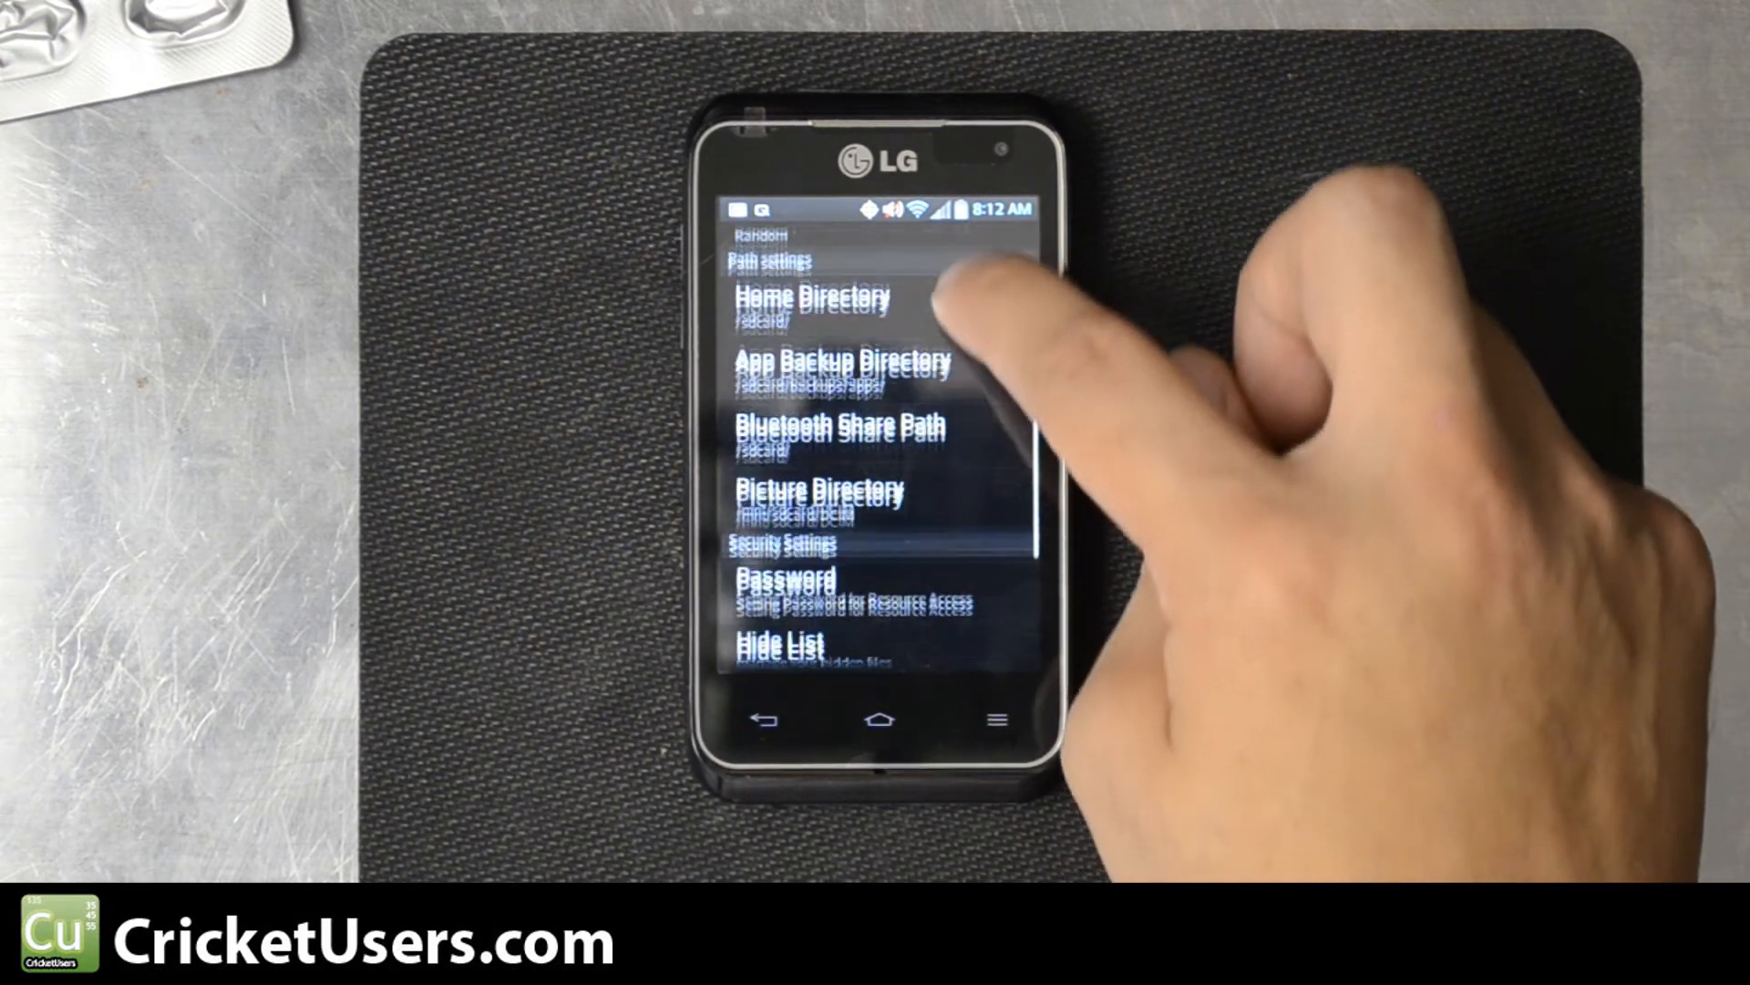
{"action": "scroll", "scroll_direction": "down", "scroll_amount": 3}
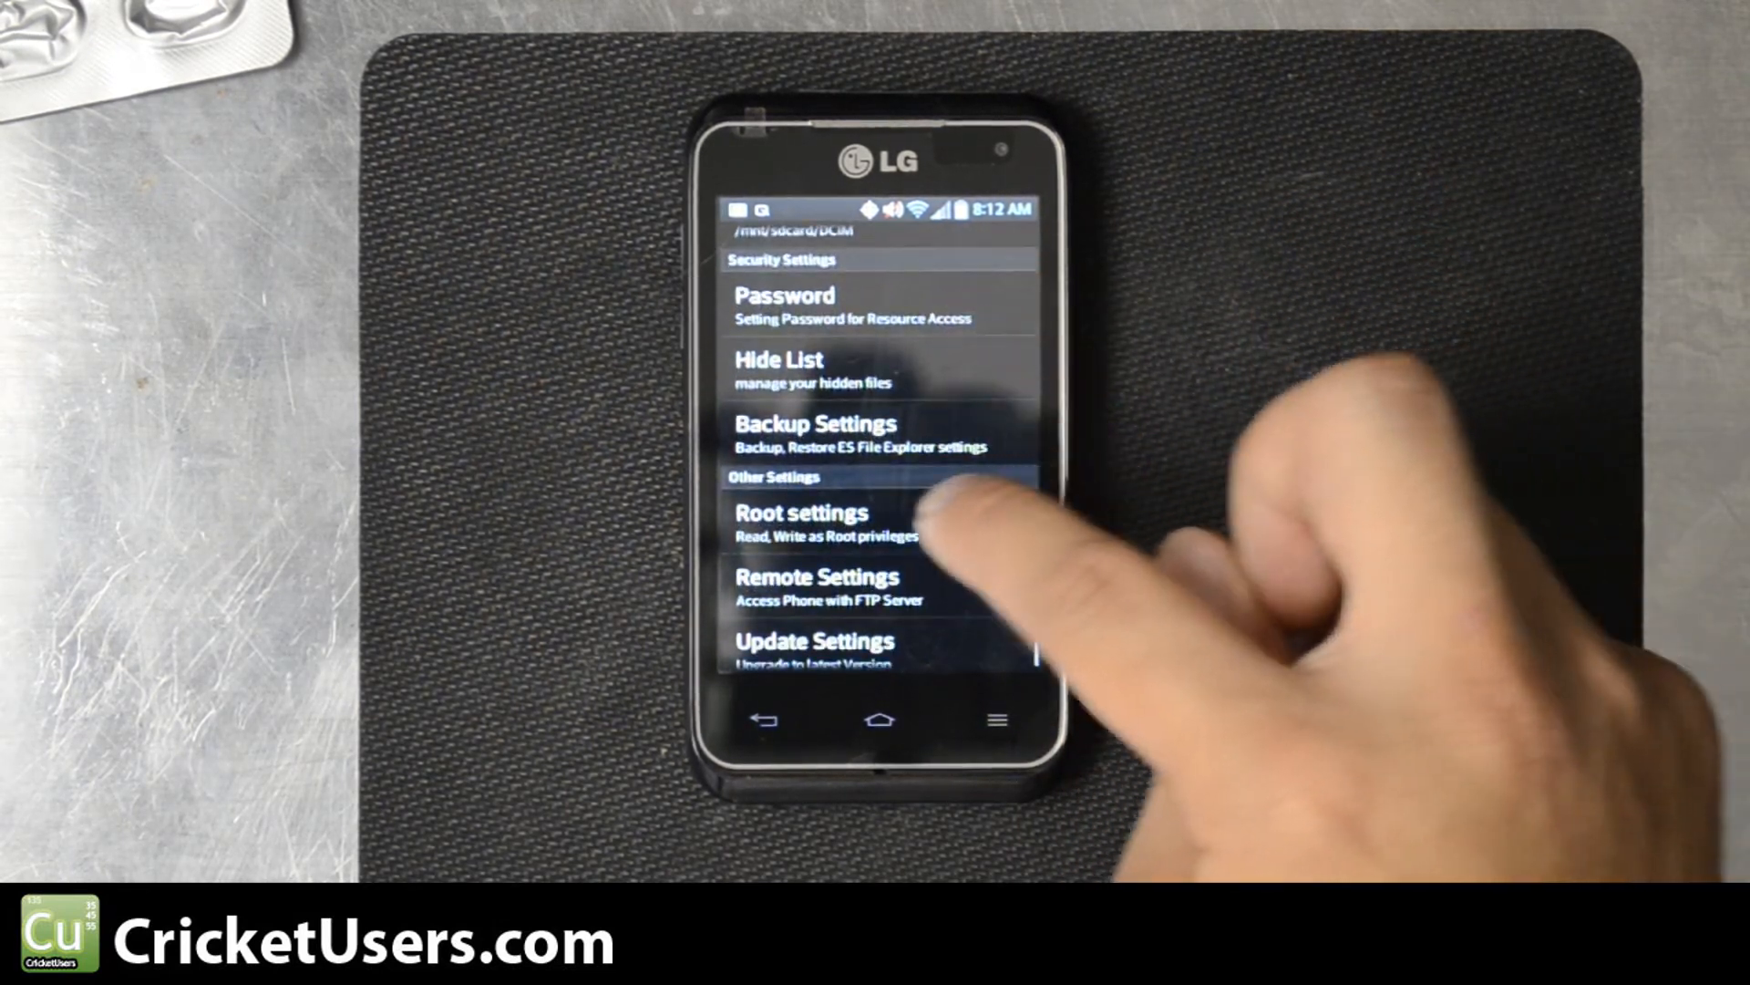
{"action": "left_click", "coordinate": [801, 512]}
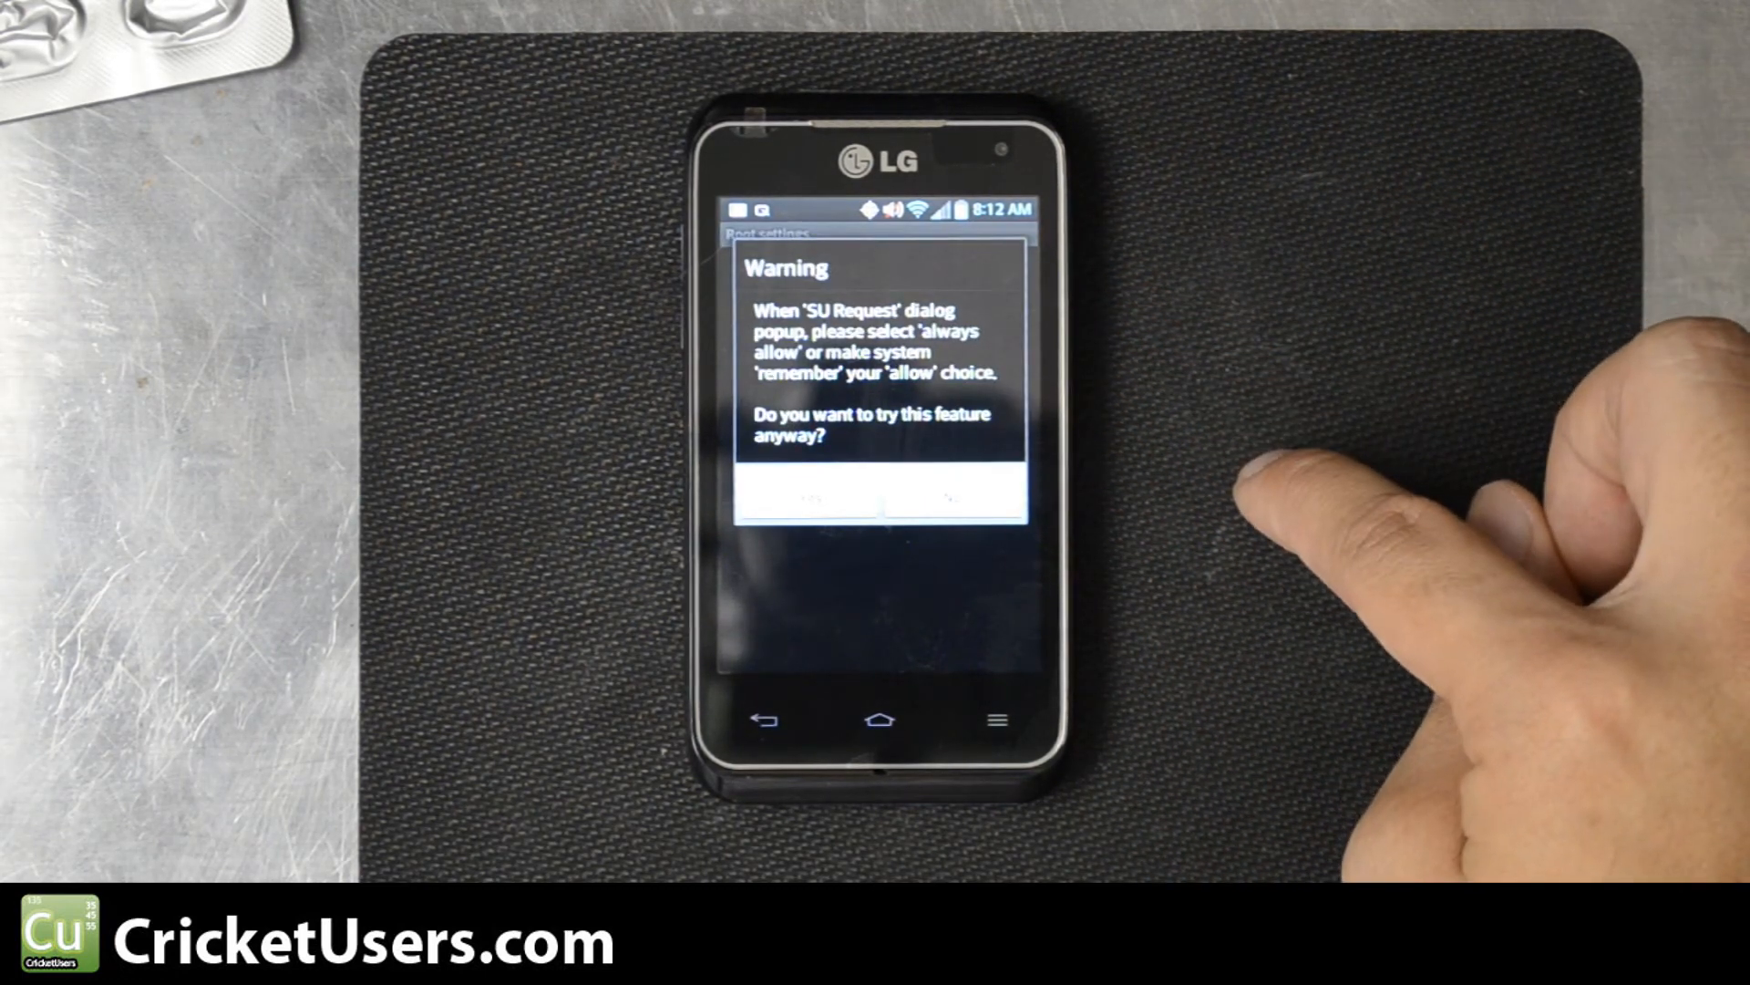
- Accept the root warning and grant ES File Explorer root access in SuperSU
{"action": "left_click", "coordinate": [815, 495]}
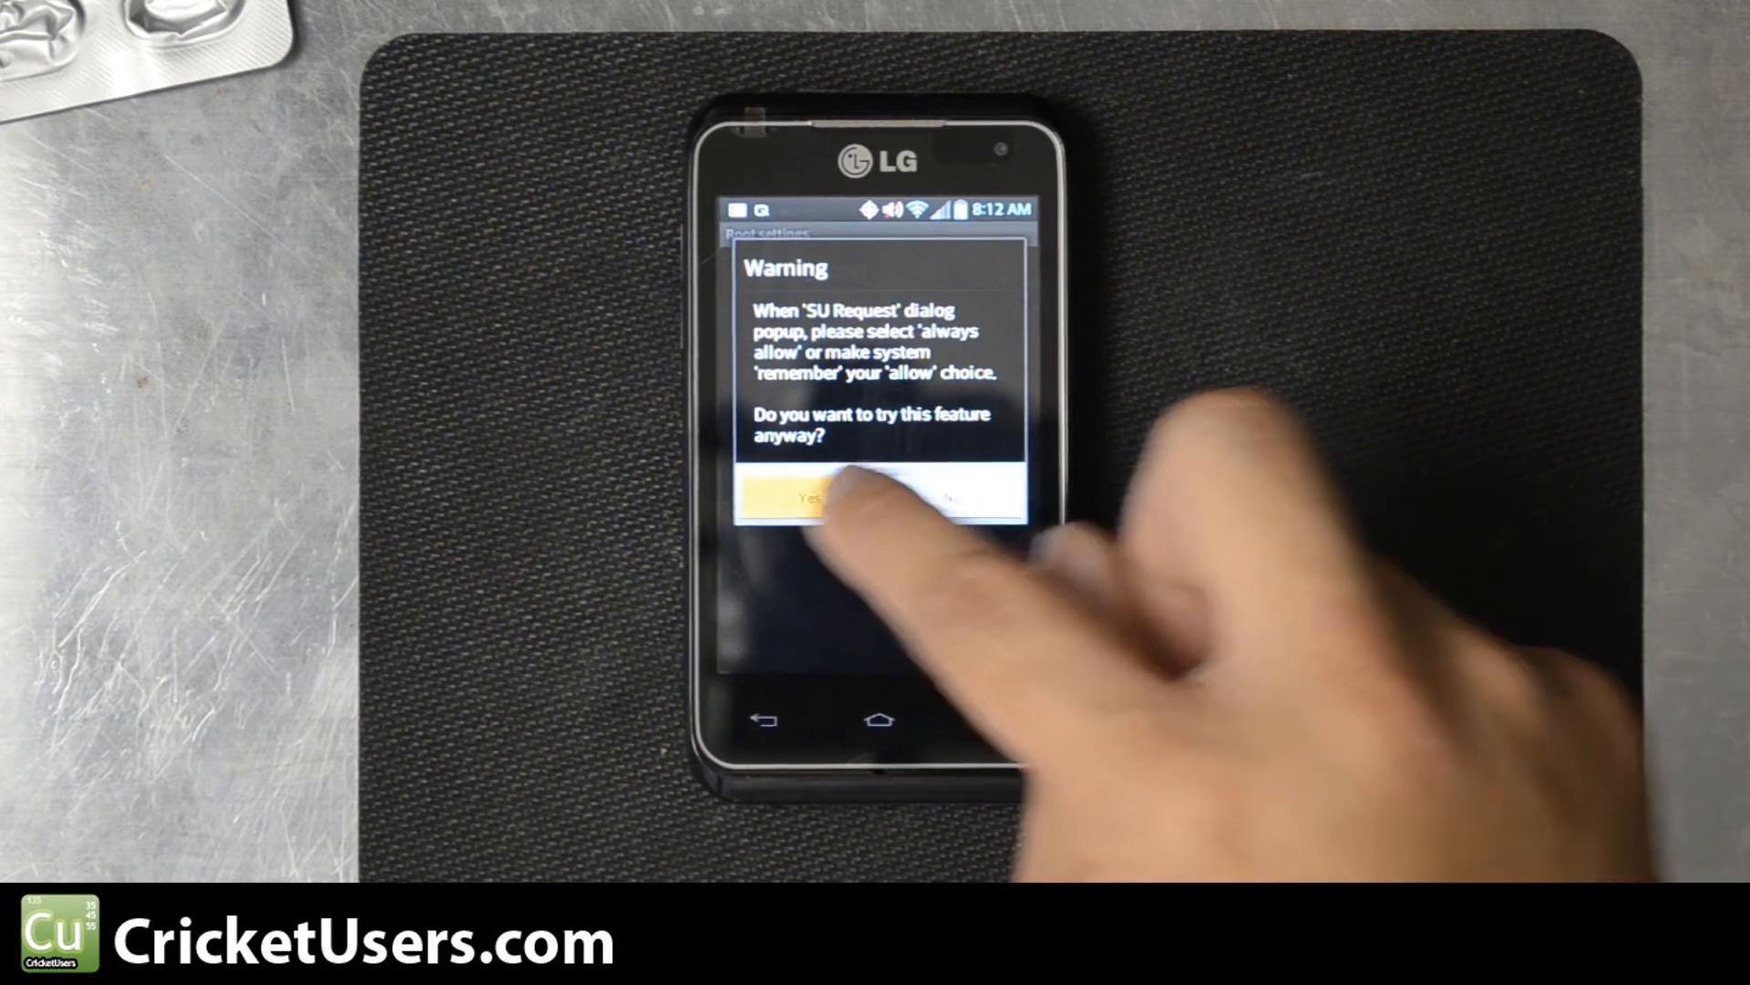
{"action": "left_click", "coordinate": [815, 493]}
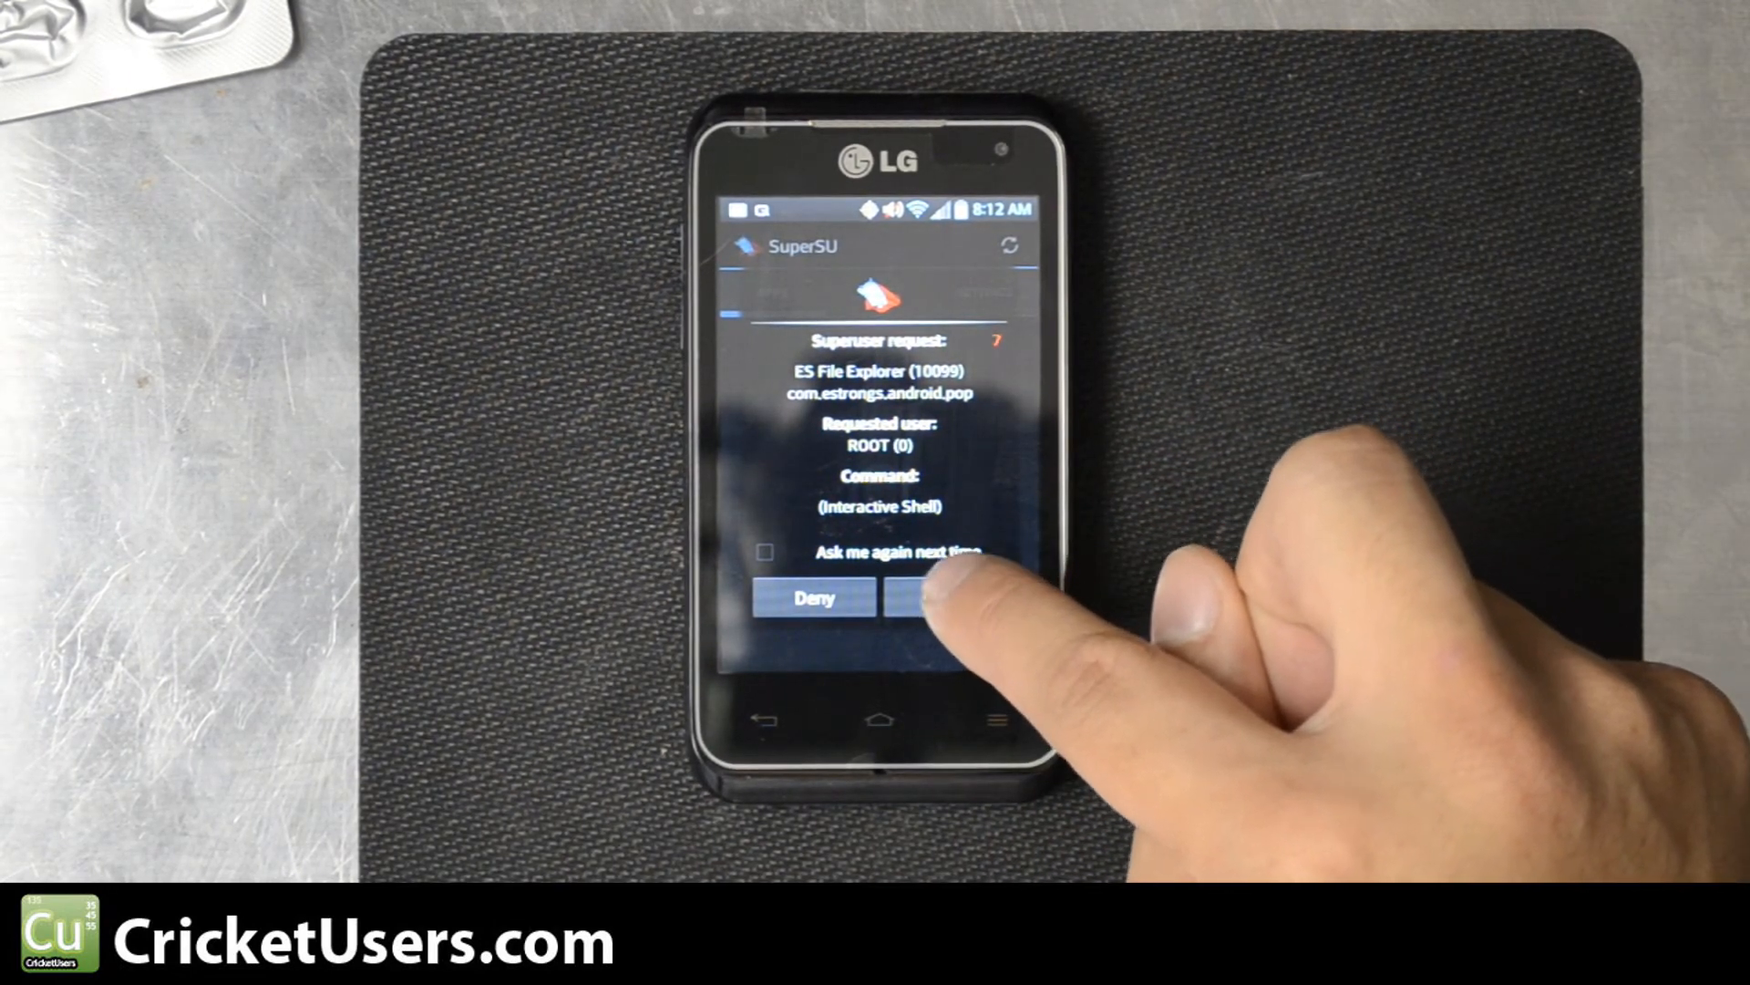
{"action": "left_click", "coordinate": [945, 597]}
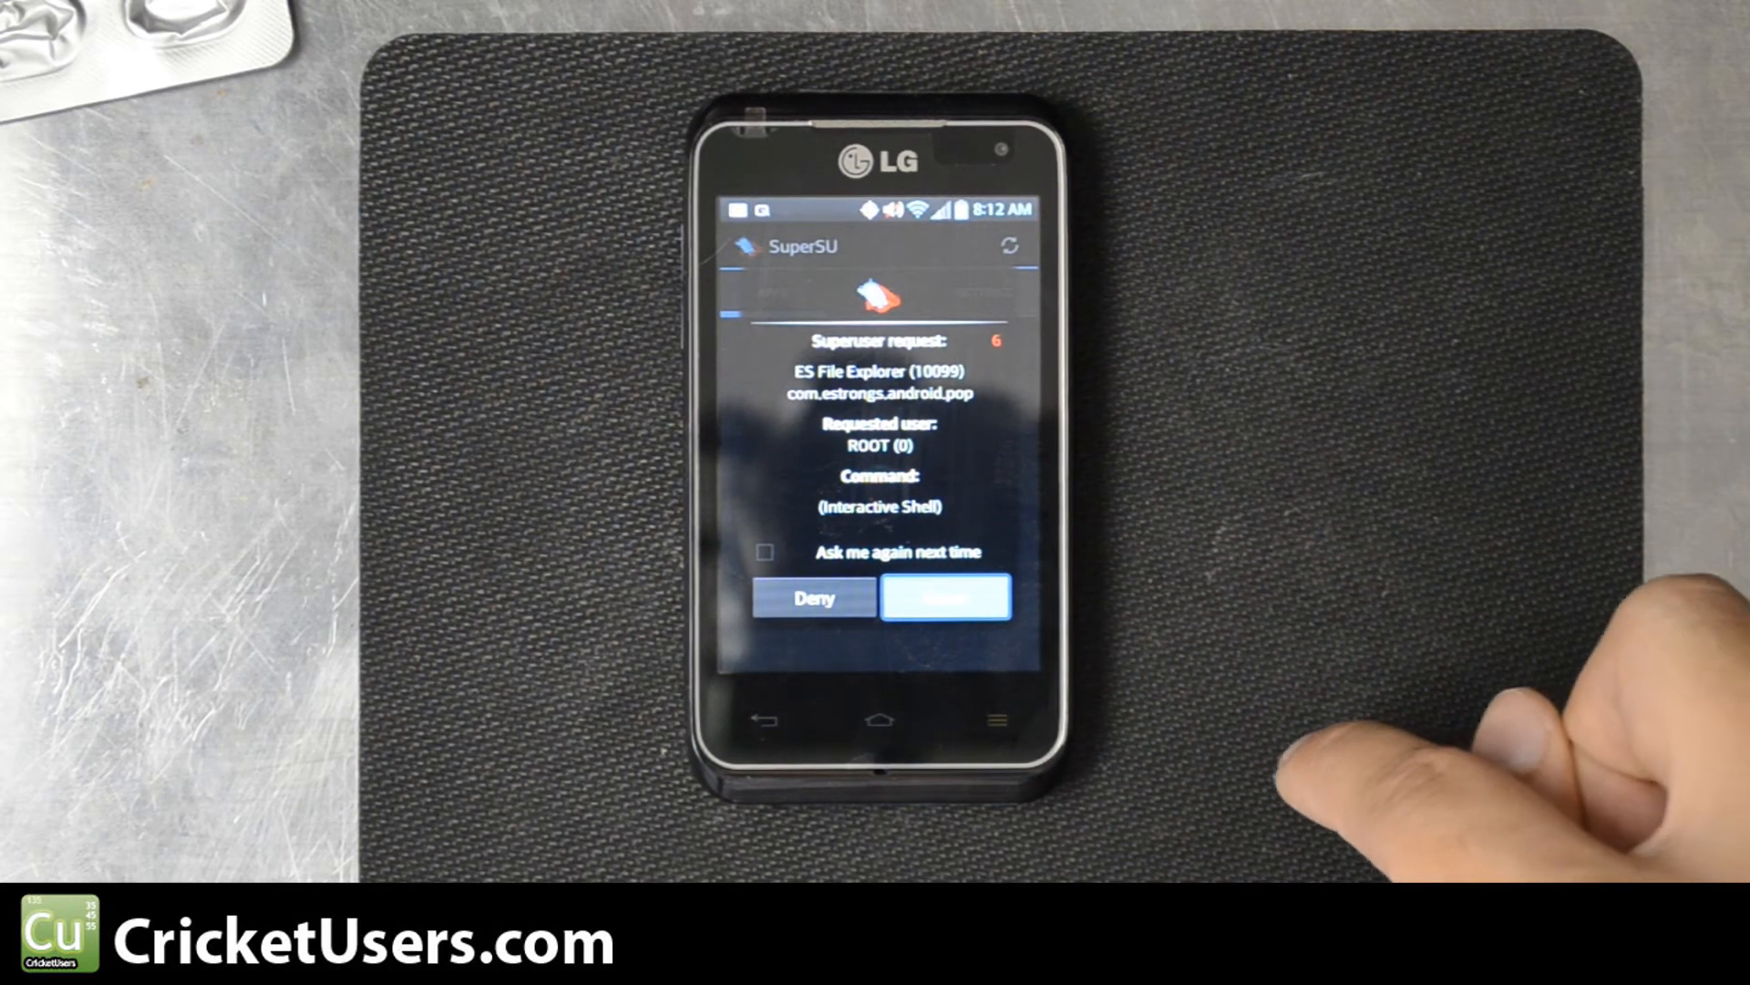
{"action": "left_click", "coordinate": [945, 597]}
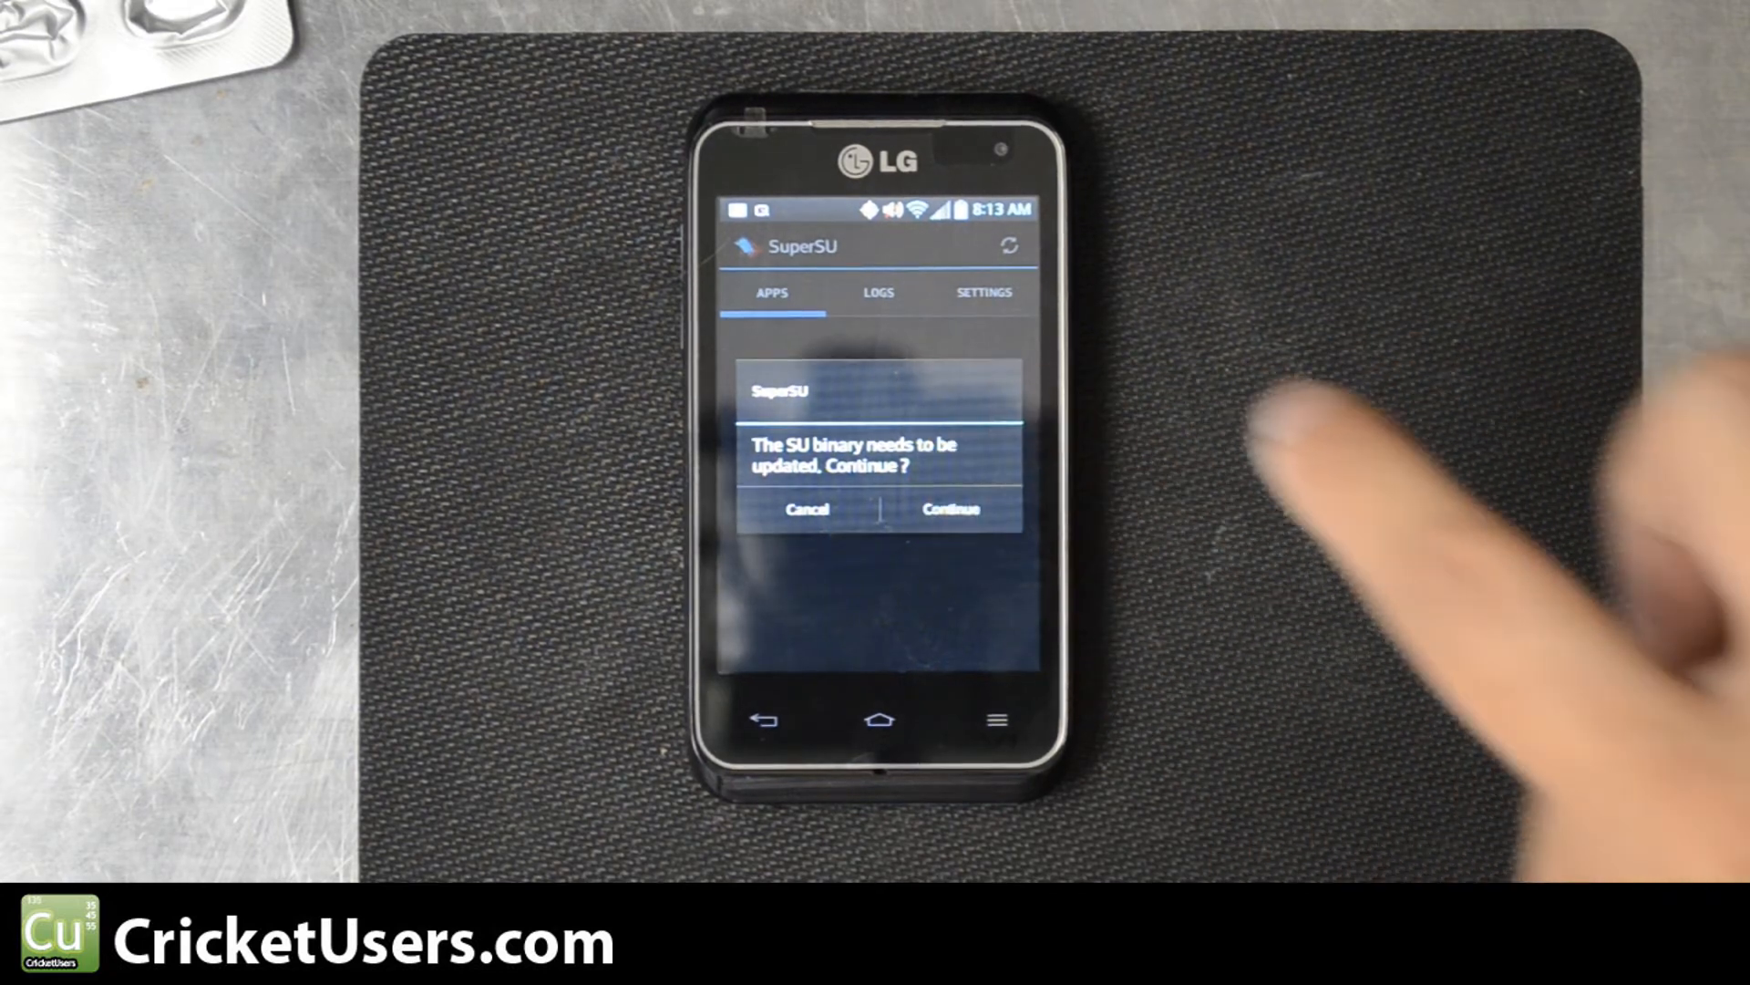
- Update the SU binary, then enable Root Explorer in ES File Explorer's root settings
{"action": "left_click", "coordinate": [950, 507]}
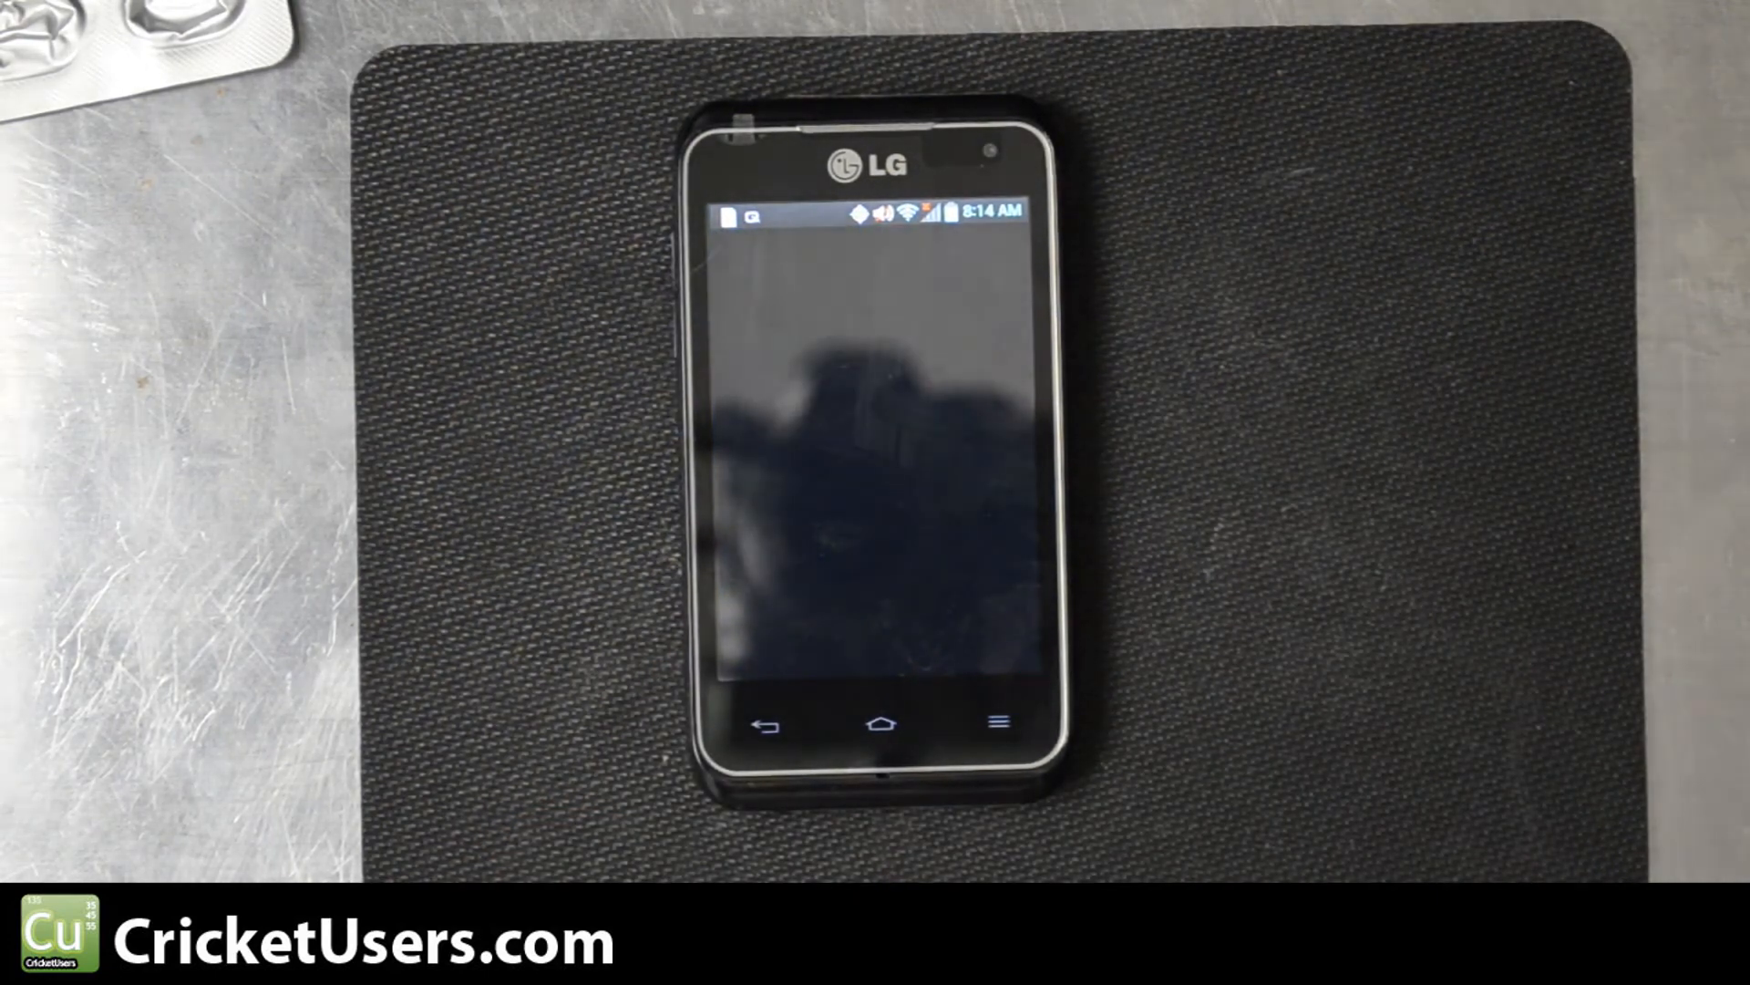
{"action": "left_click", "coordinate": [987, 723]}
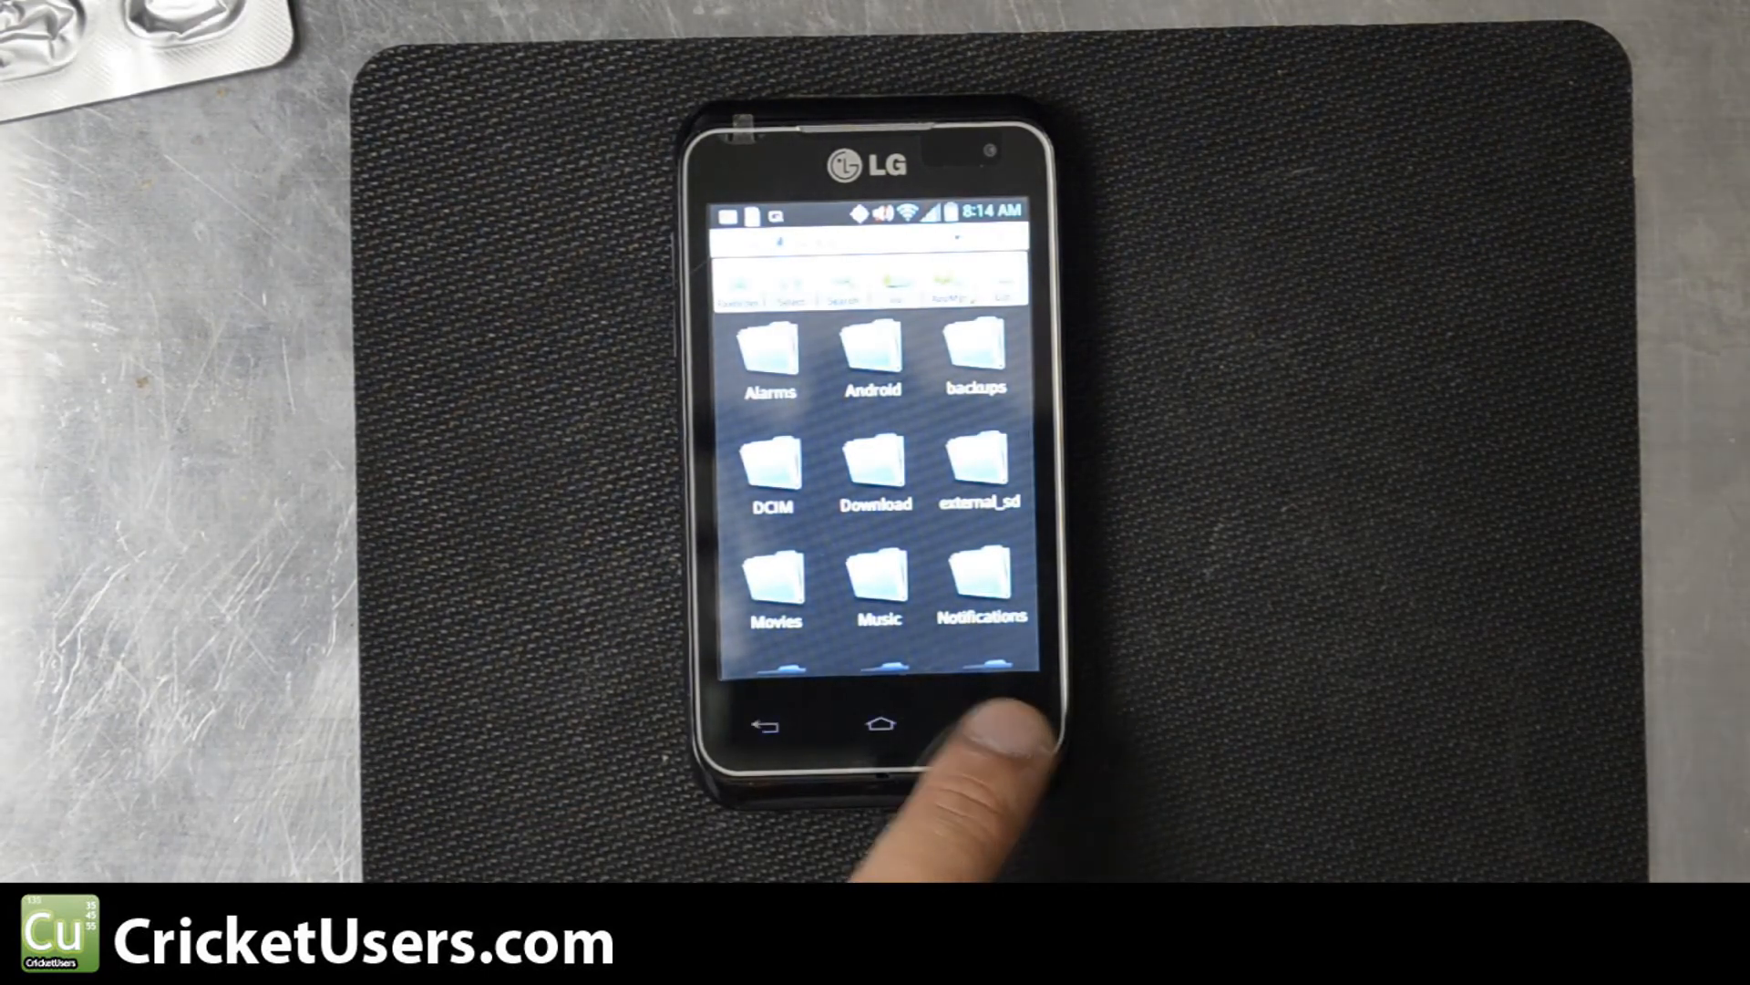
{"action": "left_click", "coordinate": [997, 723]}
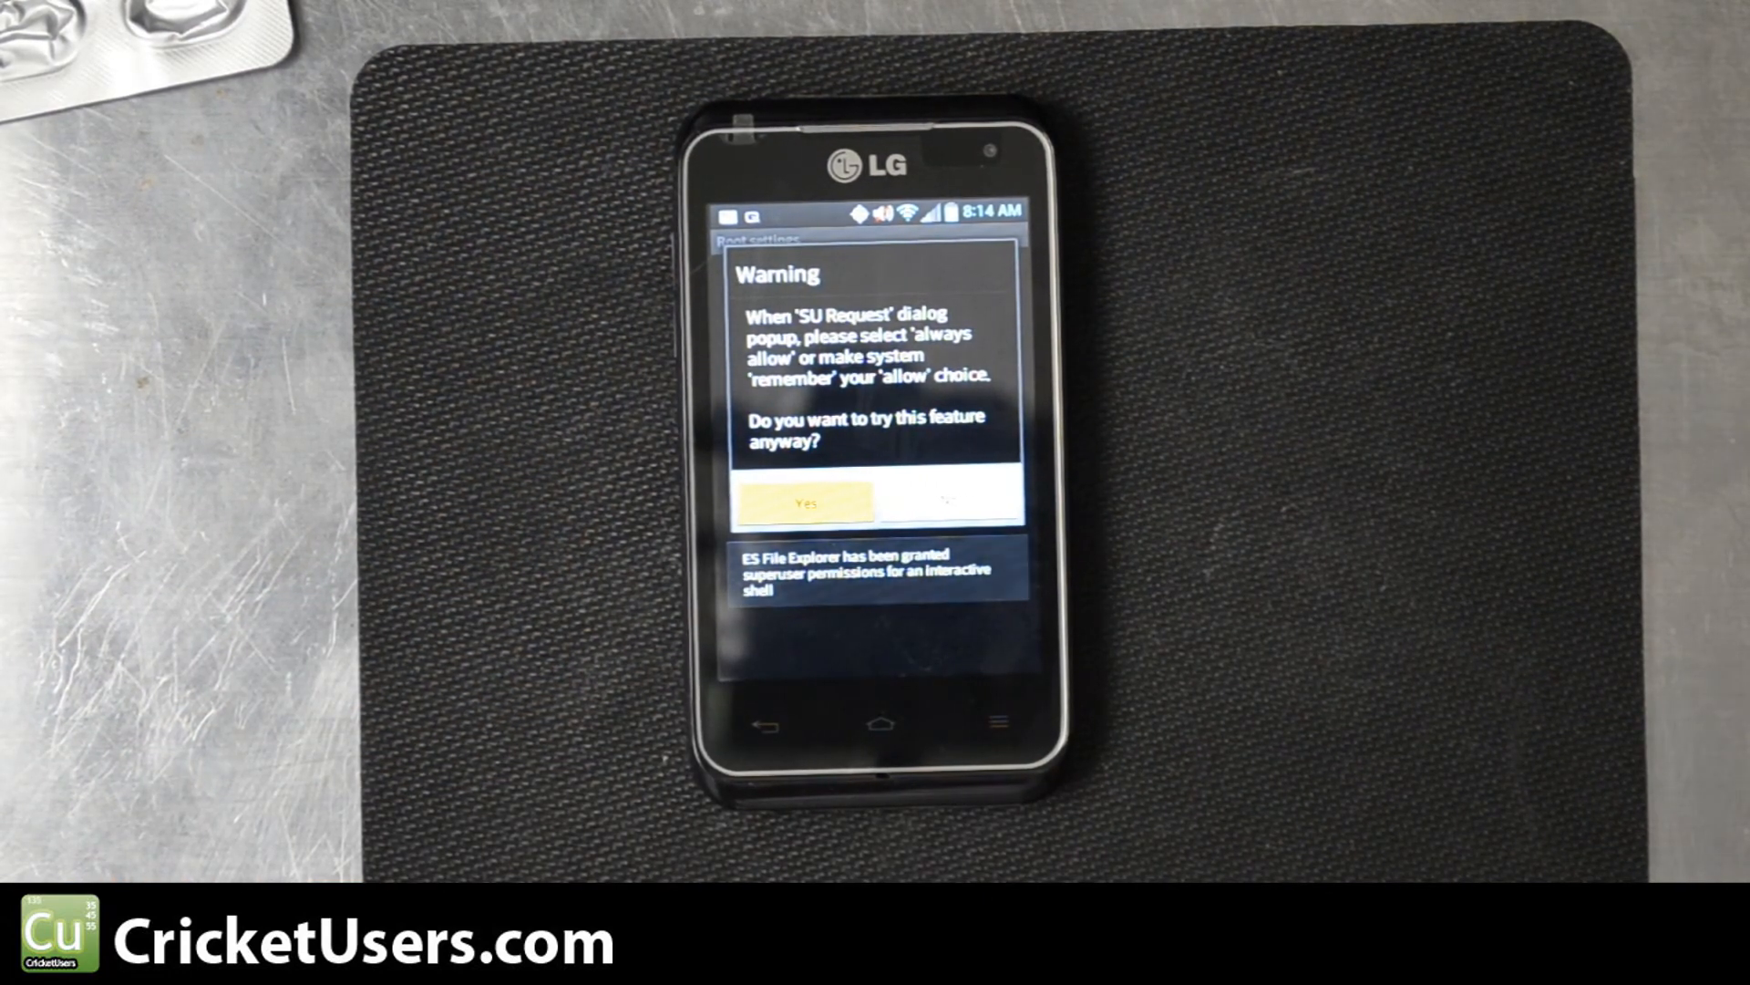
{"action": "left_click", "coordinate": [801, 502]}
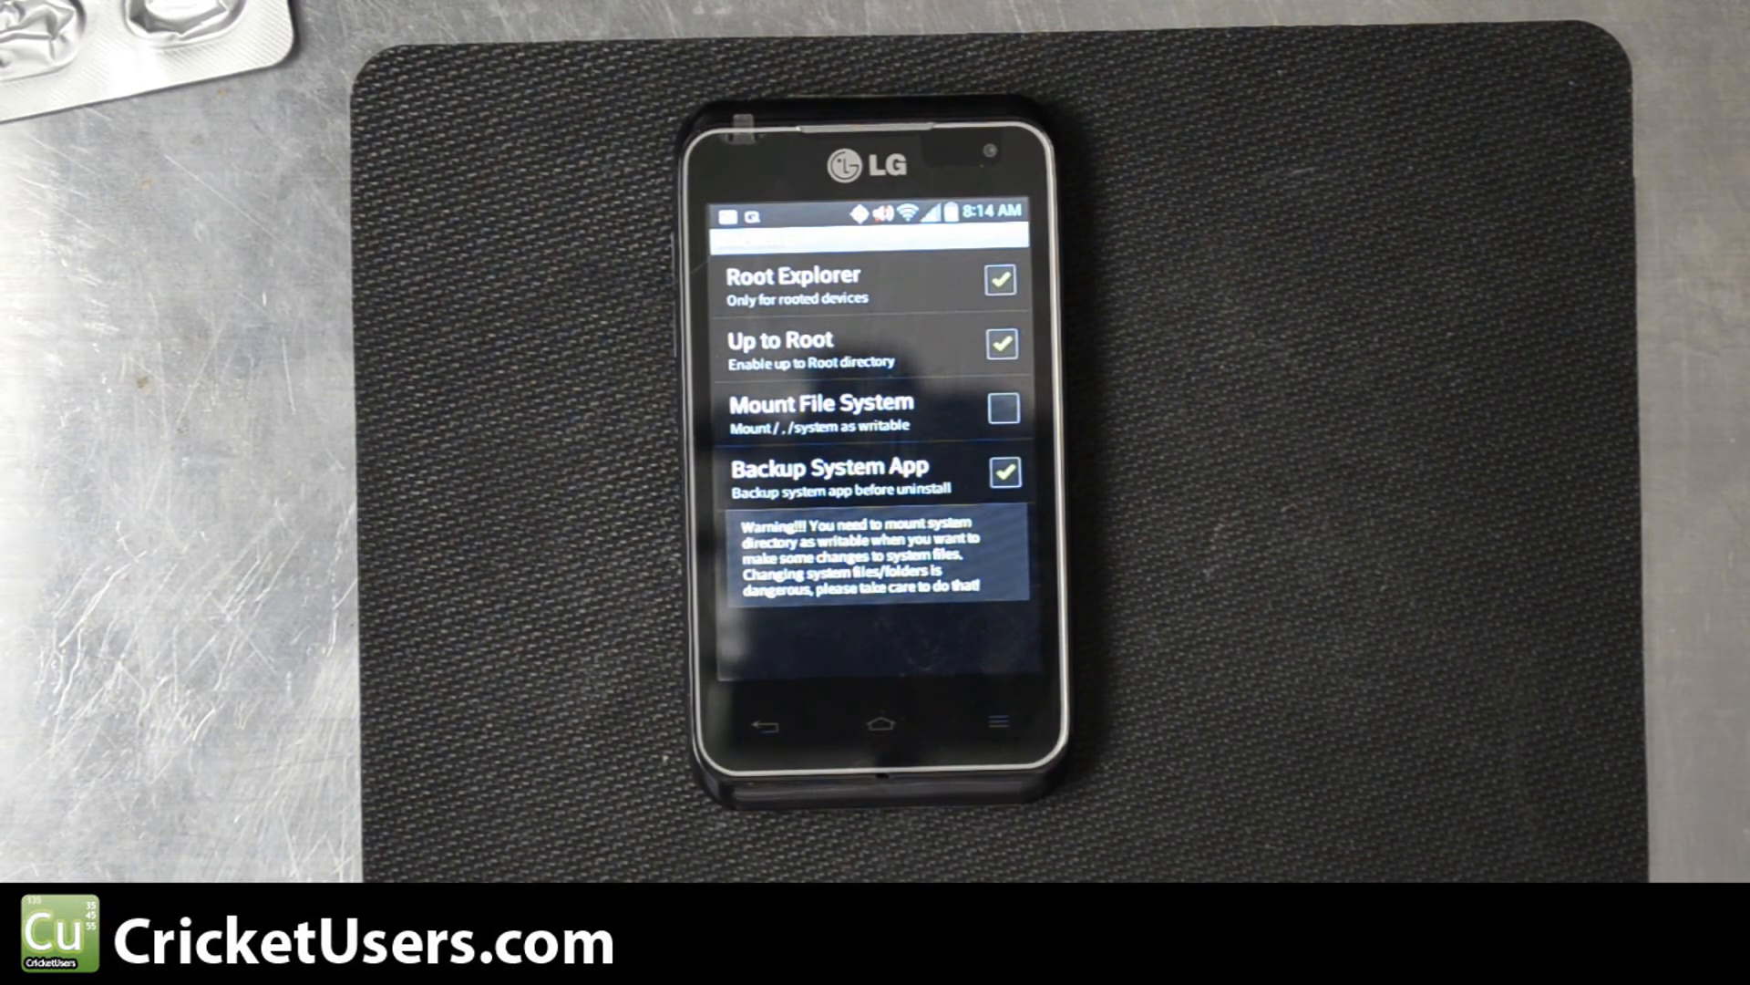
- Browse the root directory and open the system folder
{"action": "left_click", "coordinate": [998, 409]}
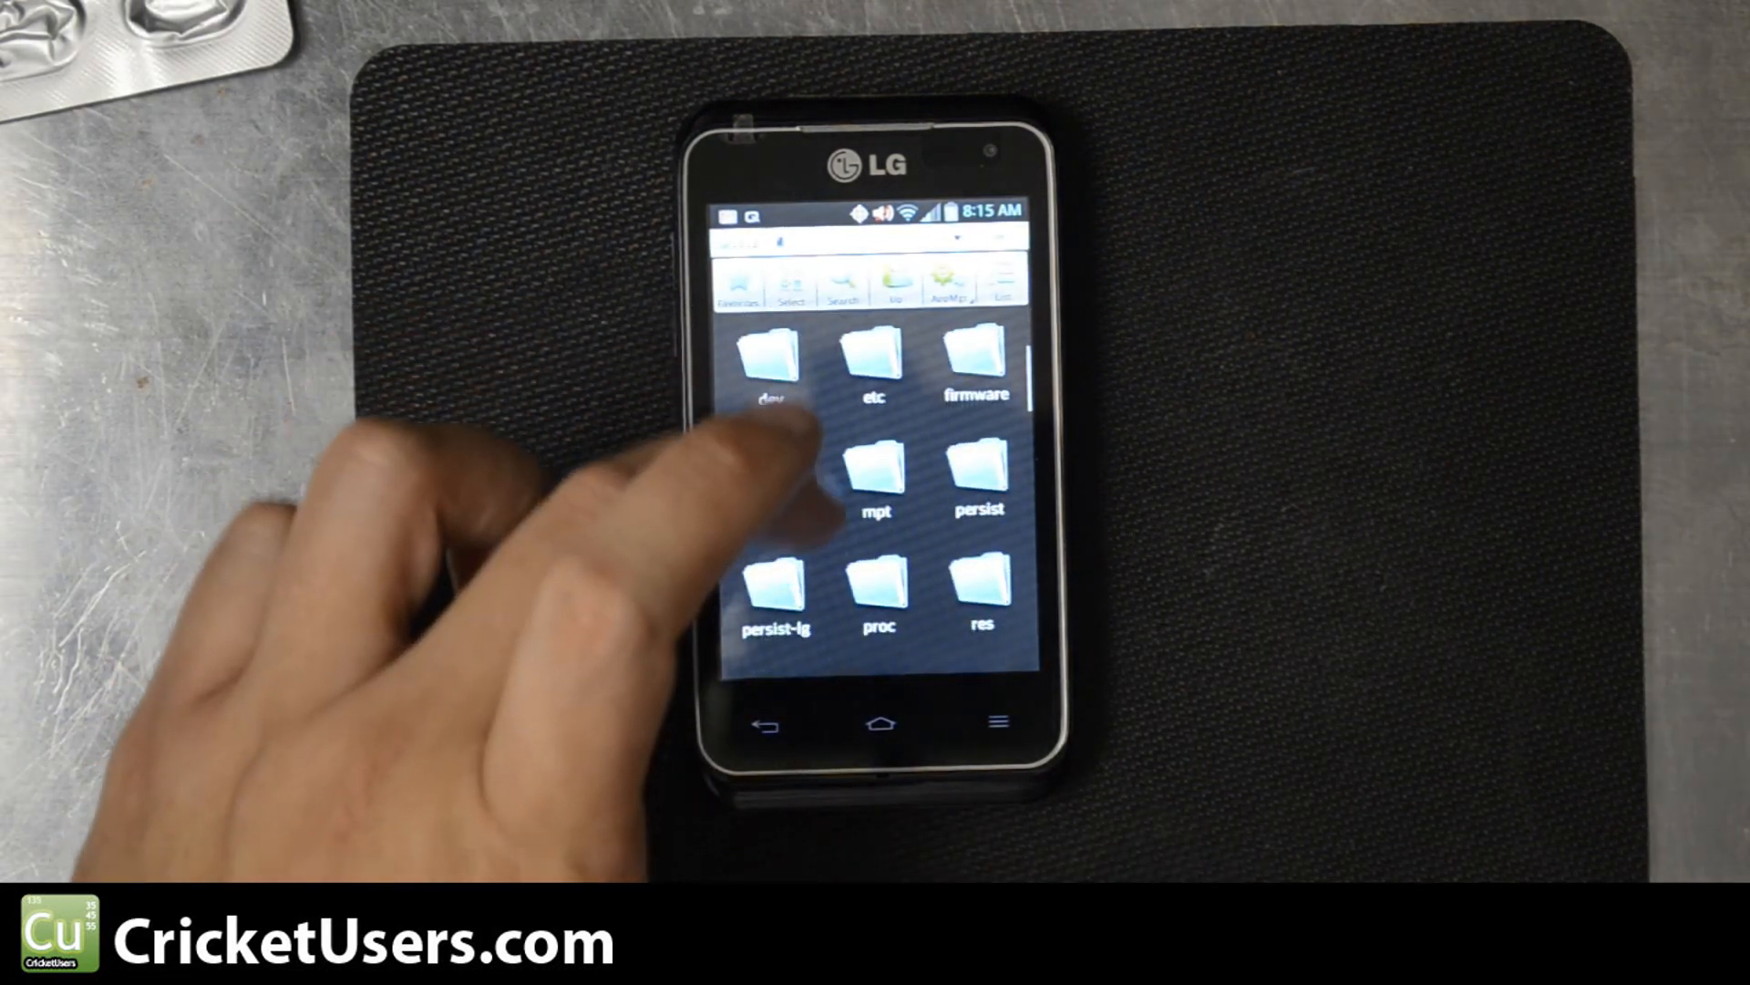
{"action": "scroll", "scroll_direction": "down", "scroll_amount": 3}
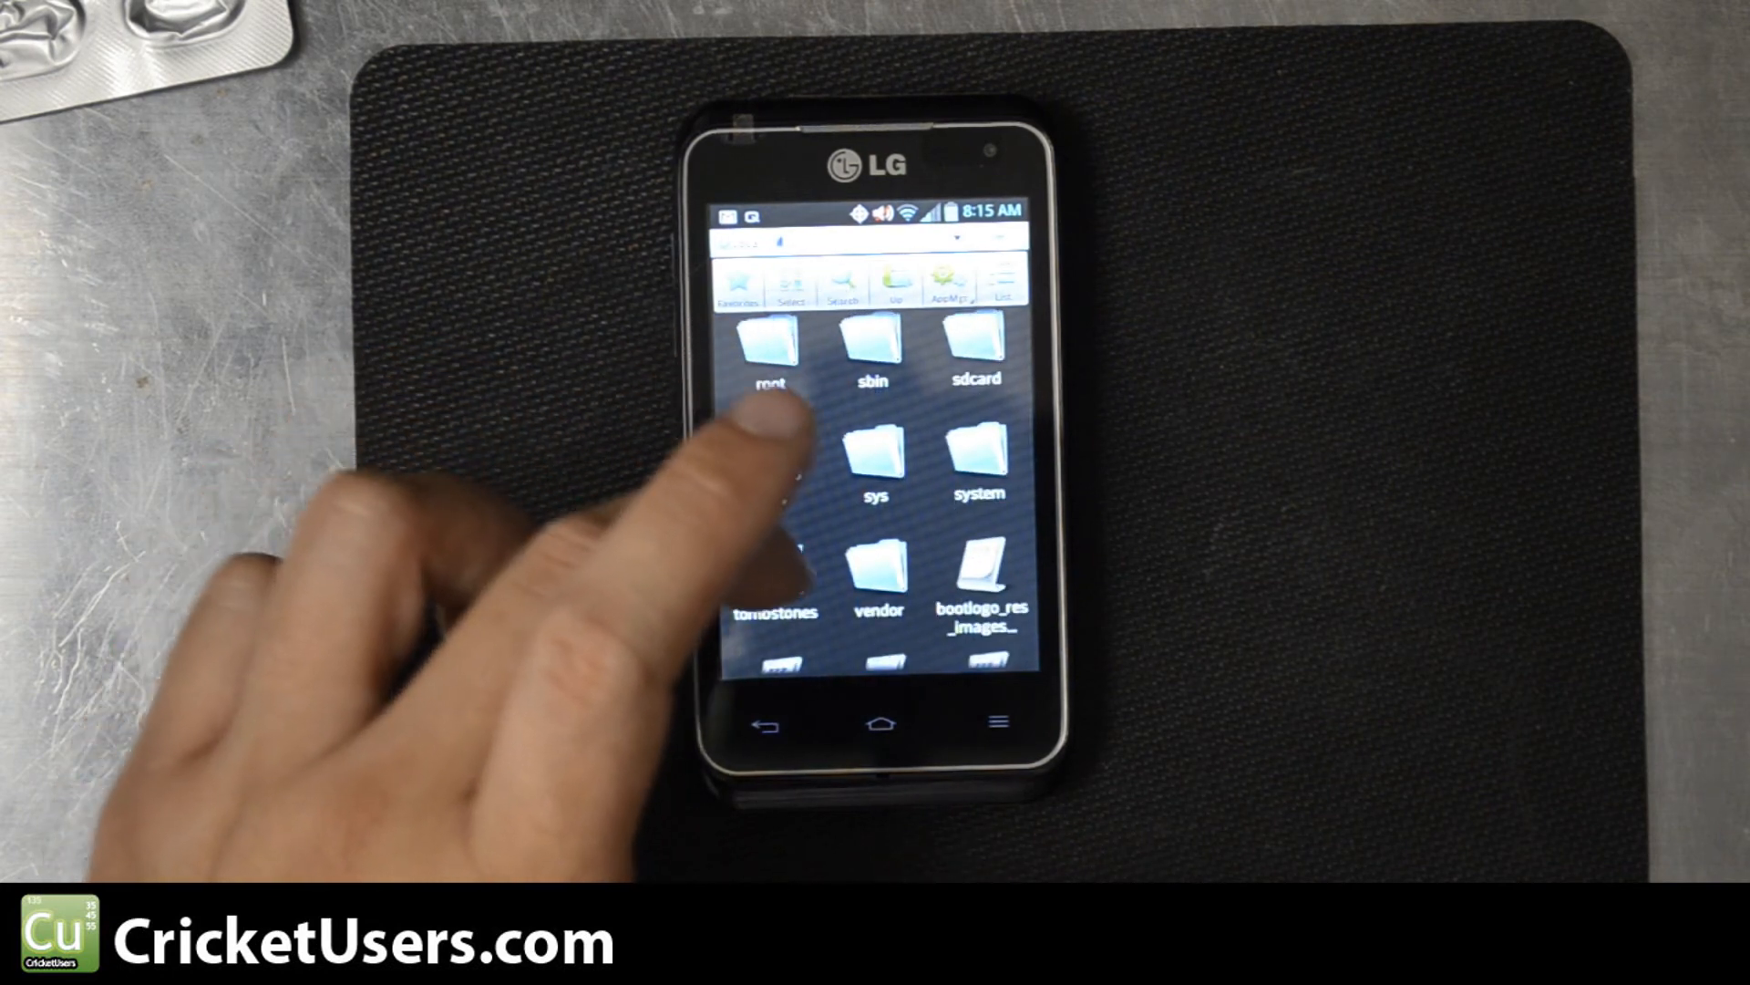
{"action": "left_click", "coordinate": [976, 458]}
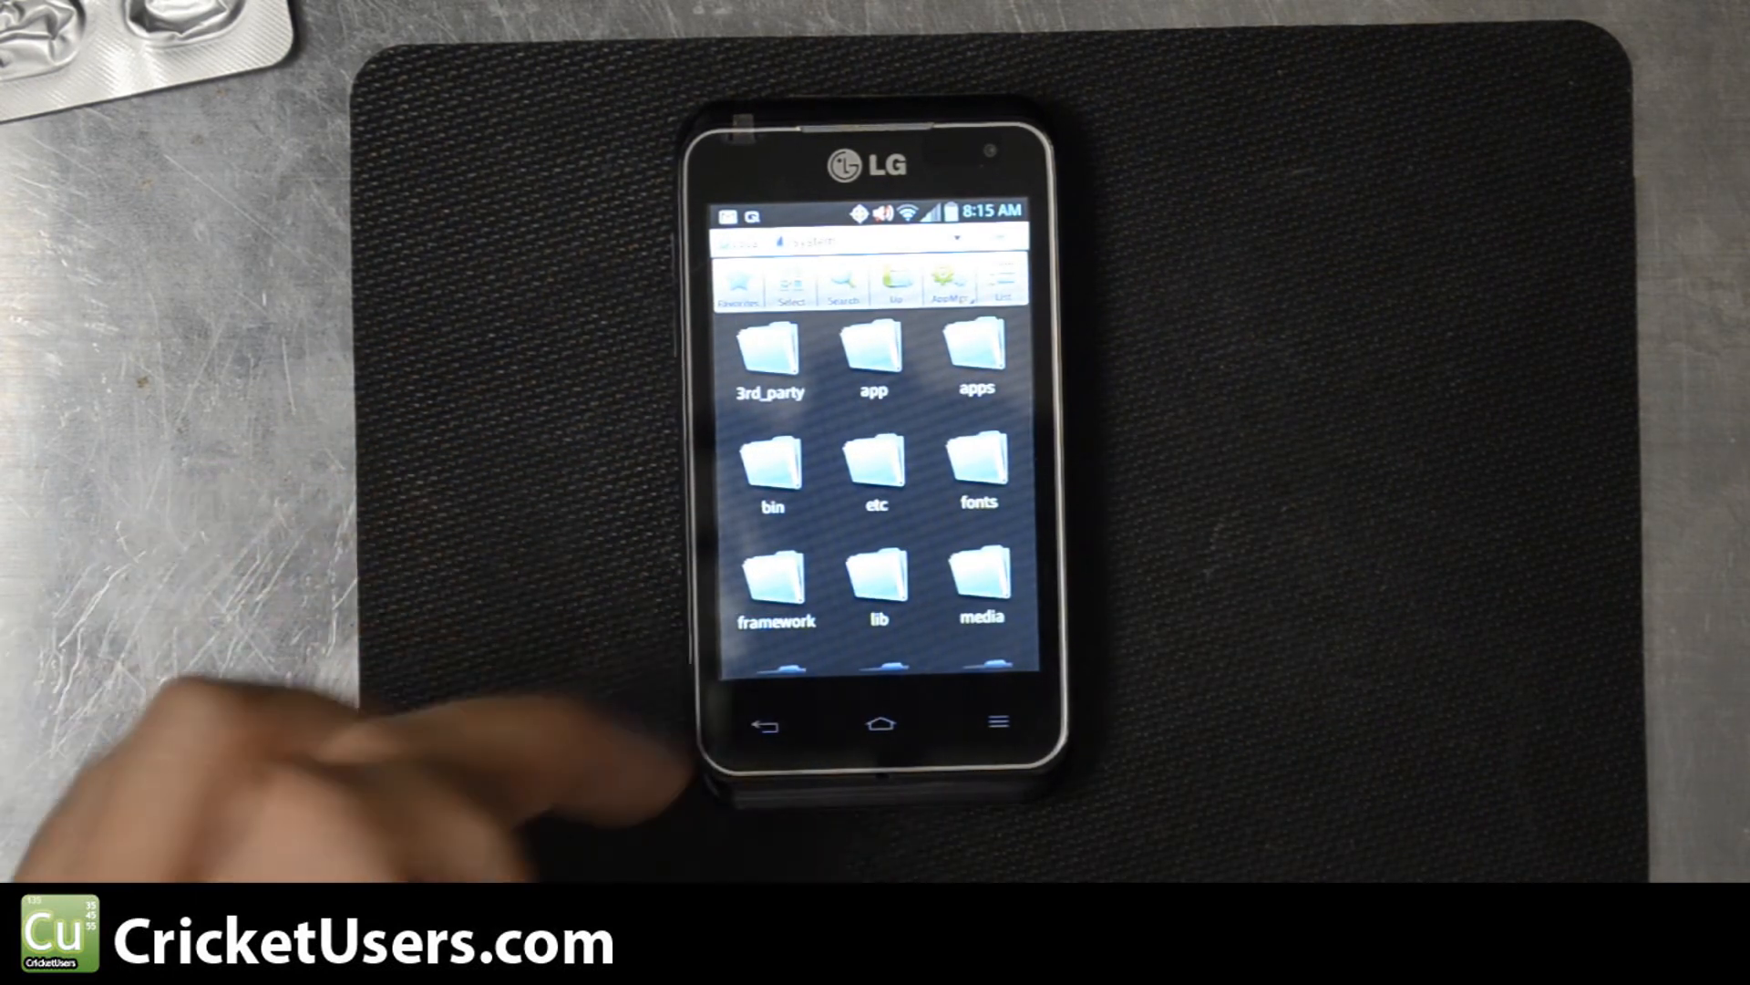
{"action": "scroll", "scroll_direction": "down", "scroll_amount": 3}
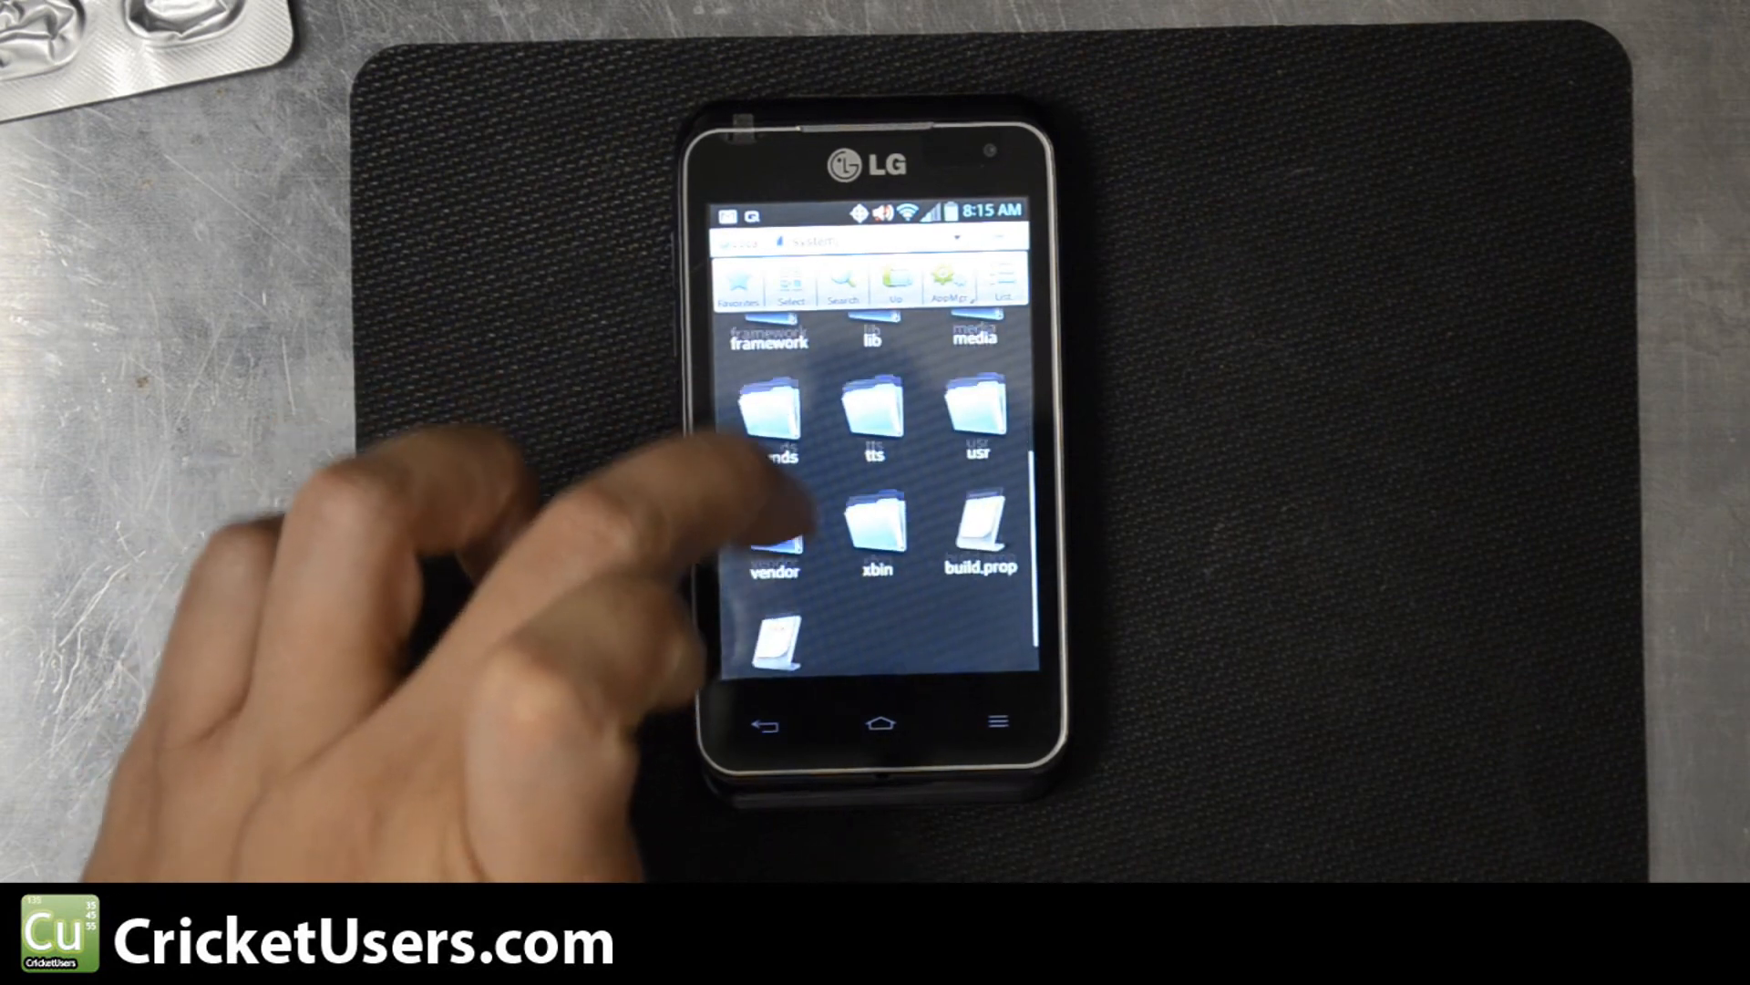